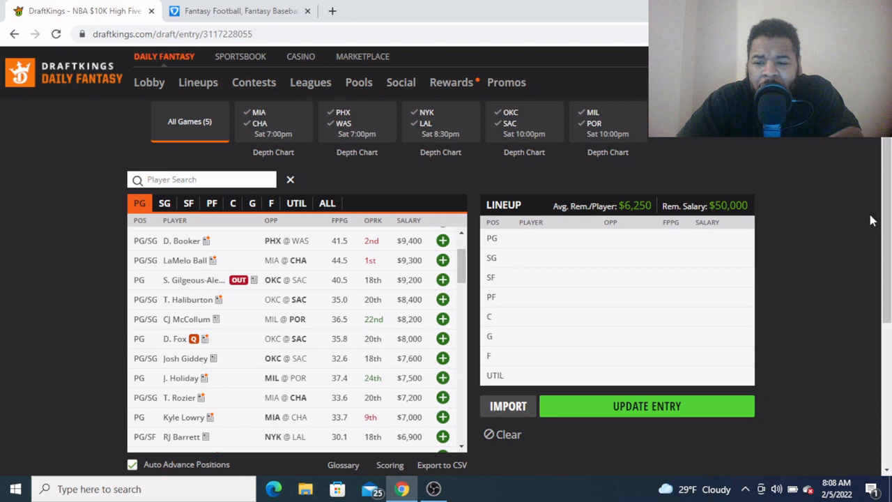
mouse_move(738, 156)
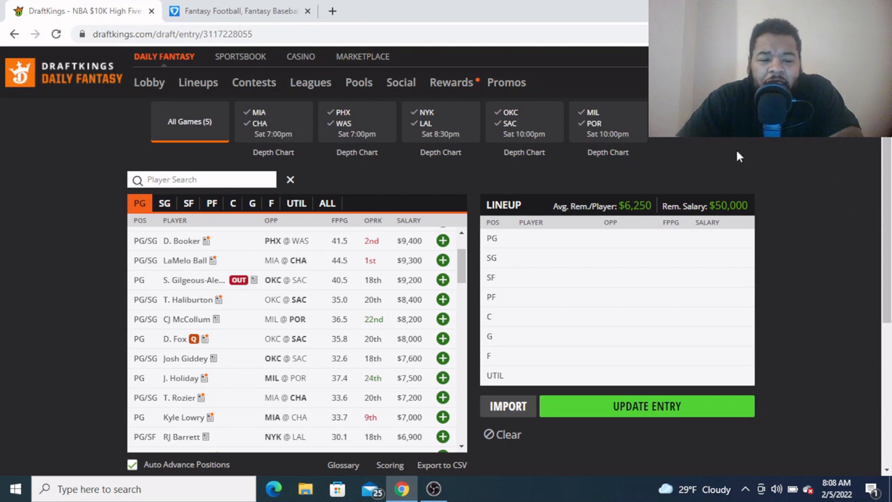
mouse_move(698, 140)
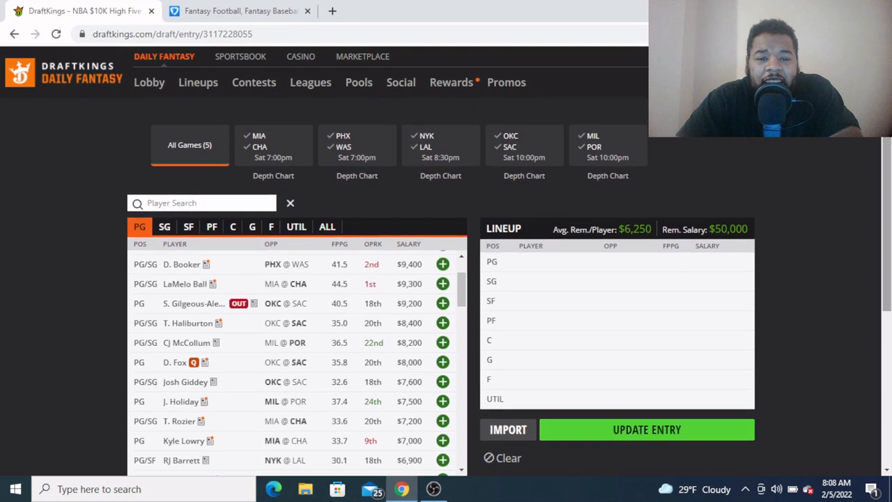
mouse_move(808, 195)
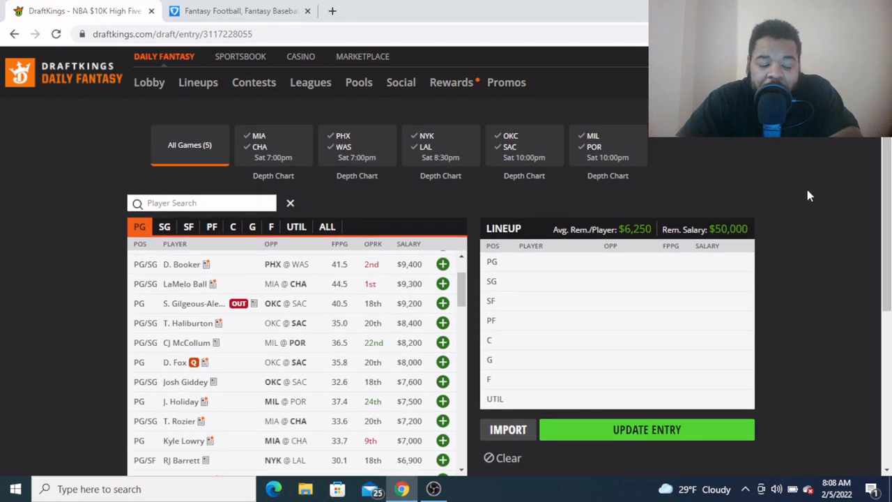
mouse_move(401, 209)
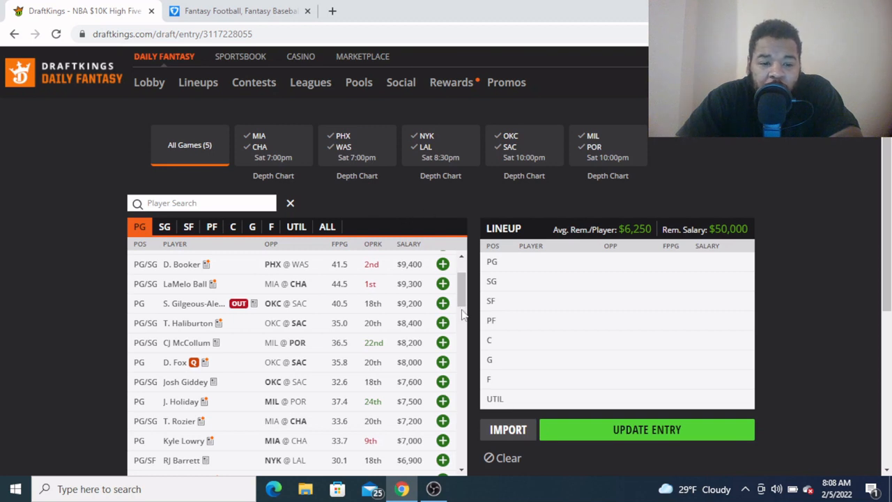
Scroll the PG list down past the expensive guards to the $4,000–$6,000 options like D. Mitchell
scroll("up", 3)
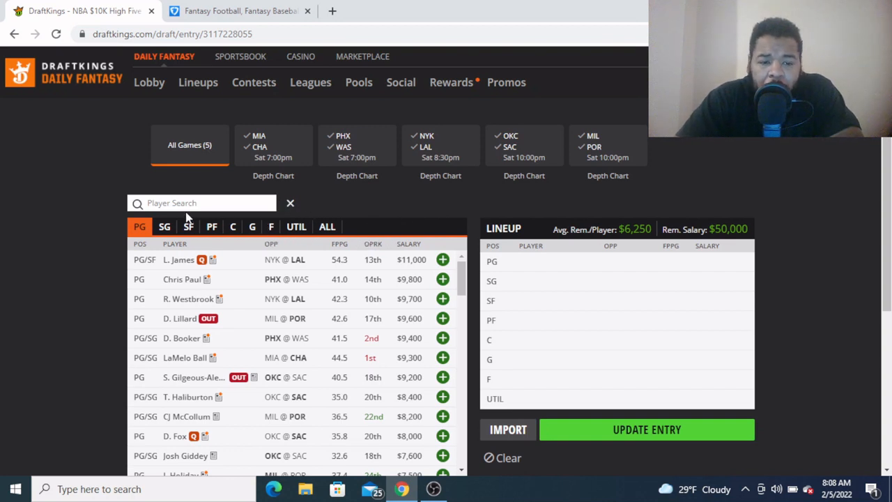
scroll("down", 3)
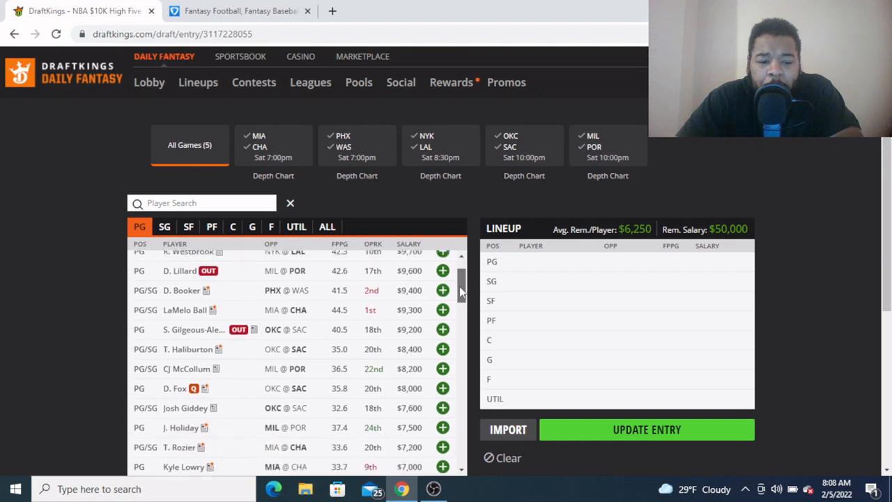
scroll("down", 3)
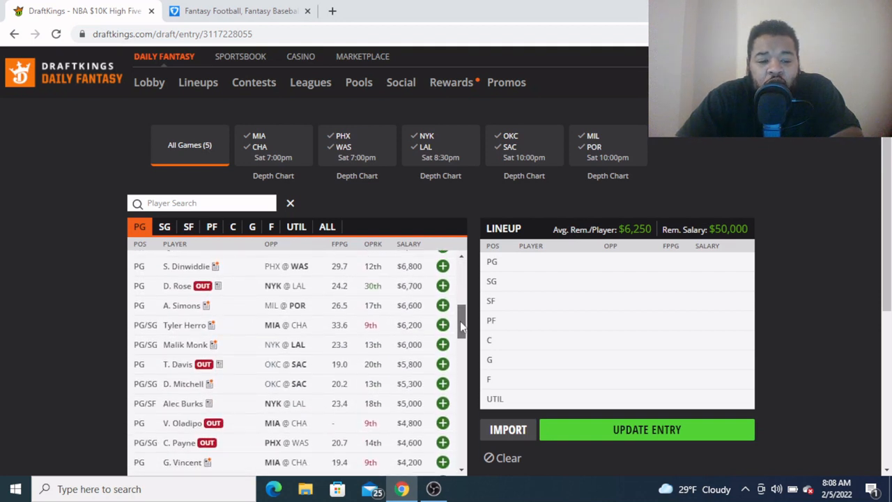
scroll("down", 3)
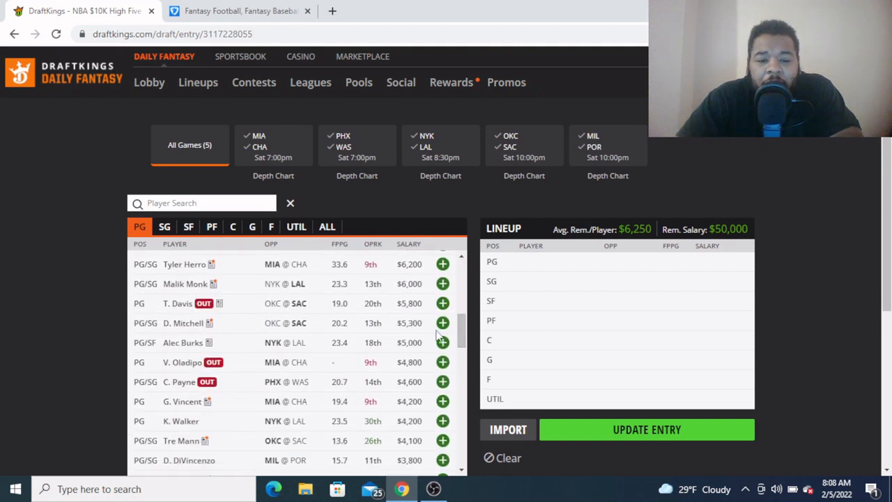
Add D. Mitchell ($5,300) at PG, leaving $44,700, with the SG list shown from the top
left_click(443, 324)
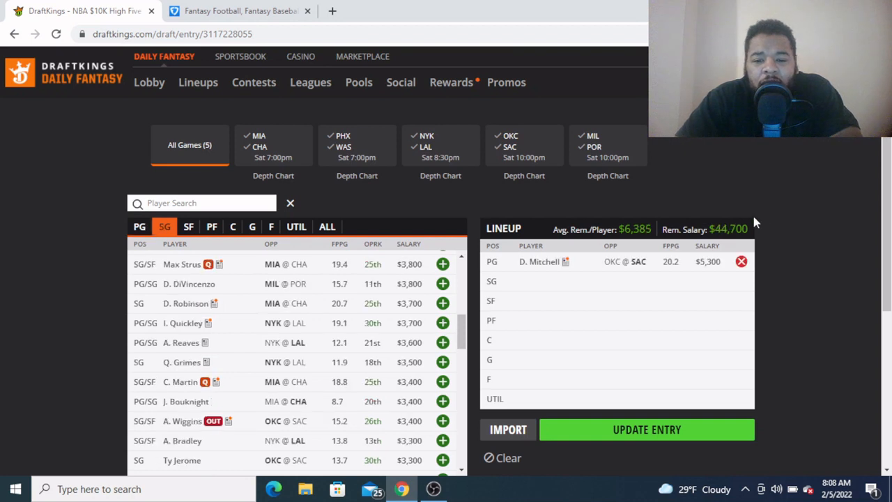
mouse_move(707, 184)
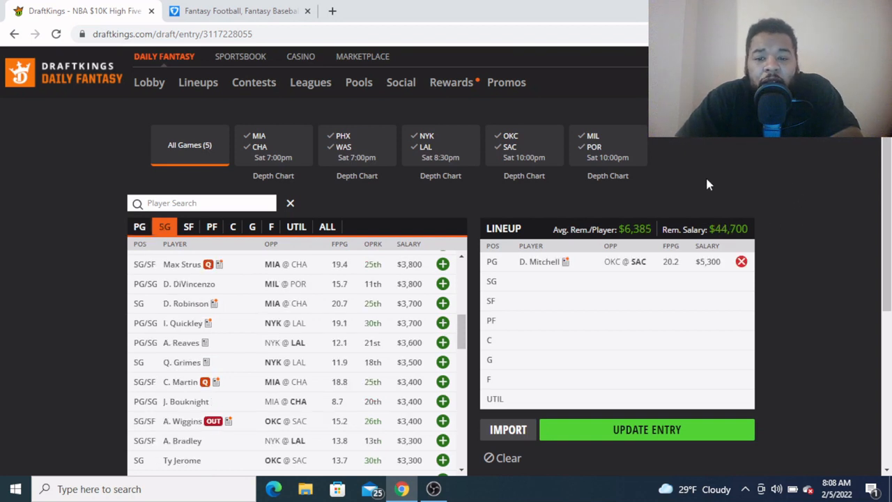
mouse_move(725, 195)
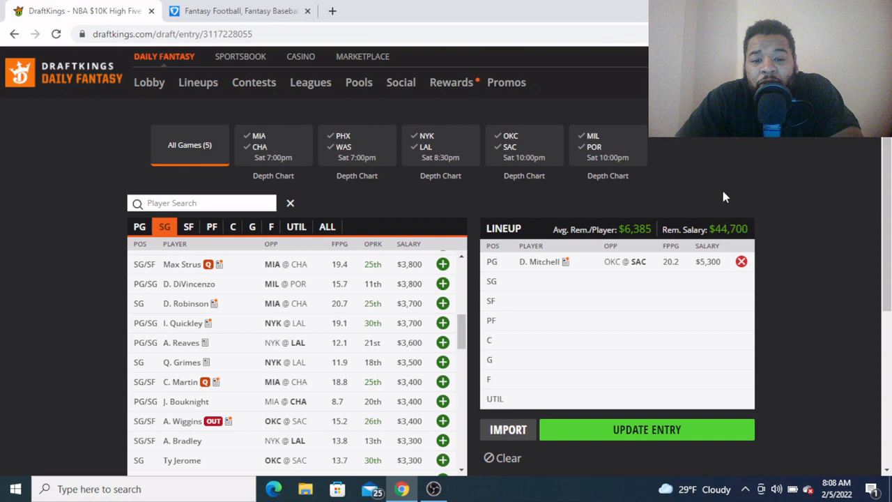
mouse_move(780, 211)
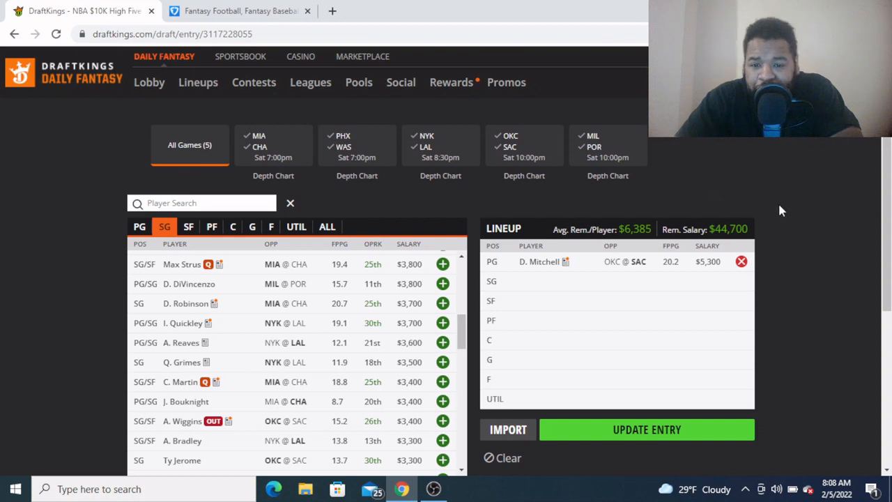
mouse_move(535, 203)
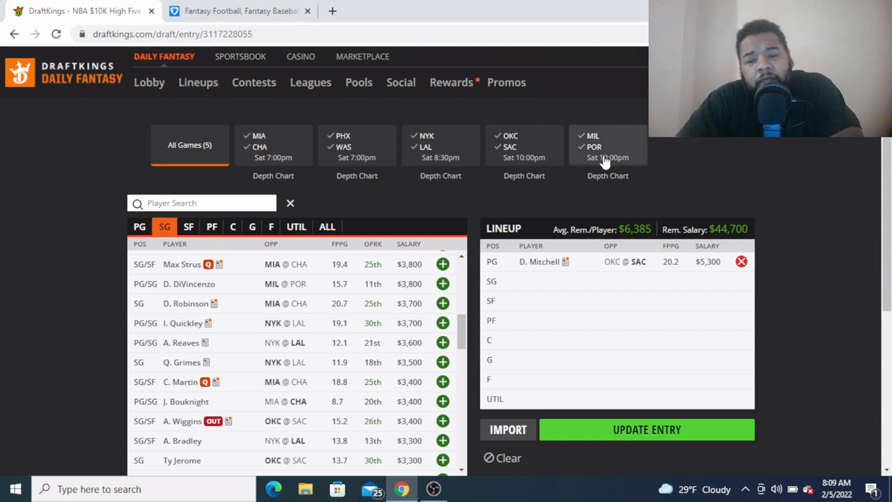
mouse_move(602, 157)
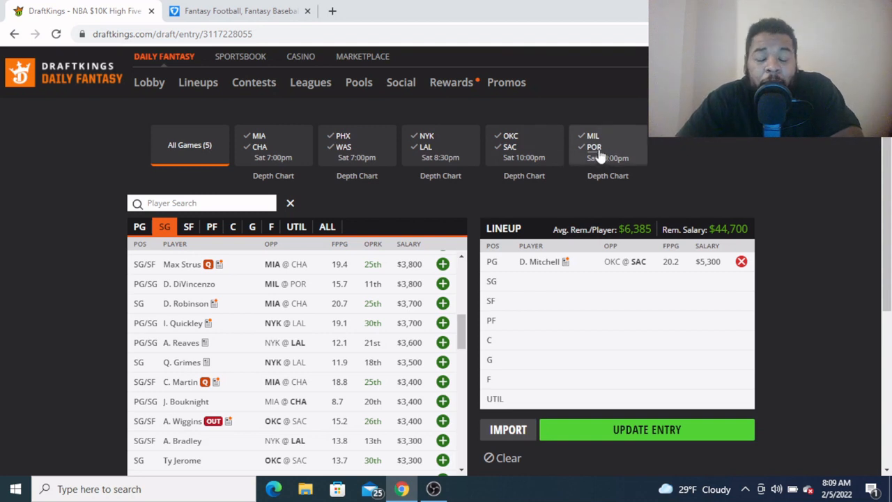
mouse_move(634, 204)
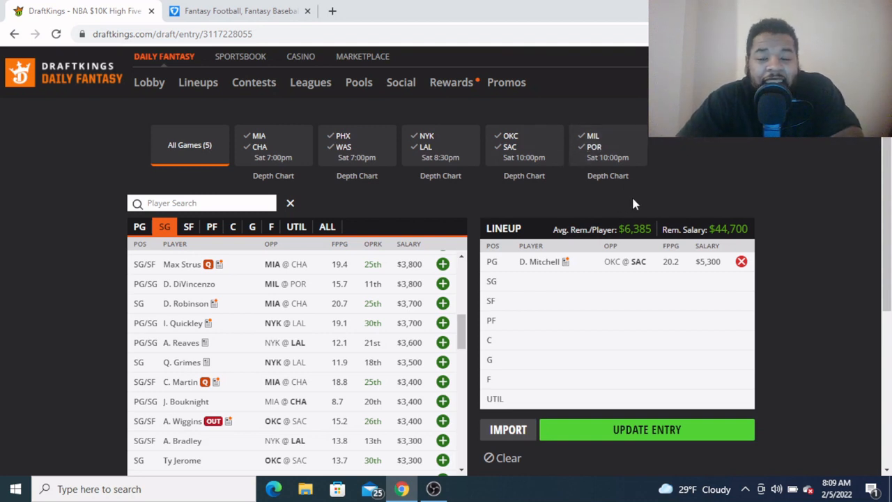
mouse_move(607, 276)
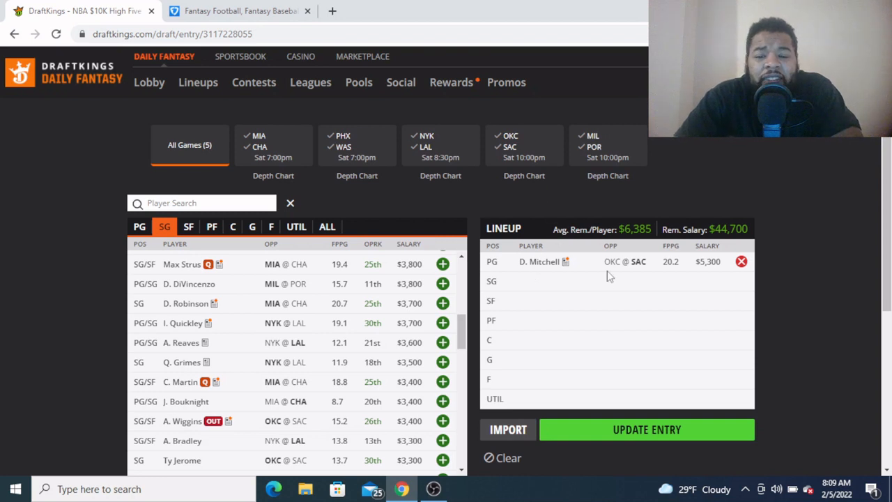
mouse_move(763, 165)
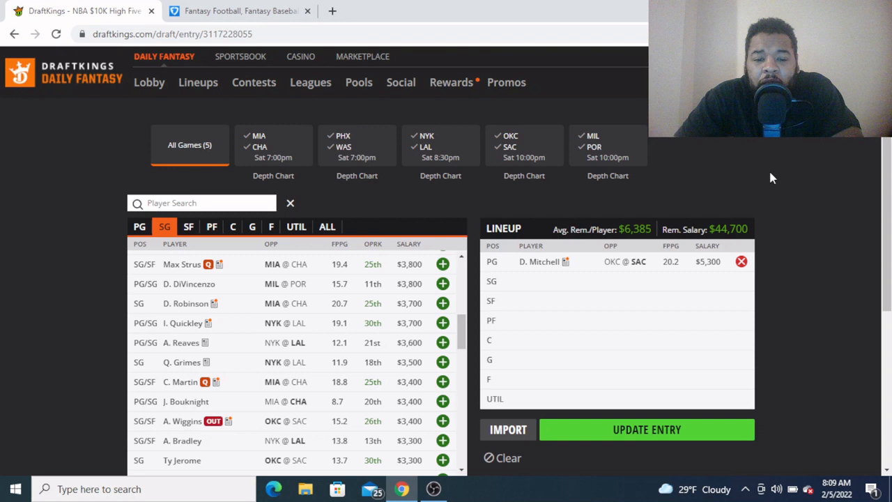
mouse_move(777, 206)
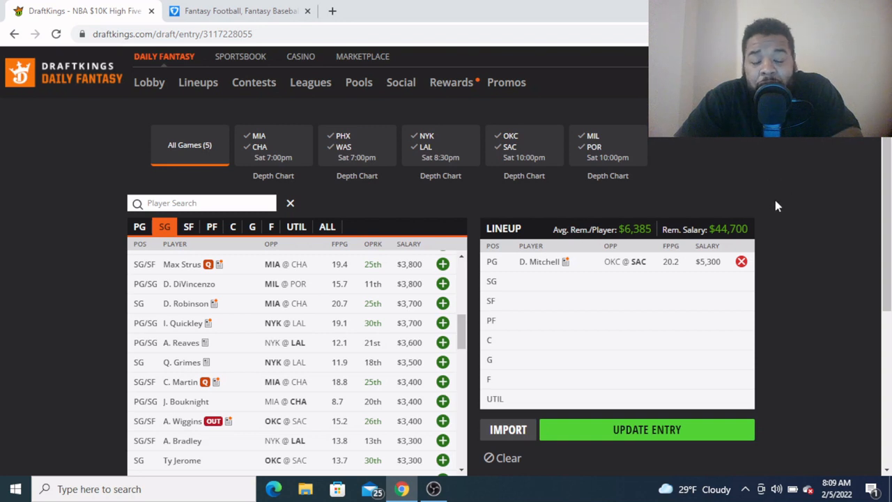
mouse_move(805, 217)
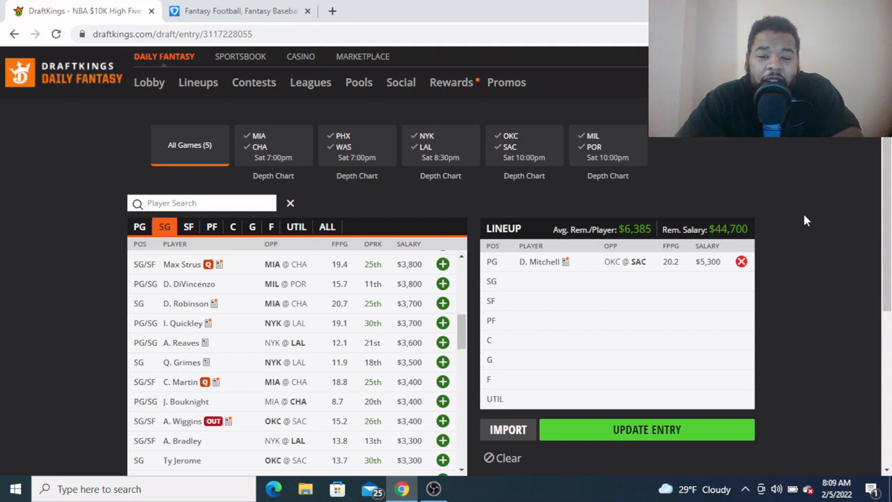
mouse_move(816, 196)
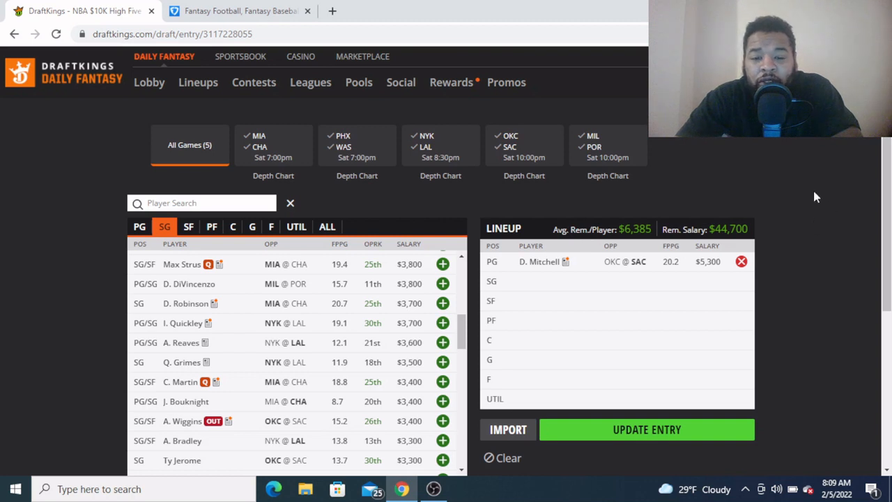
mouse_move(786, 184)
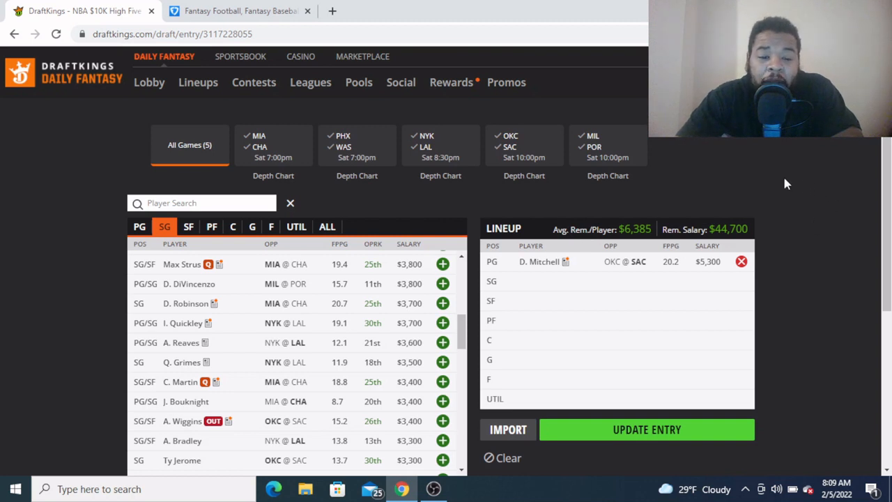
mouse_move(764, 203)
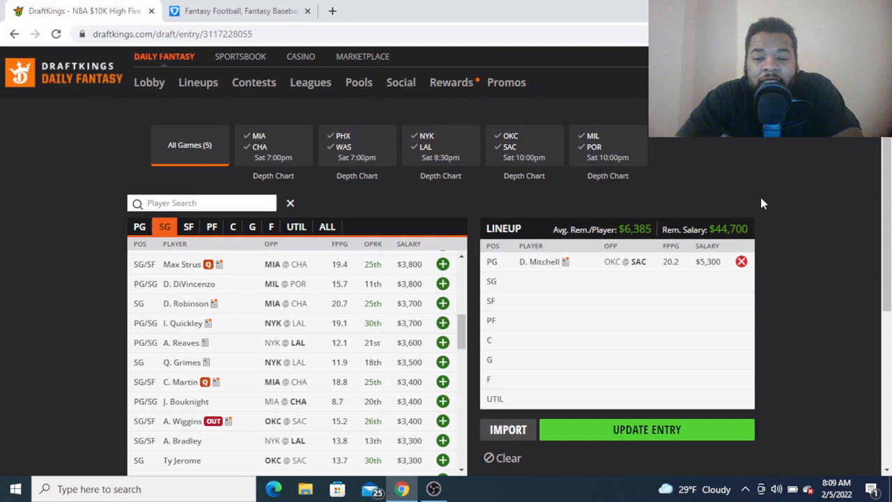
mouse_move(761, 231)
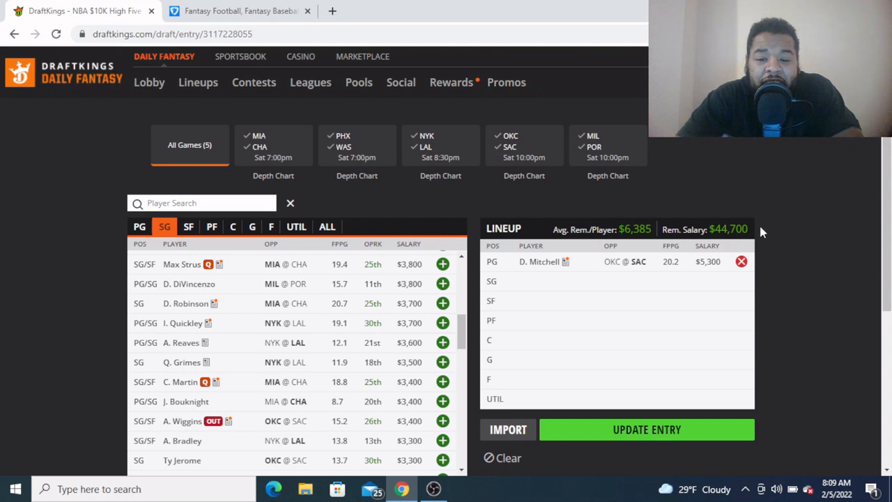
mouse_move(811, 215)
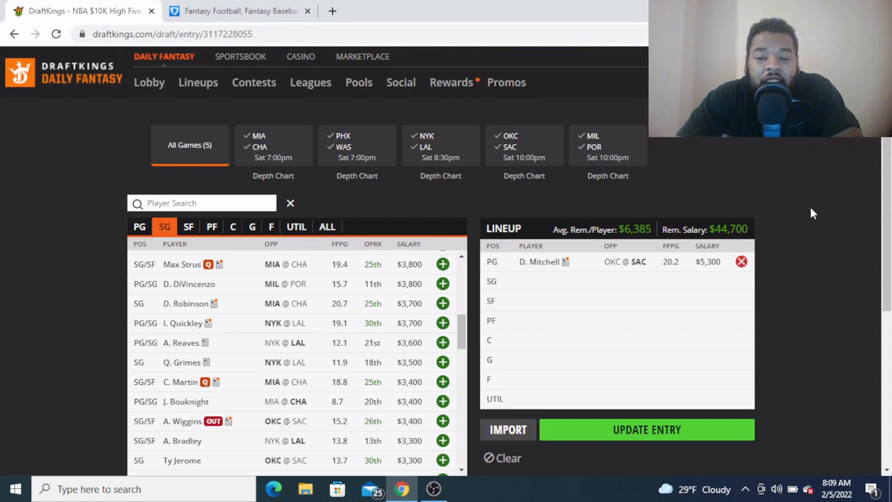
mouse_move(839, 231)
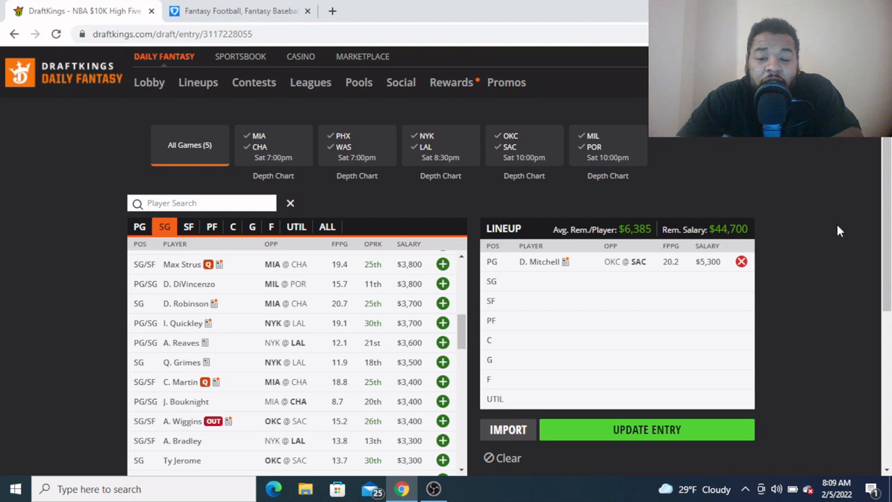
mouse_move(836, 182)
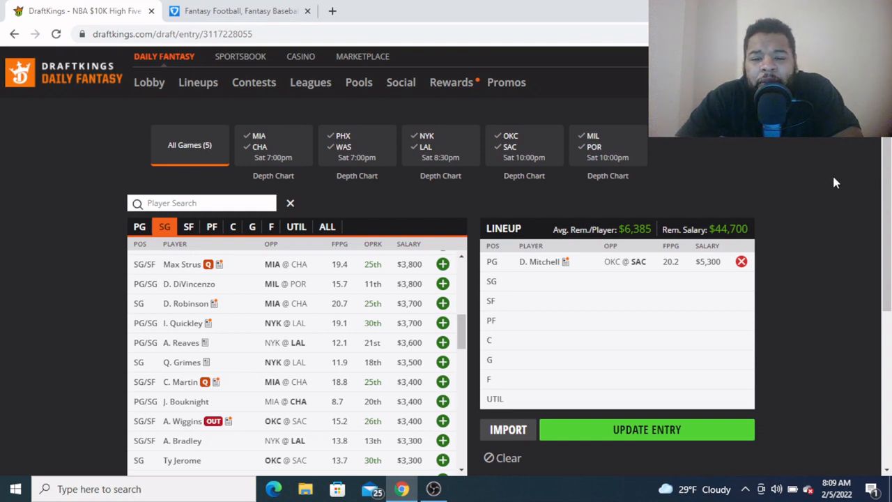
mouse_move(816, 204)
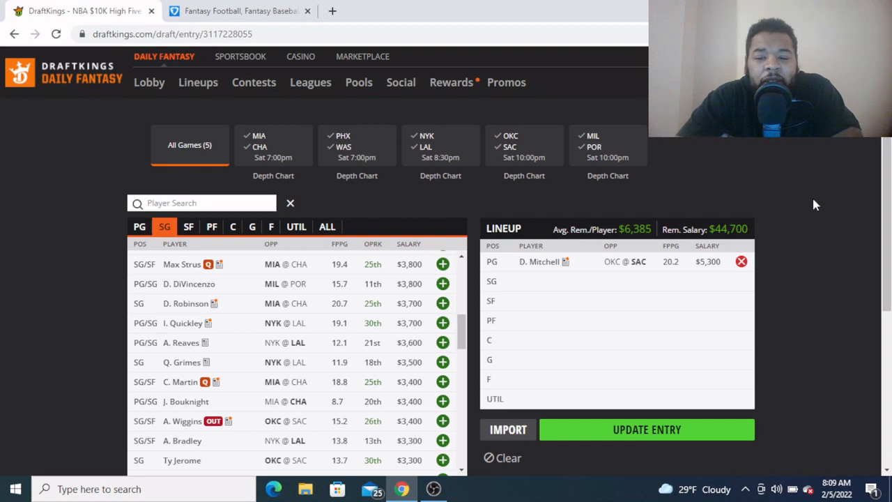
mouse_move(838, 214)
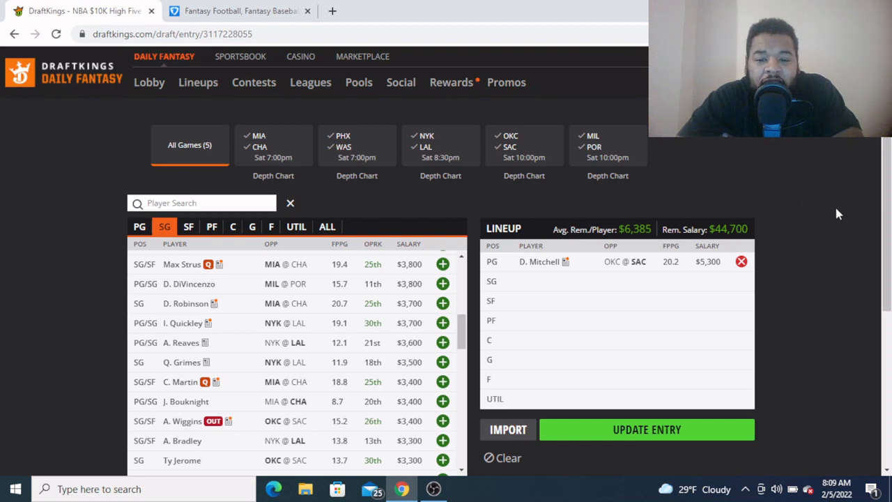
mouse_move(512, 145)
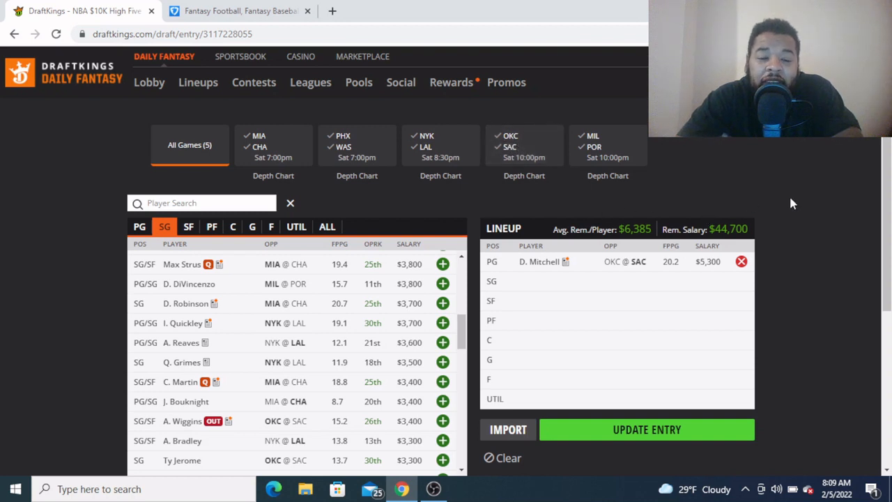
mouse_move(760, 193)
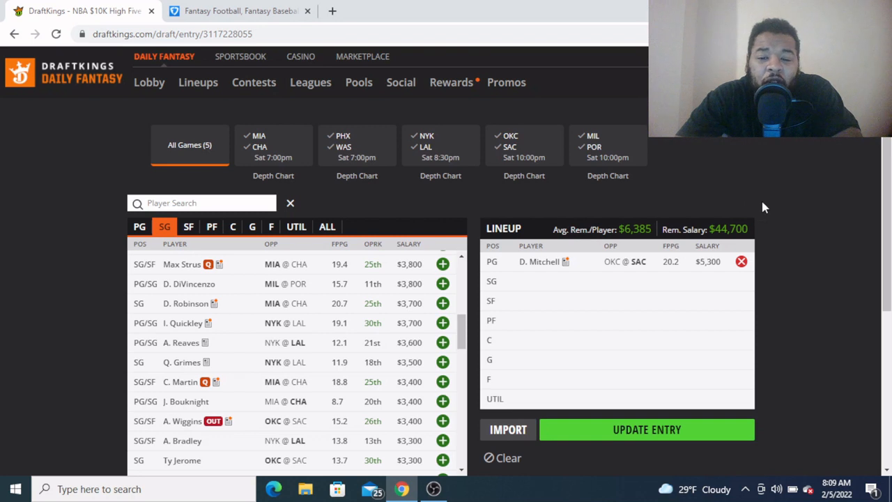
mouse_move(760, 189)
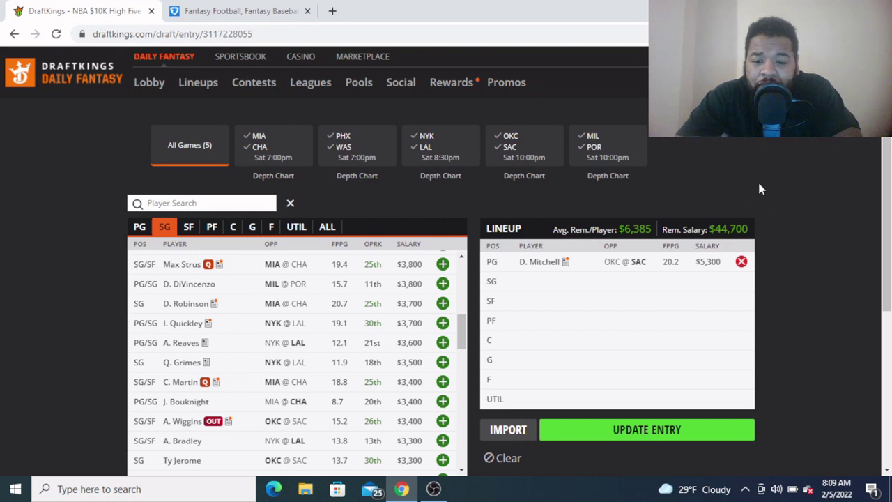
mouse_move(790, 204)
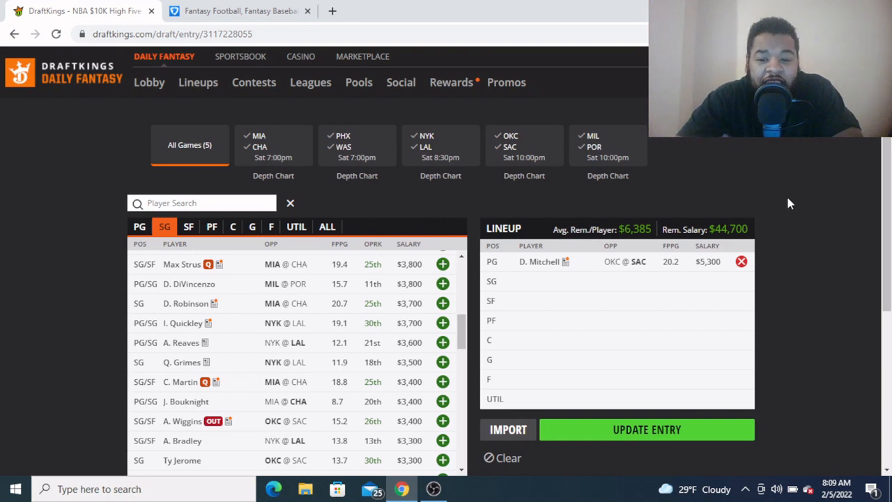
mouse_move(741, 184)
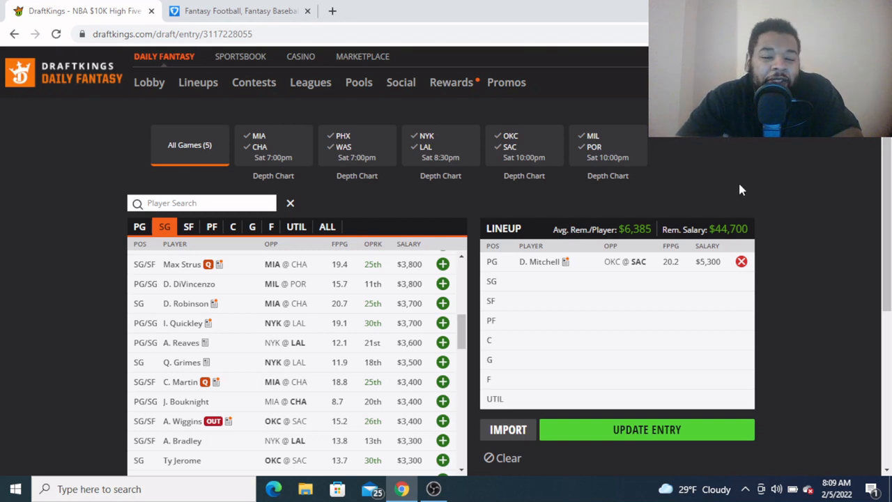
mouse_move(778, 195)
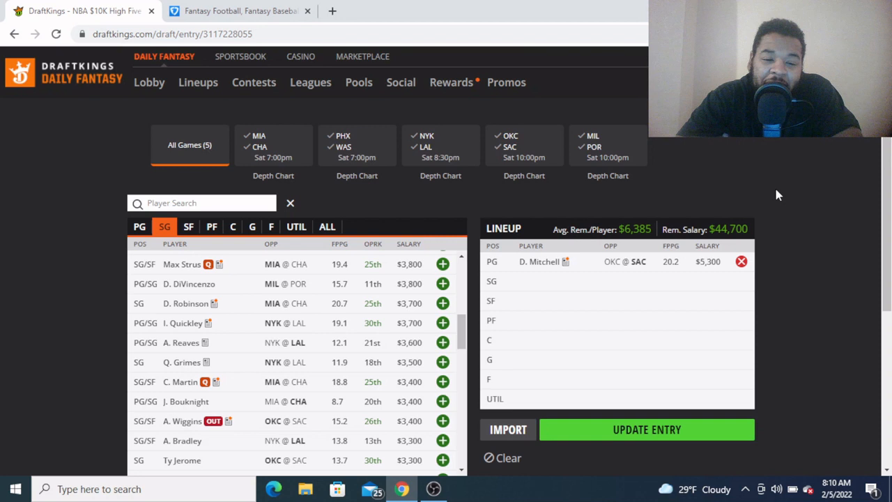
mouse_move(789, 194)
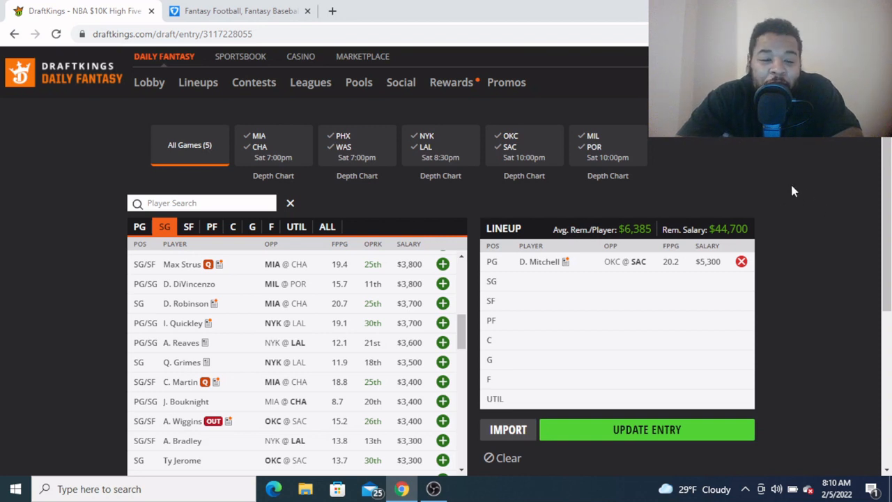
mouse_move(815, 194)
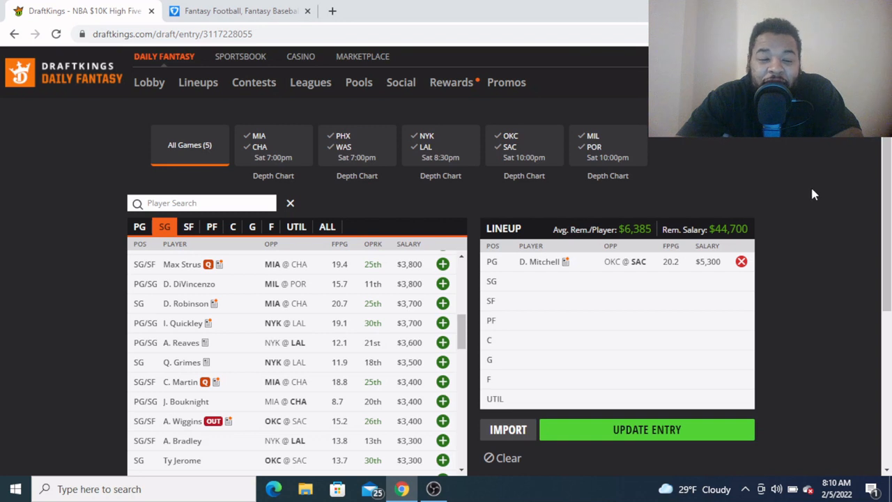
mouse_move(763, 195)
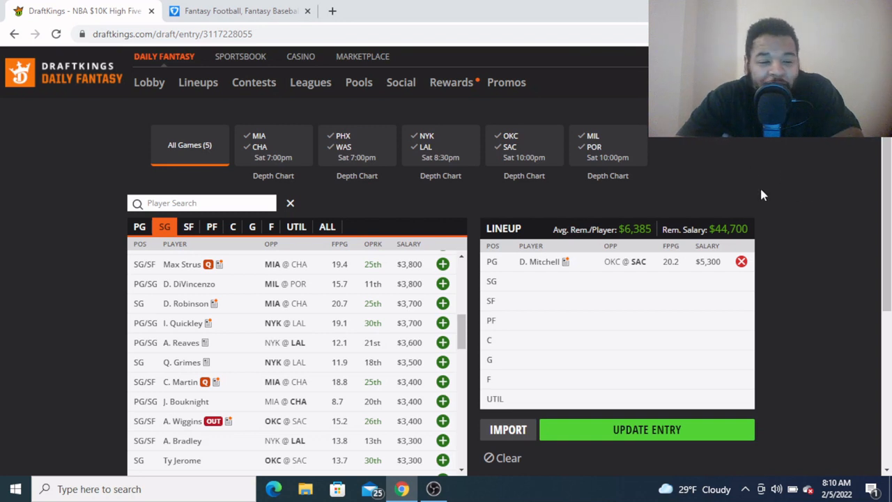
mouse_move(721, 257)
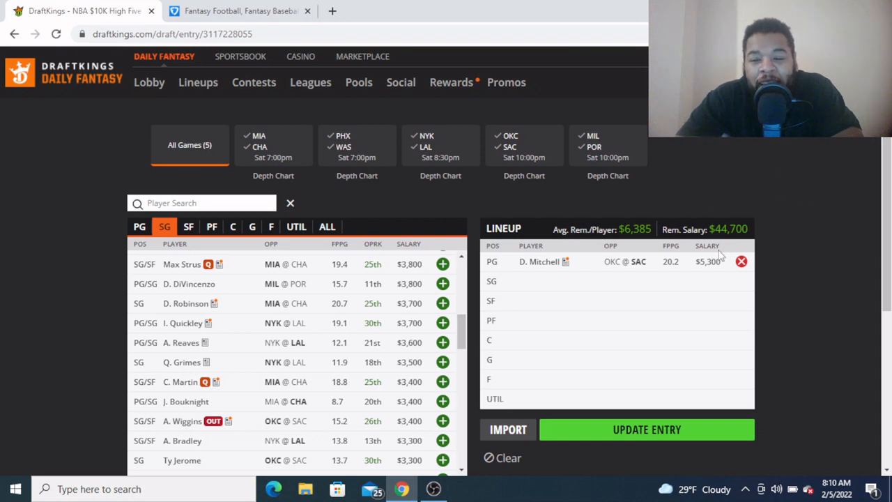
mouse_move(811, 195)
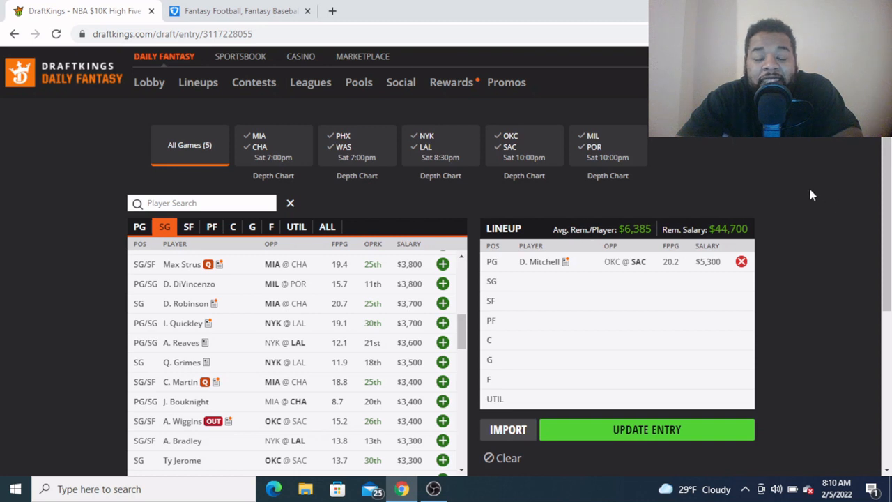
mouse_move(767, 201)
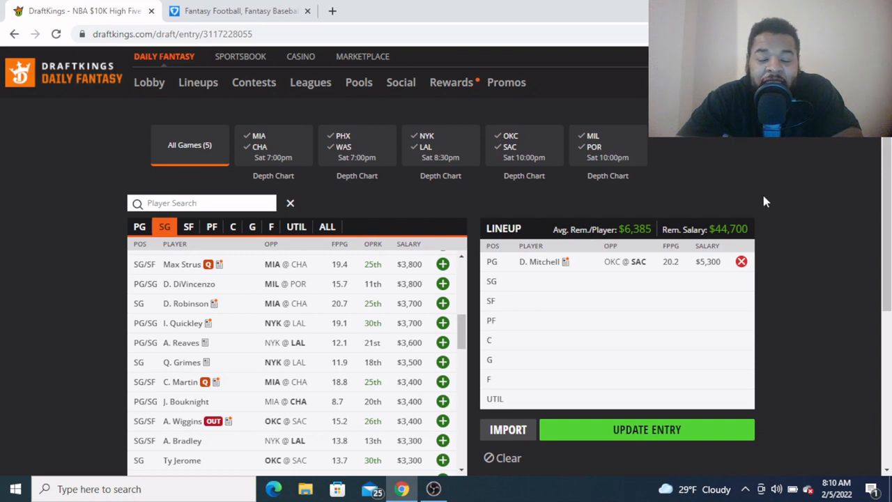
mouse_move(827, 249)
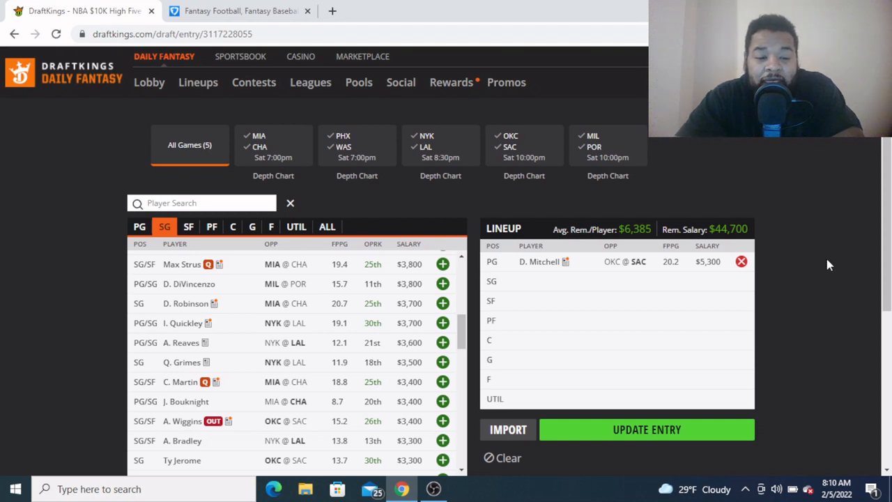
mouse_move(467, 324)
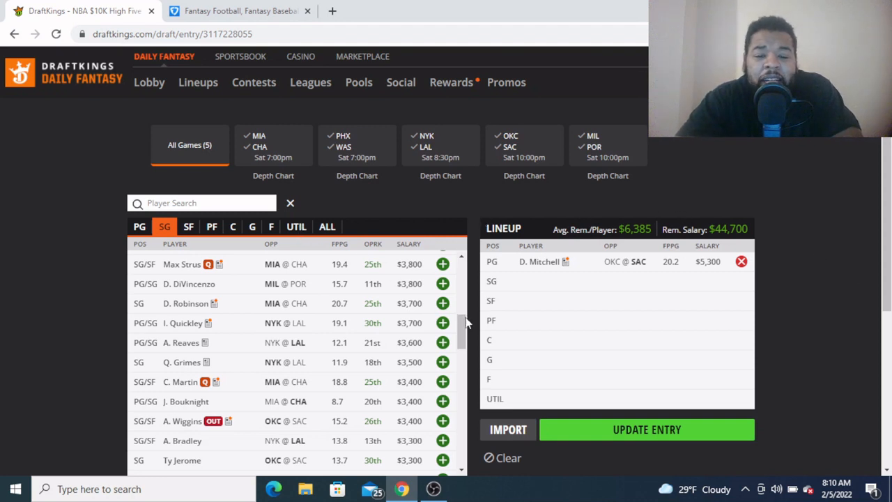
scroll("up", 3)
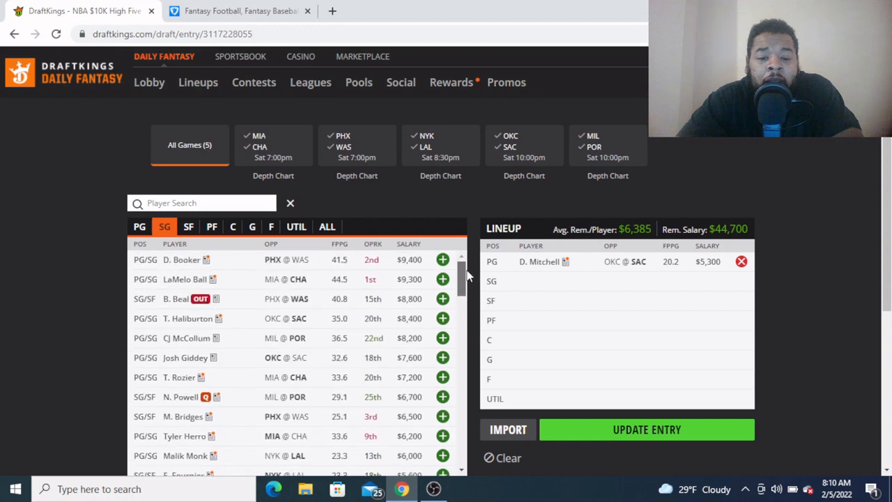
scroll("down", 3)
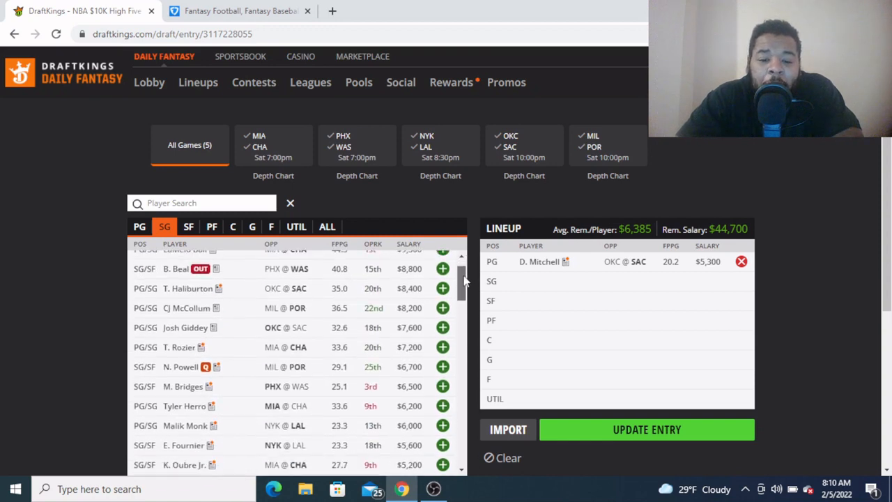
Add Malik Monk ($6,000) at SG, leaving $38,700 remaining
scroll("down", 3)
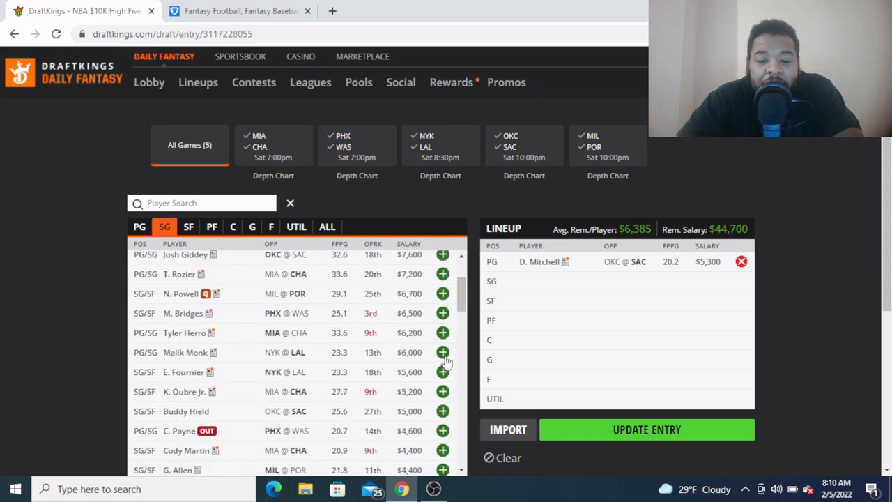
left_click(443, 352)
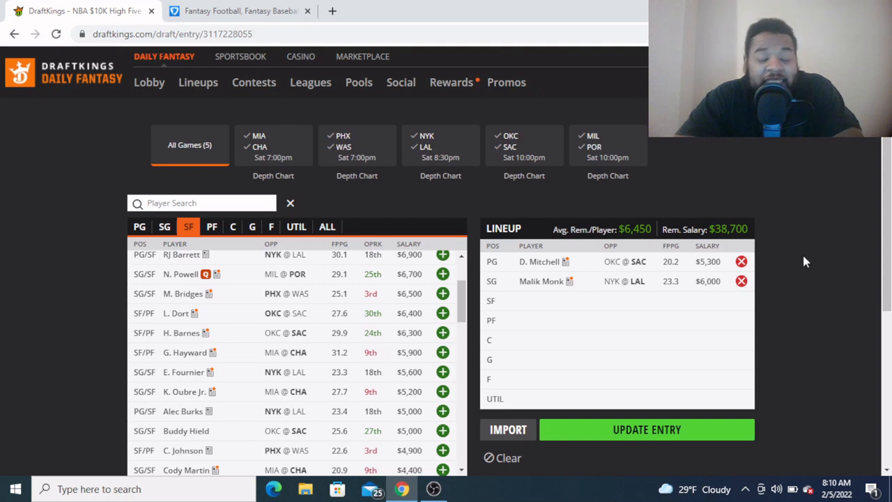
mouse_move(786, 272)
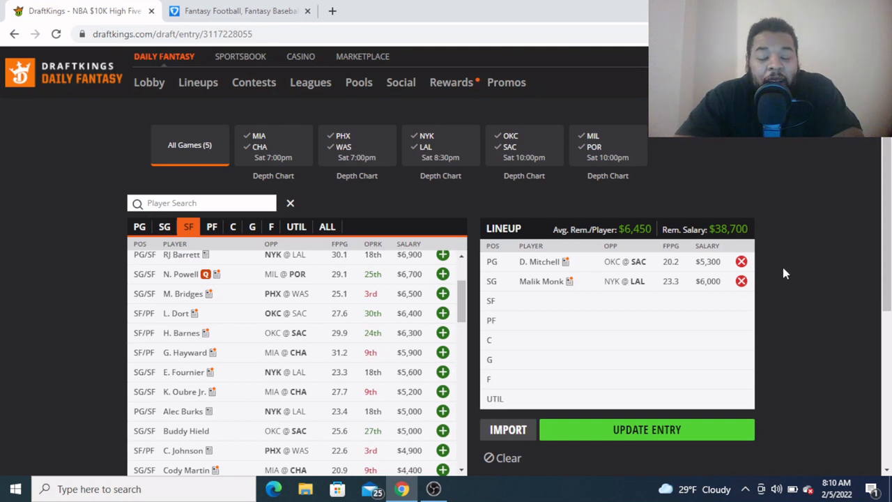
mouse_move(808, 292)
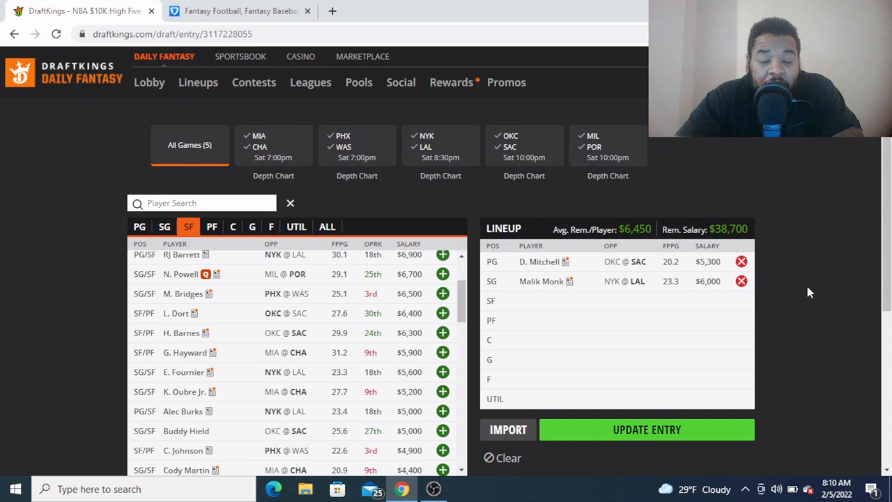
mouse_move(802, 256)
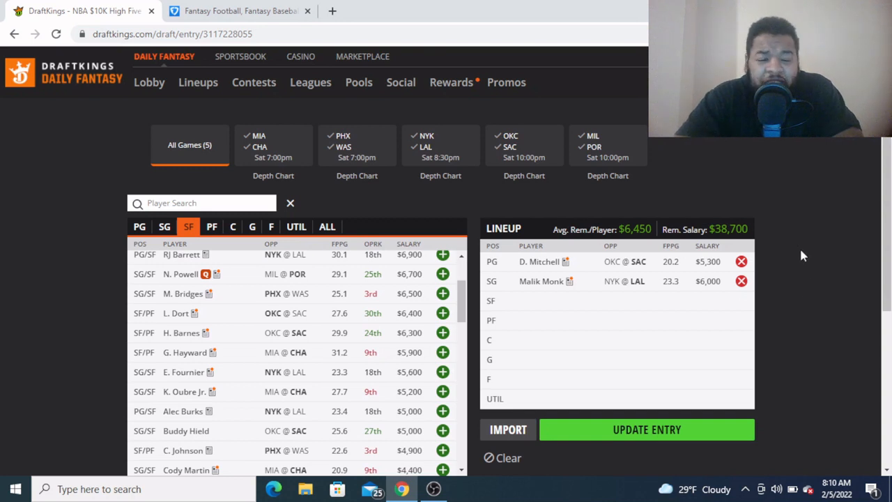
mouse_move(766, 289)
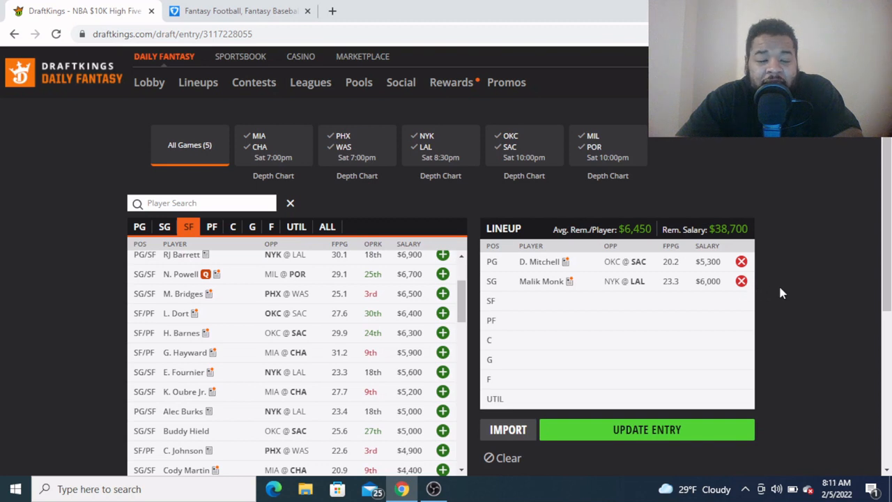
mouse_move(811, 245)
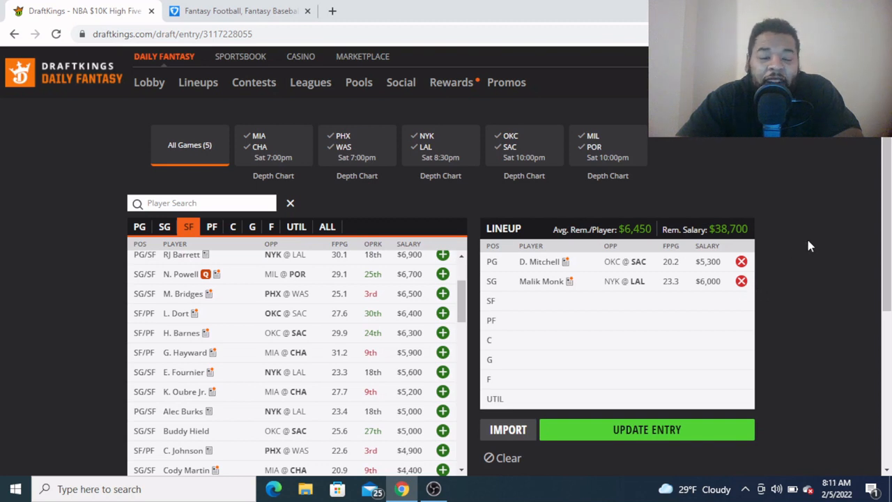
mouse_move(816, 265)
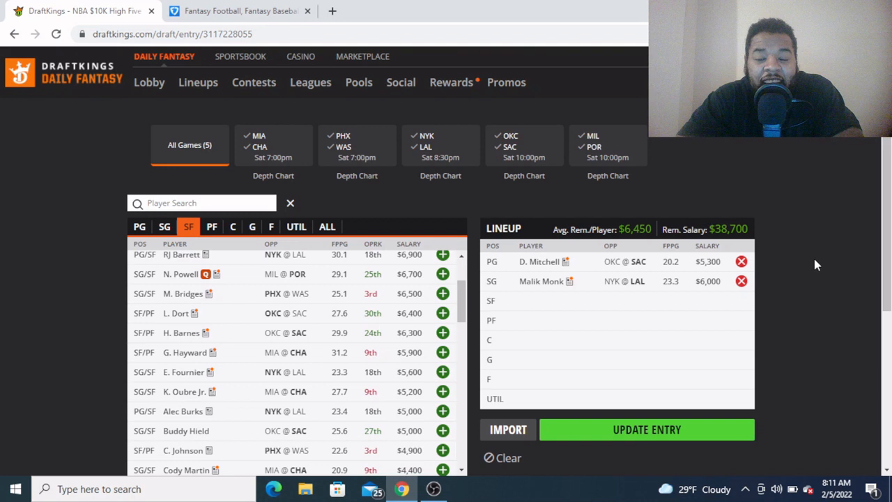
mouse_move(780, 281)
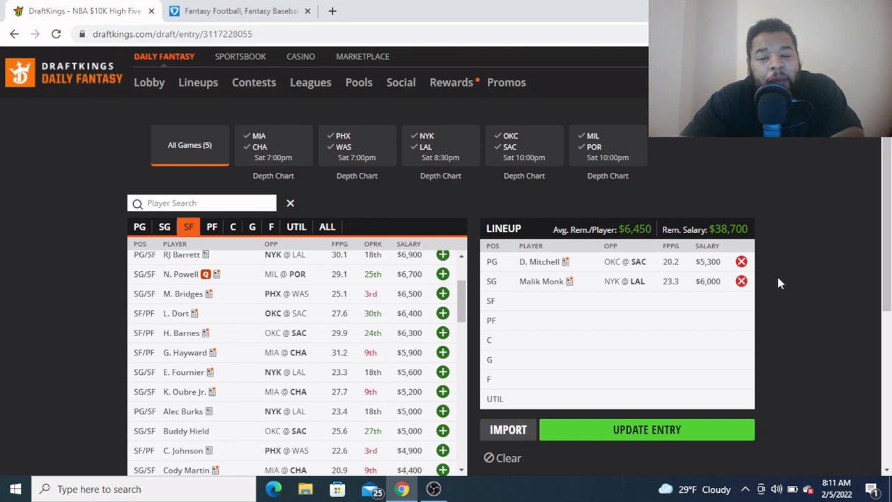
mouse_move(582, 292)
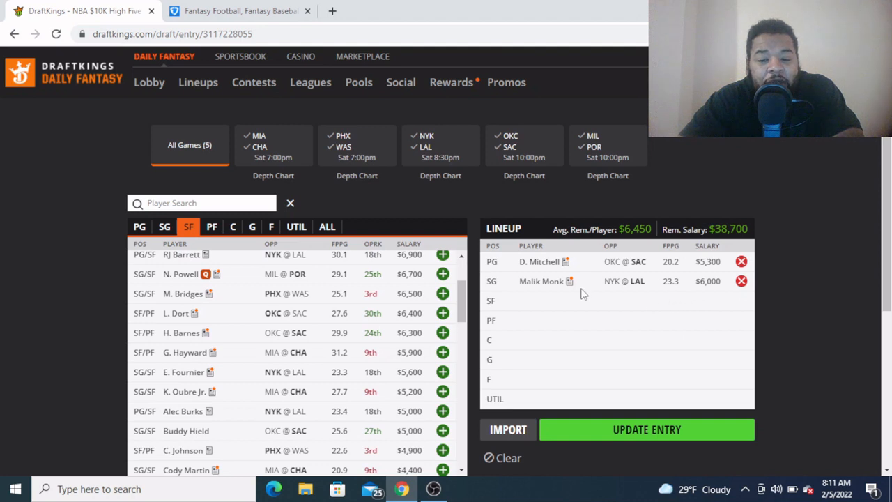
mouse_move(672, 299)
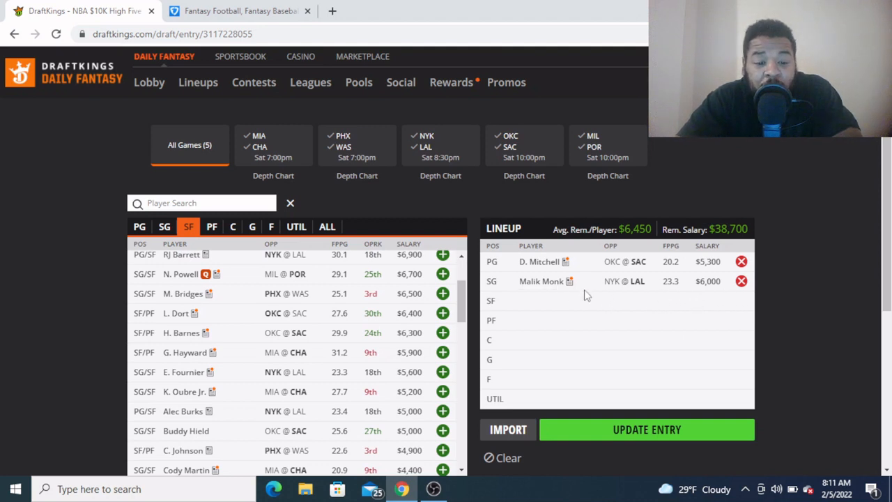
mouse_move(460, 258)
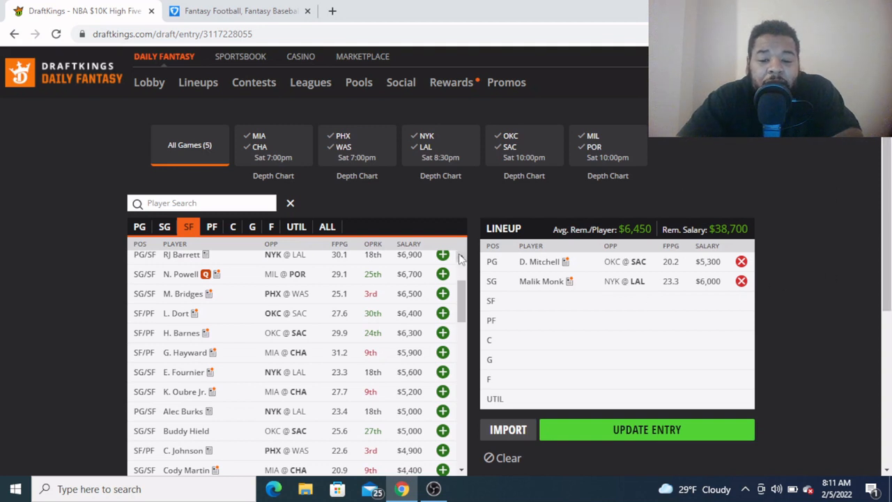
Add CJ Elleby (MIL @ POR, $3,000) at SF, leaving $35,700 remaining
scroll("down", 3)
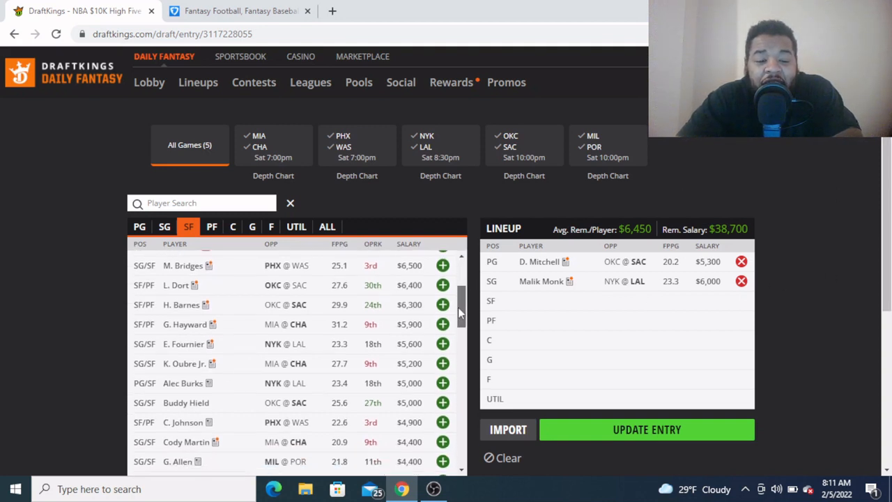
scroll("down", 3)
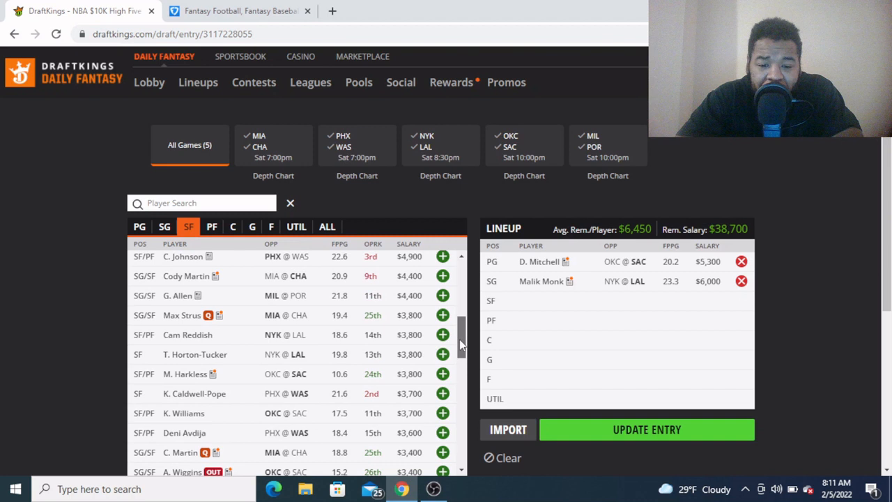
scroll("down", 3)
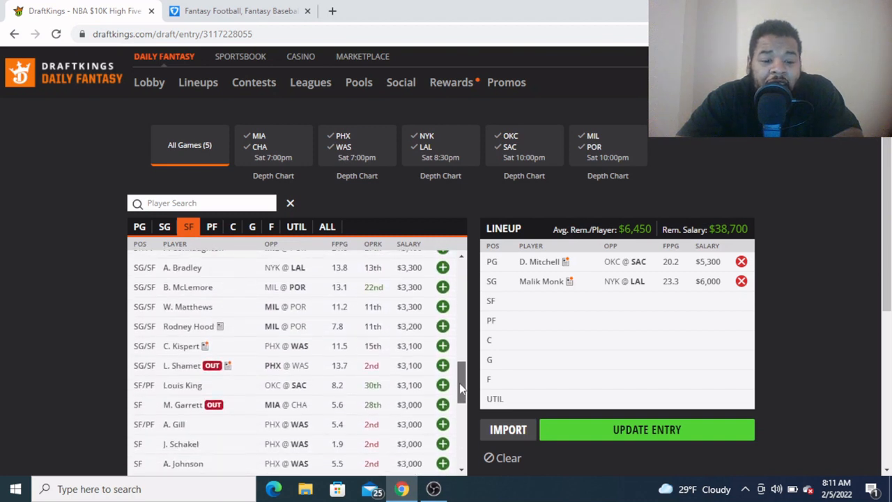
scroll("down", 3)
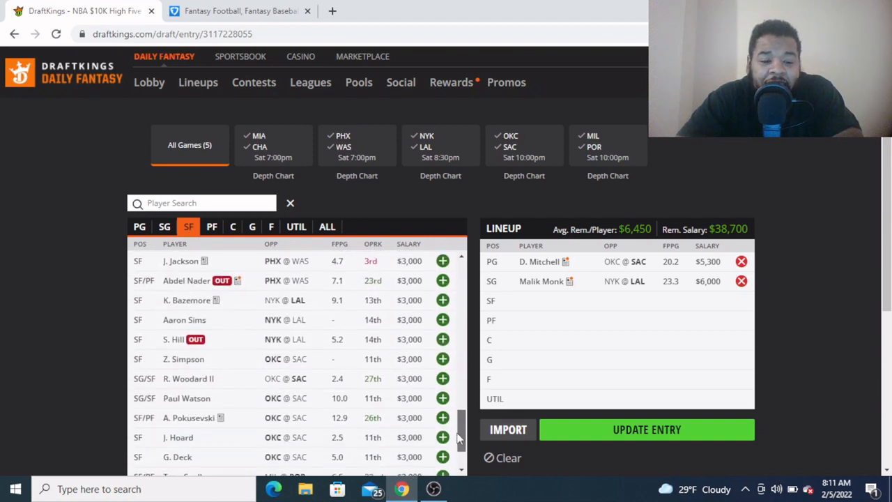
scroll("down", 3)
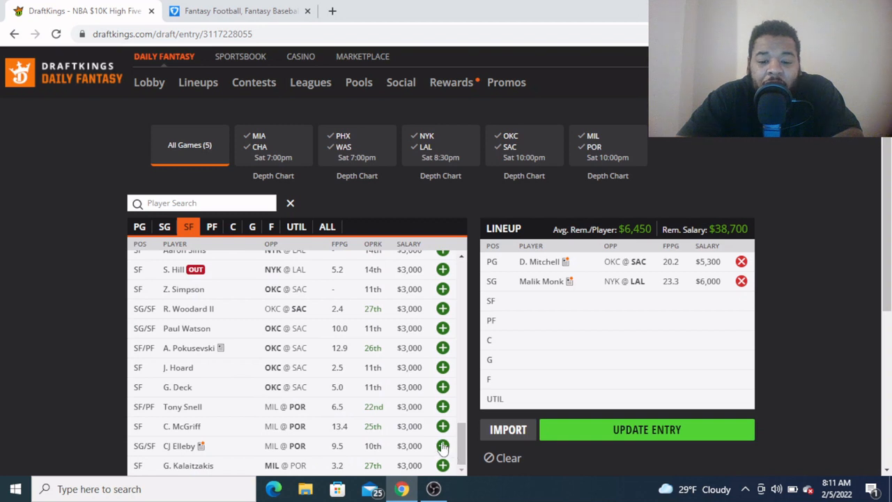
left_click(443, 446)
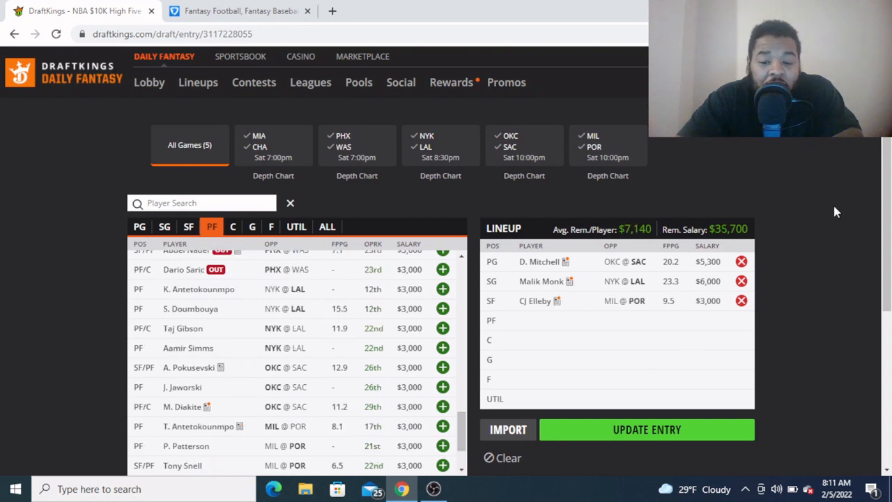
mouse_move(831, 202)
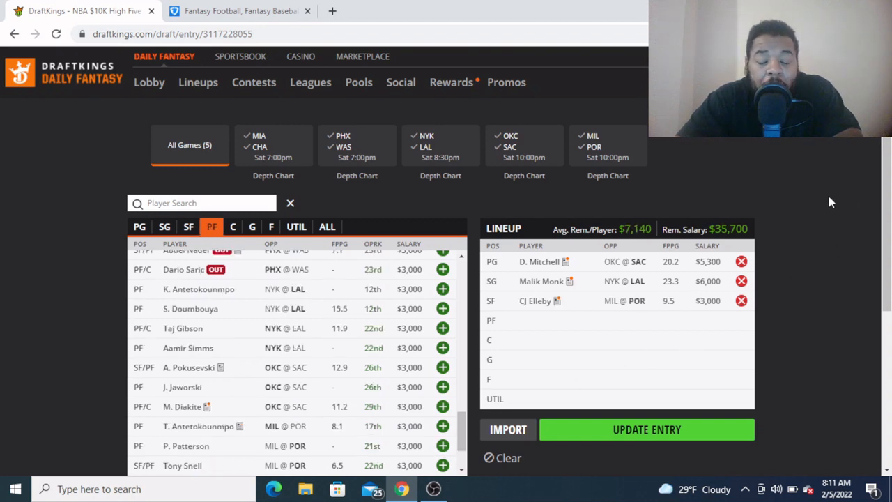
mouse_move(561, 313)
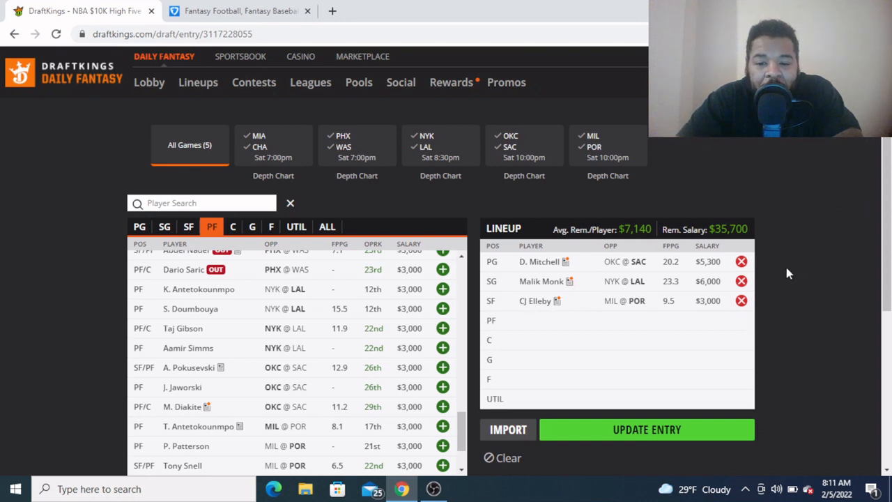
mouse_move(815, 212)
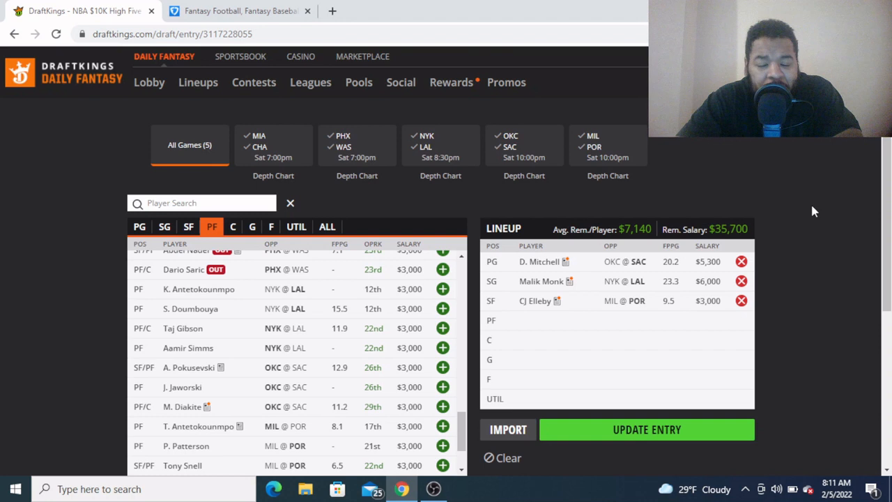
mouse_move(803, 221)
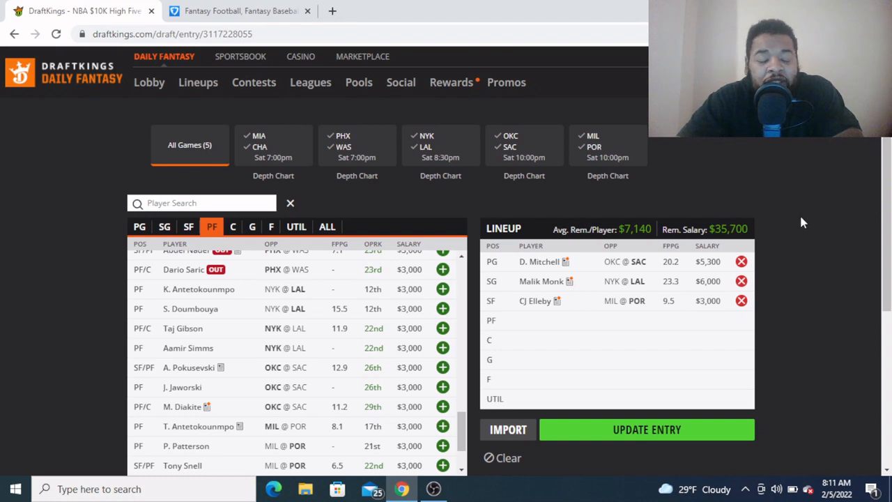
mouse_move(514, 319)
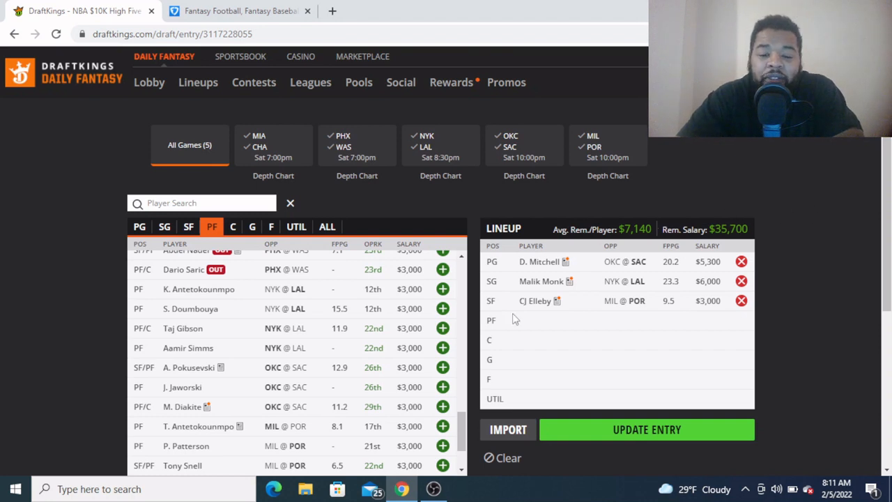
scroll("up", 3)
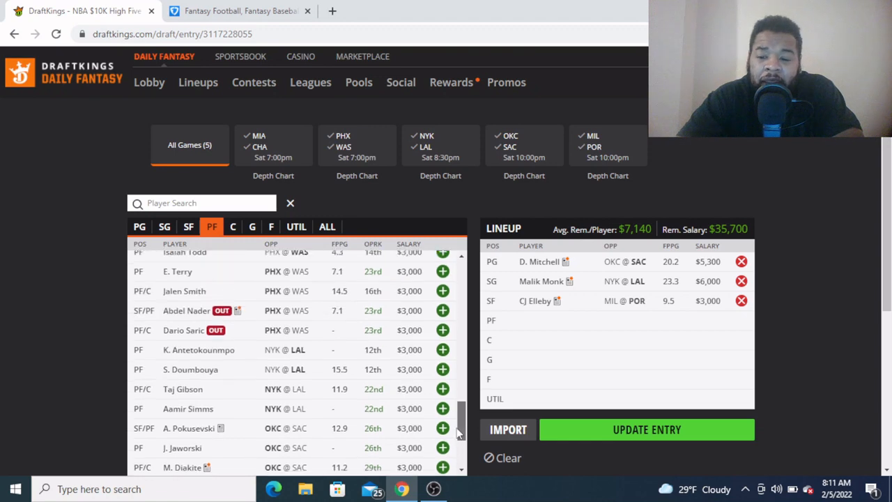
scroll("up", 3)
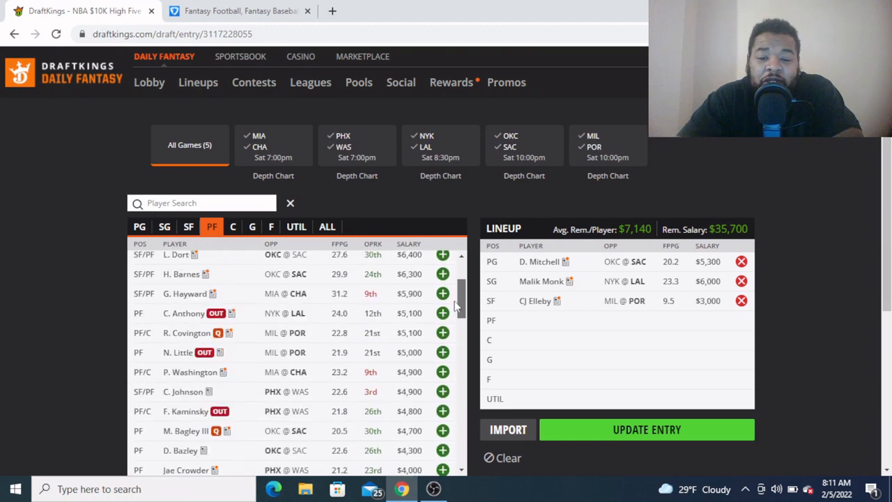
scroll("up", 3)
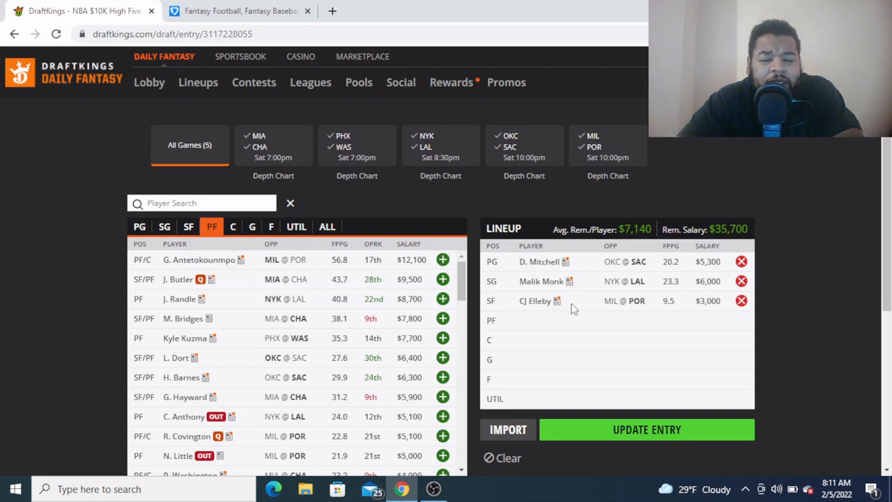
mouse_move(524, 312)
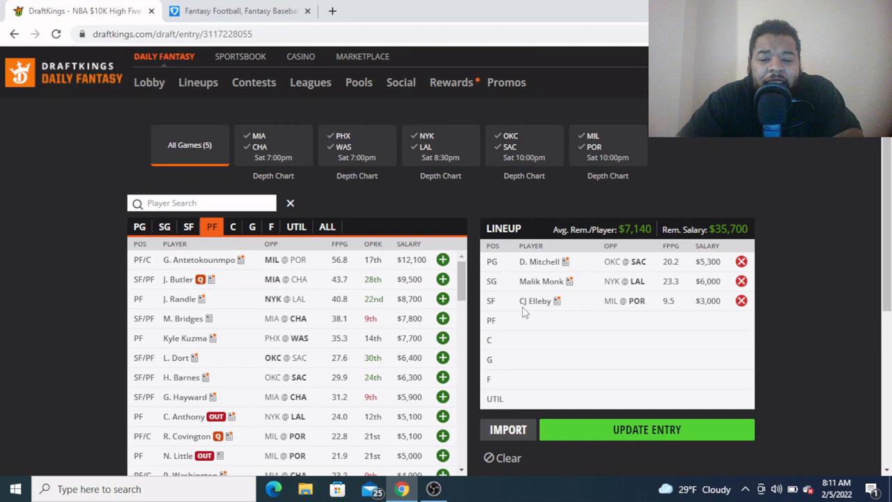
mouse_move(541, 312)
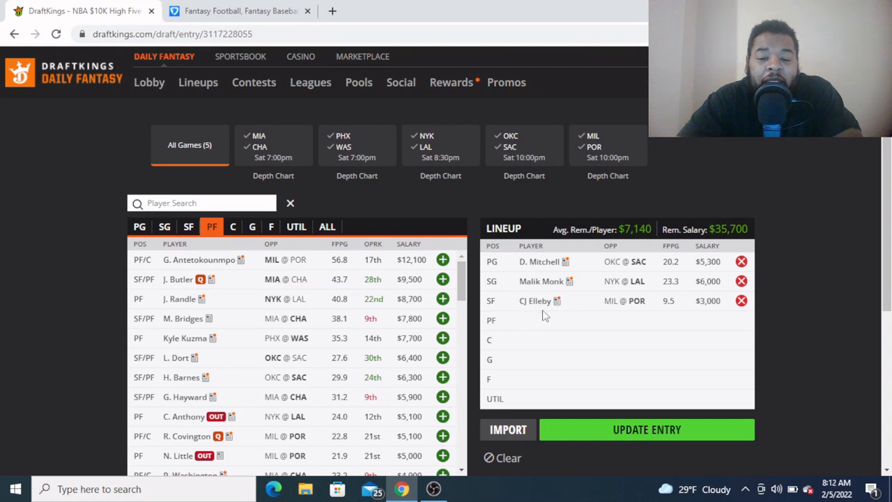
mouse_move(513, 157)
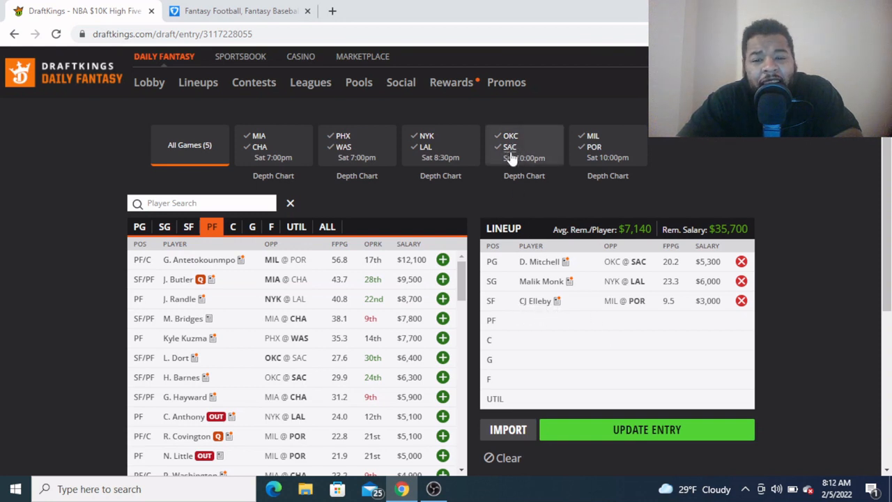
mouse_move(426, 204)
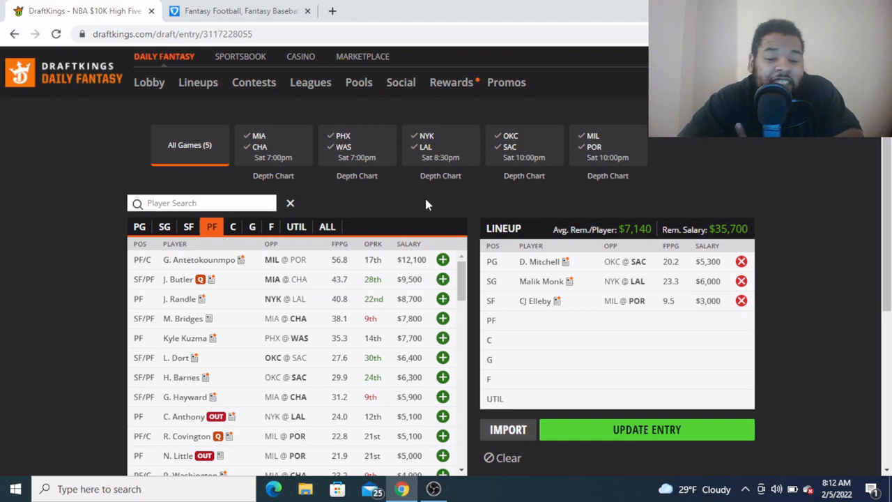
mouse_move(778, 202)
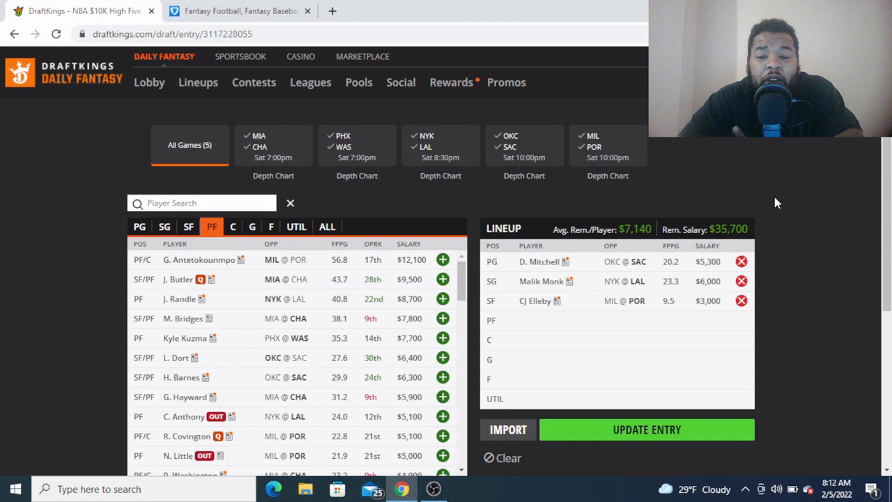
mouse_move(772, 307)
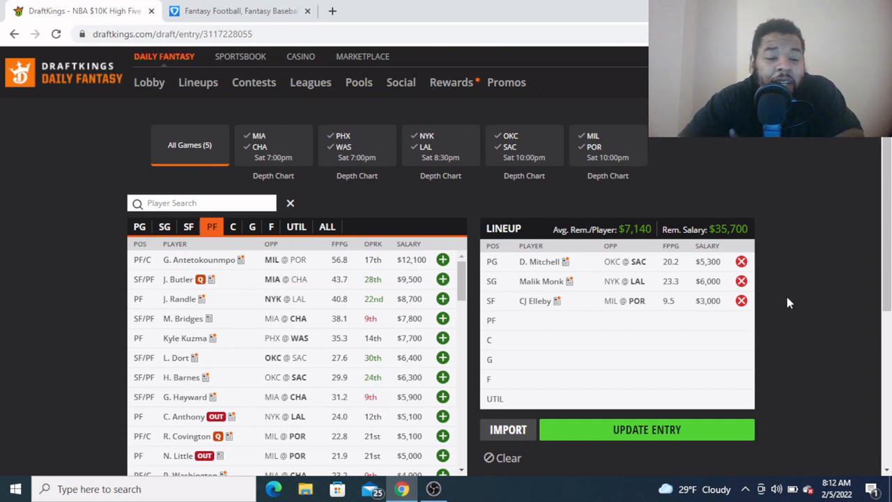
mouse_move(805, 272)
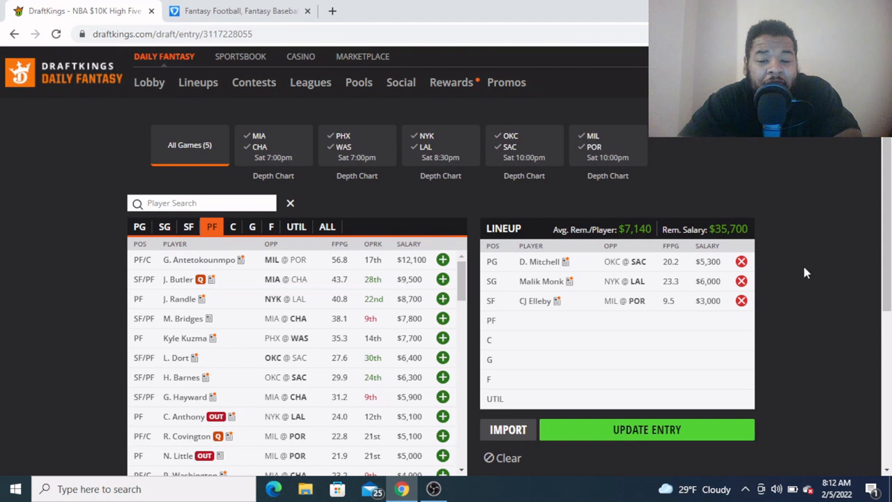
mouse_move(727, 318)
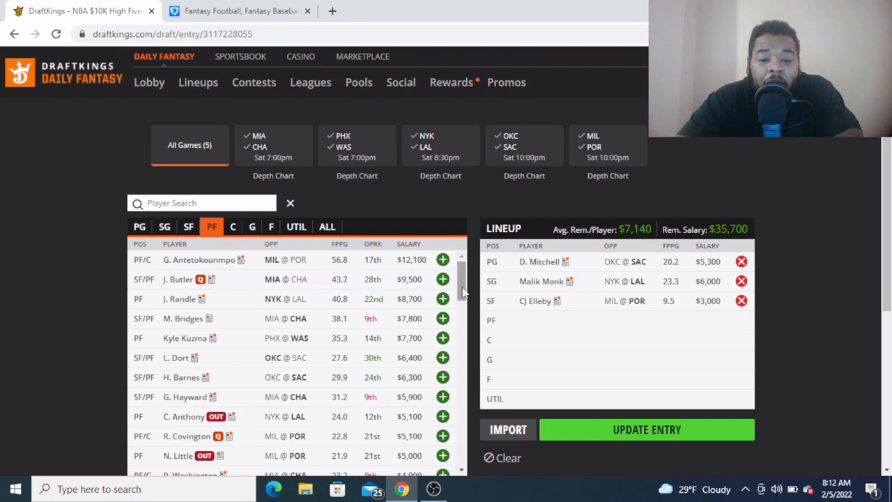
mouse_move(443, 345)
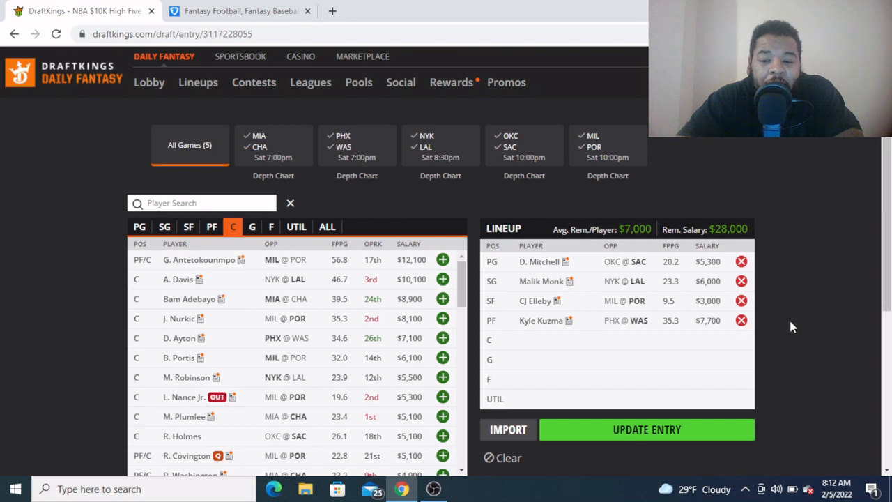
mouse_move(772, 330)
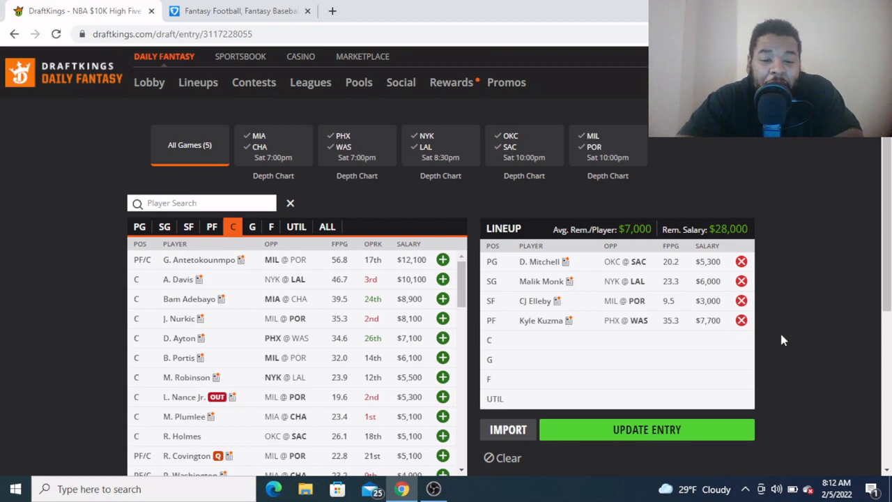
mouse_move(757, 319)
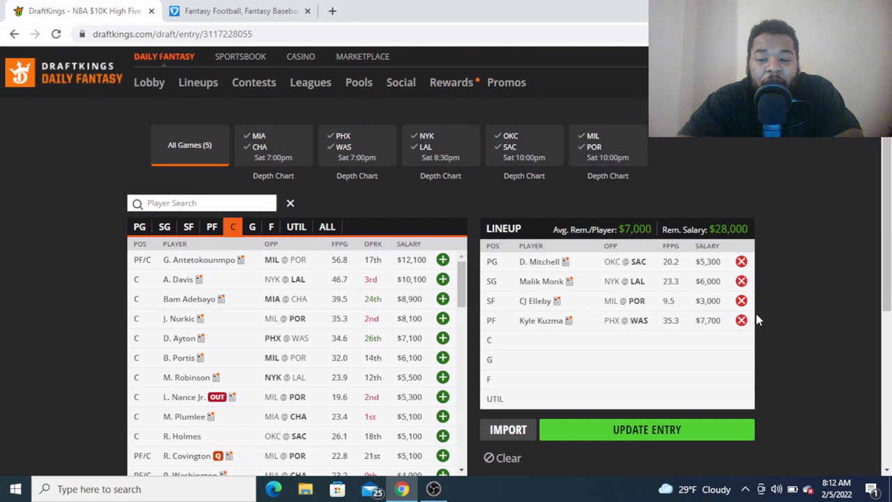
mouse_move(779, 327)
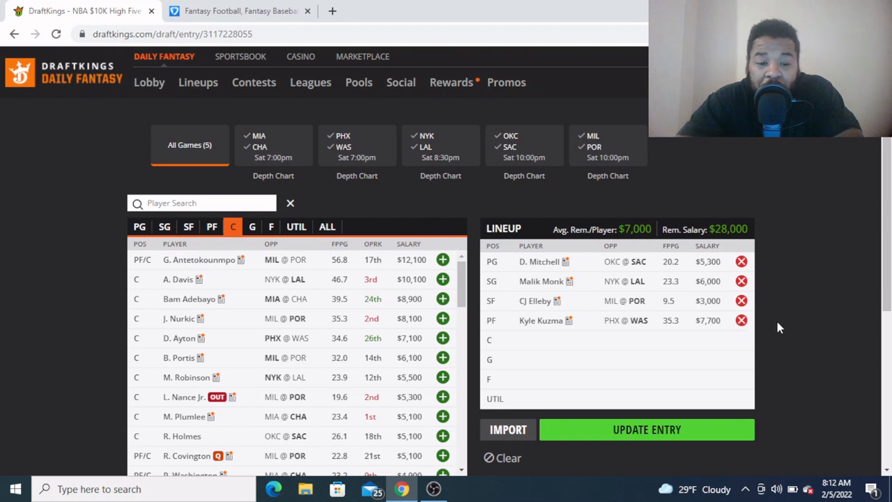
mouse_move(760, 326)
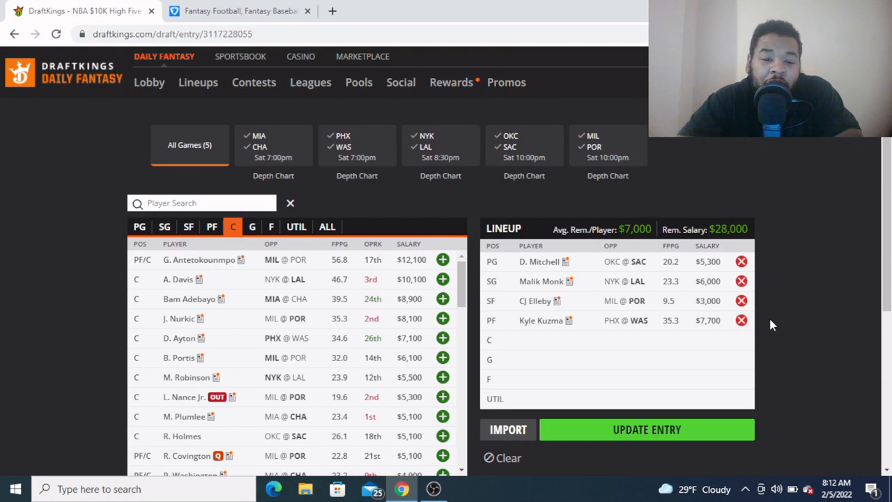
mouse_move(583, 332)
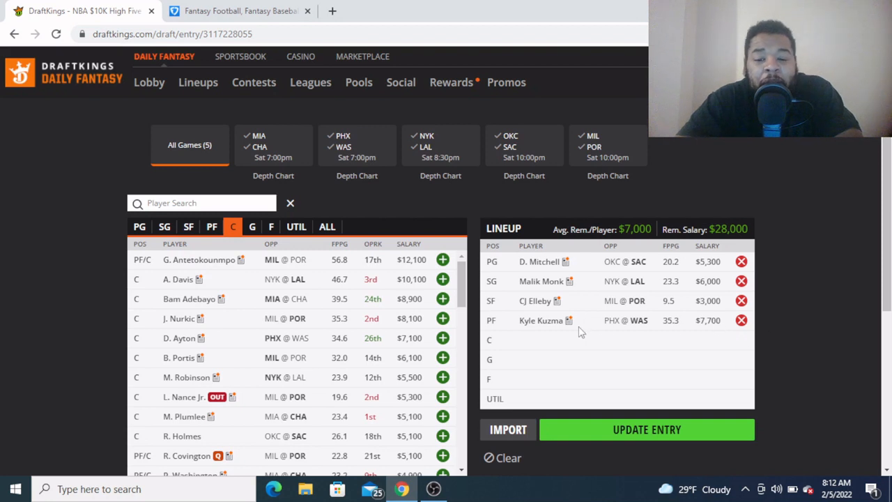
mouse_move(703, 354)
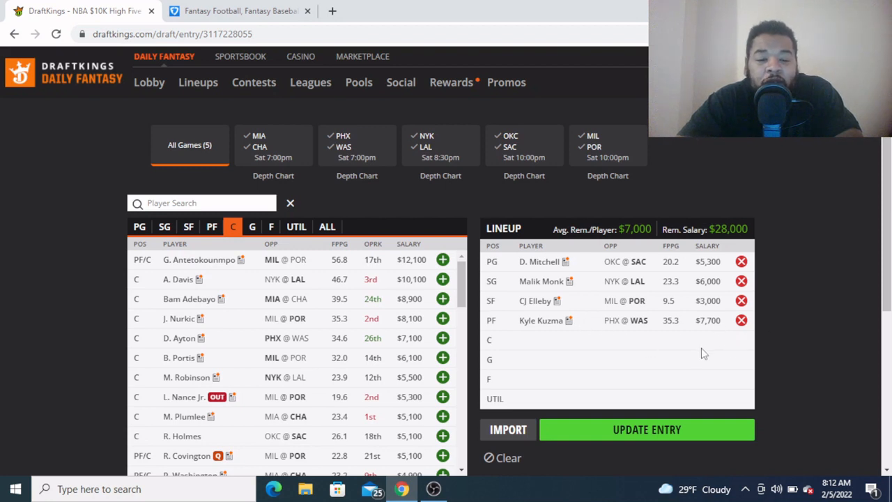
mouse_move(675, 347)
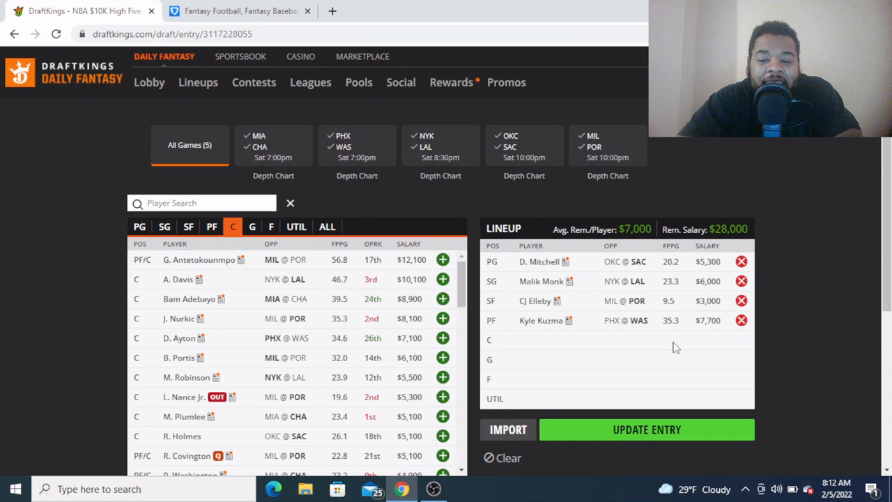
mouse_move(570, 327)
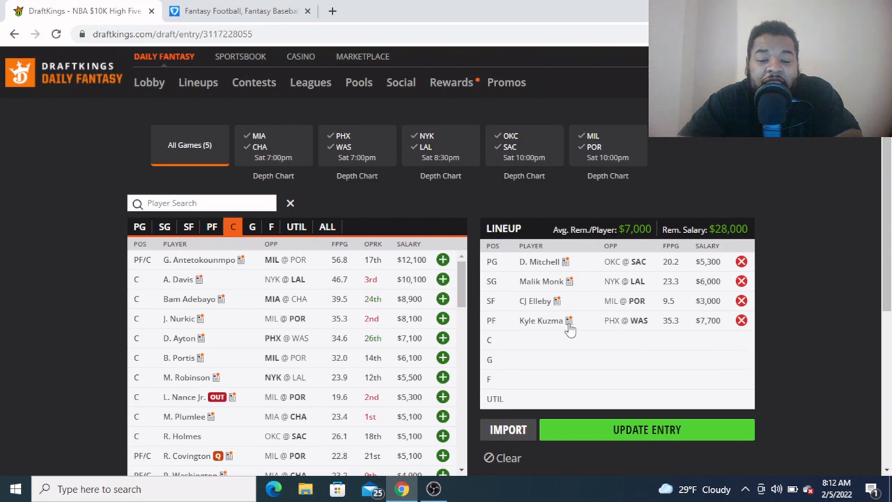
mouse_move(568, 349)
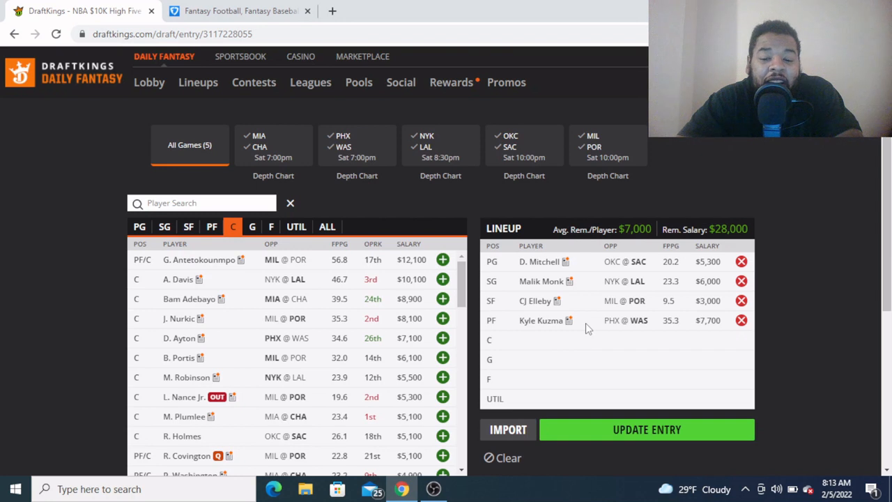
mouse_move(446, 313)
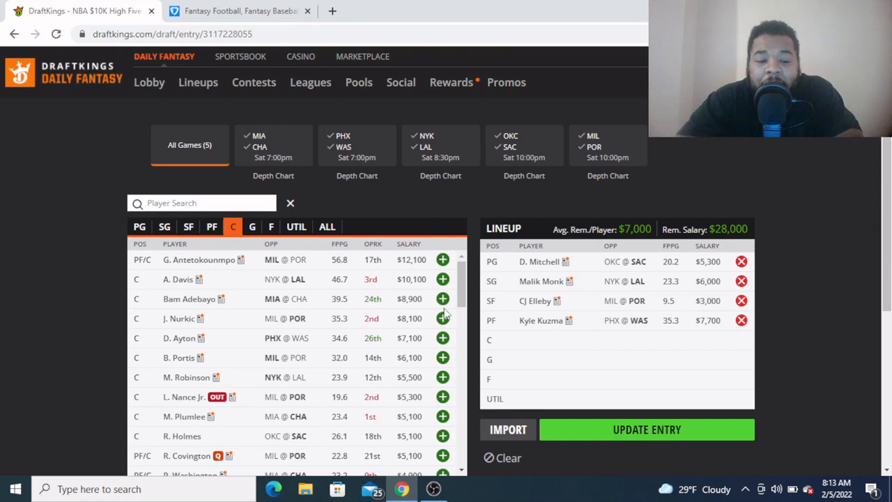
mouse_move(467, 241)
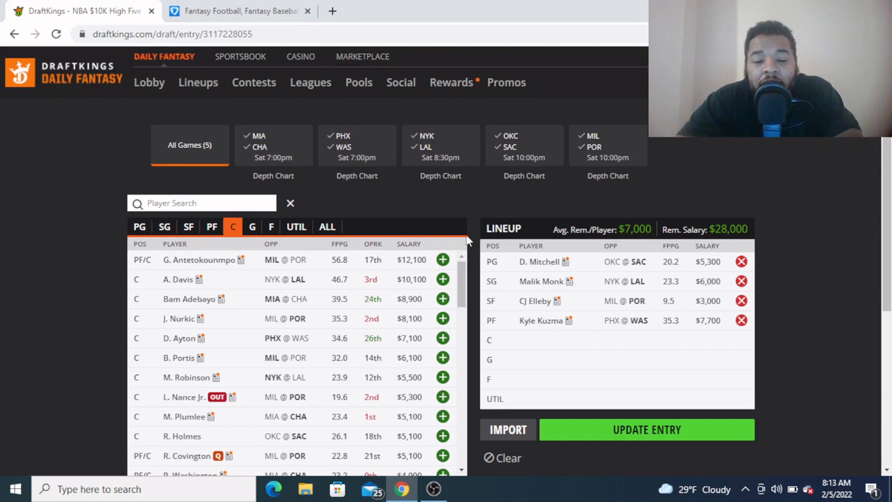
mouse_move(465, 212)
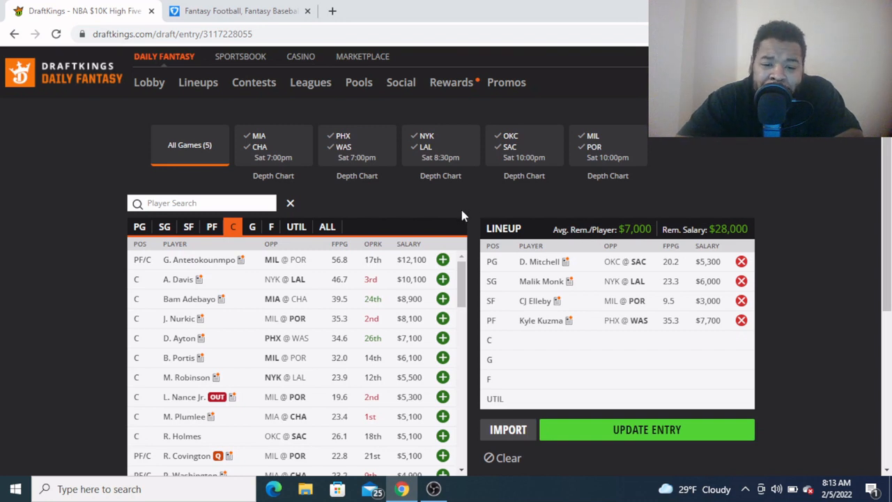
mouse_move(443, 339)
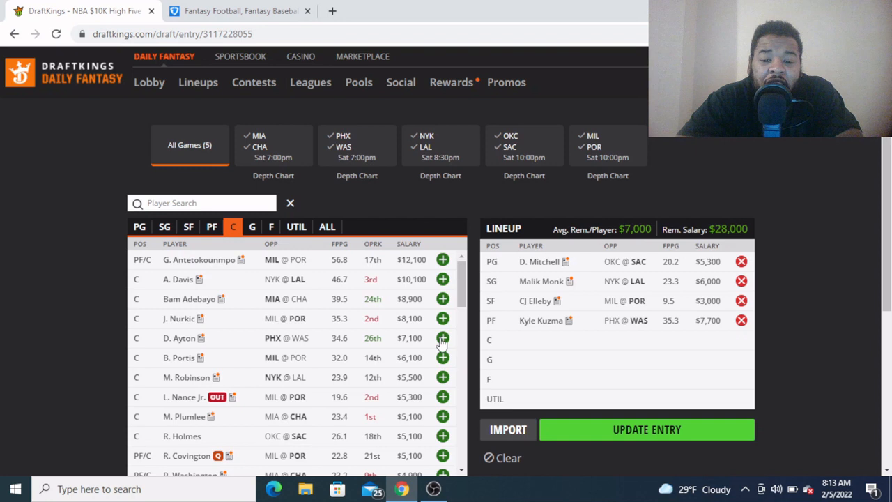
Add D. Ayton ($7,100) at center, leaving $20,900, and show the ALL-positions player pool
left_click(443, 338)
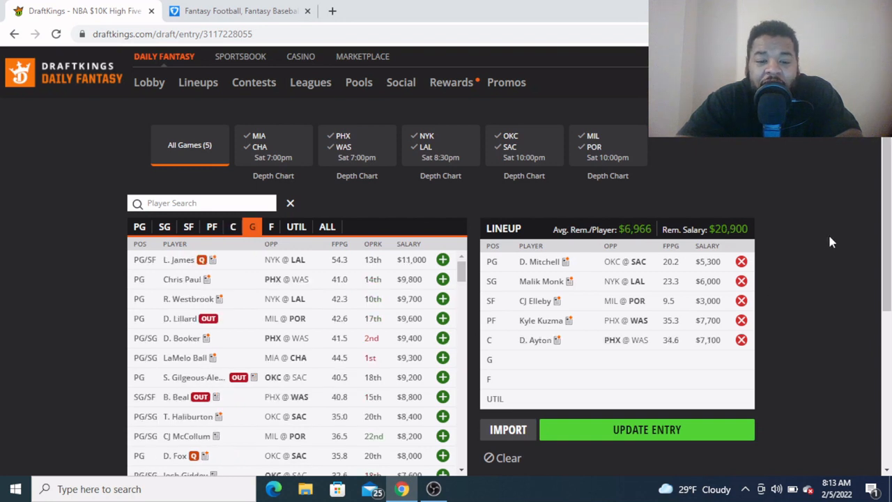
mouse_move(860, 231)
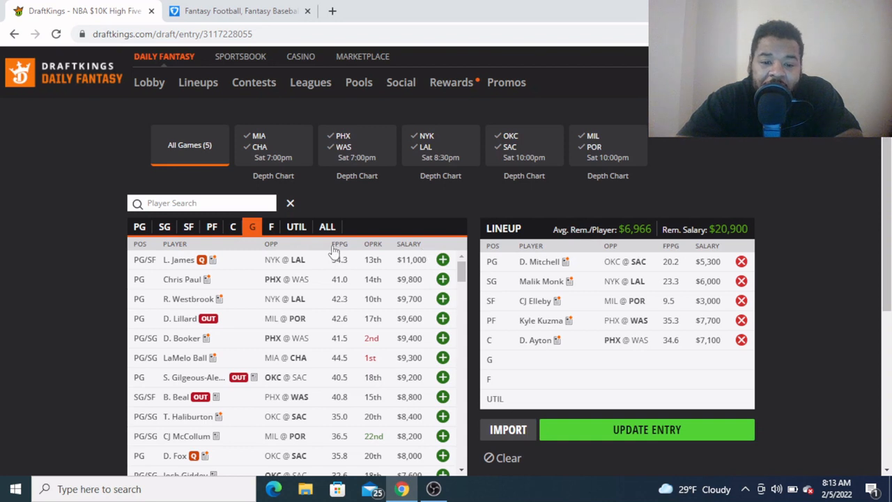
left_click(326, 226)
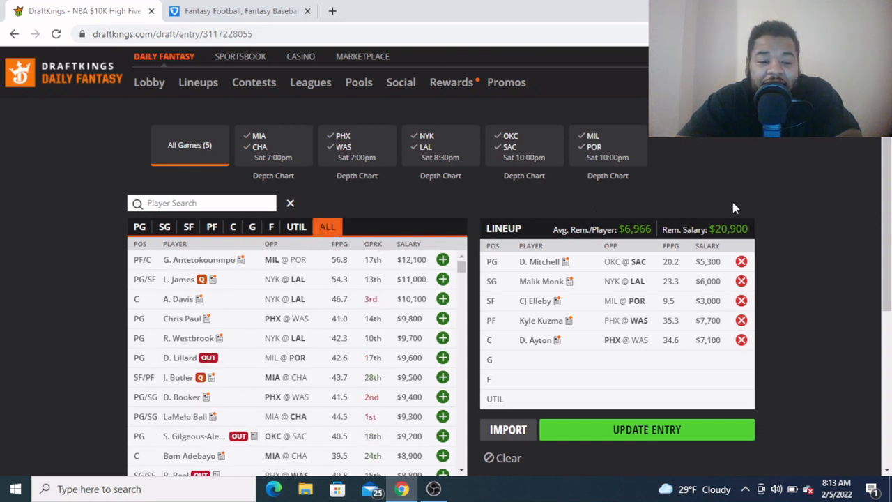
mouse_move(817, 230)
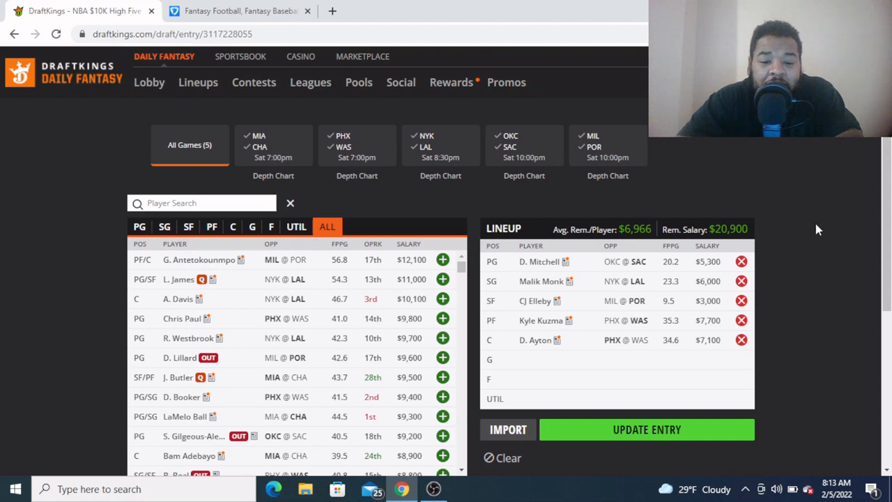
mouse_move(829, 232)
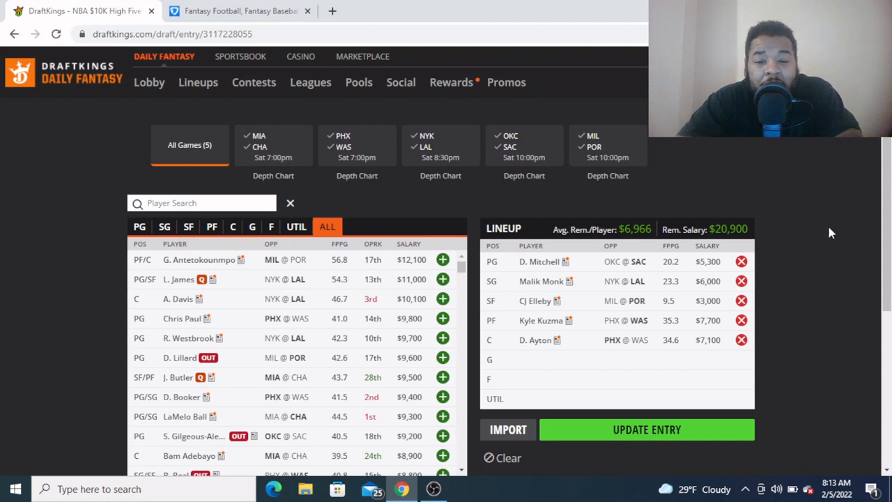
mouse_move(819, 329)
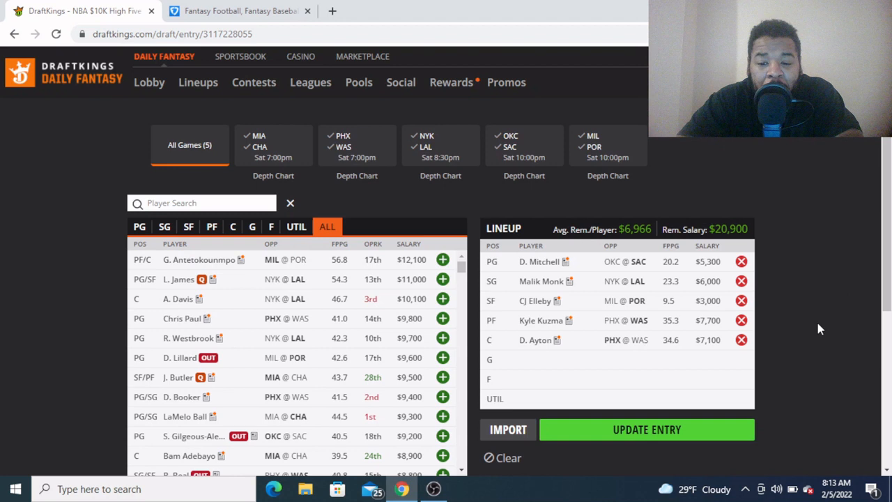
mouse_move(758, 348)
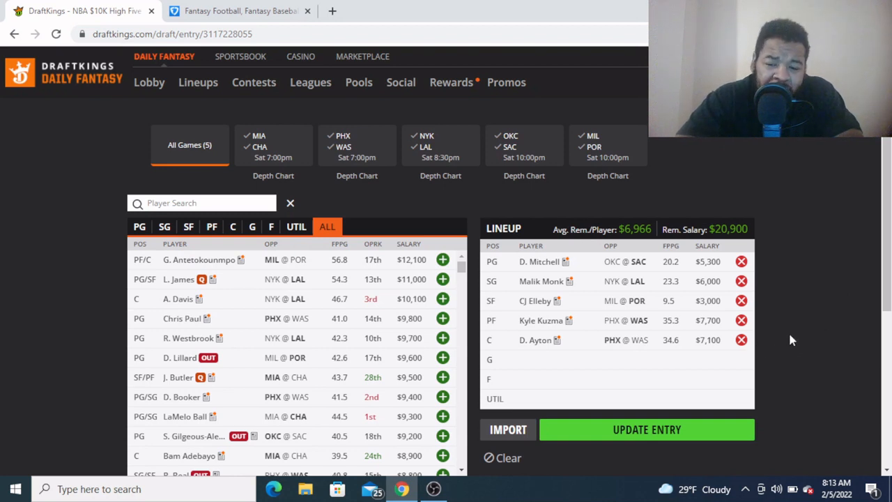
mouse_move(816, 351)
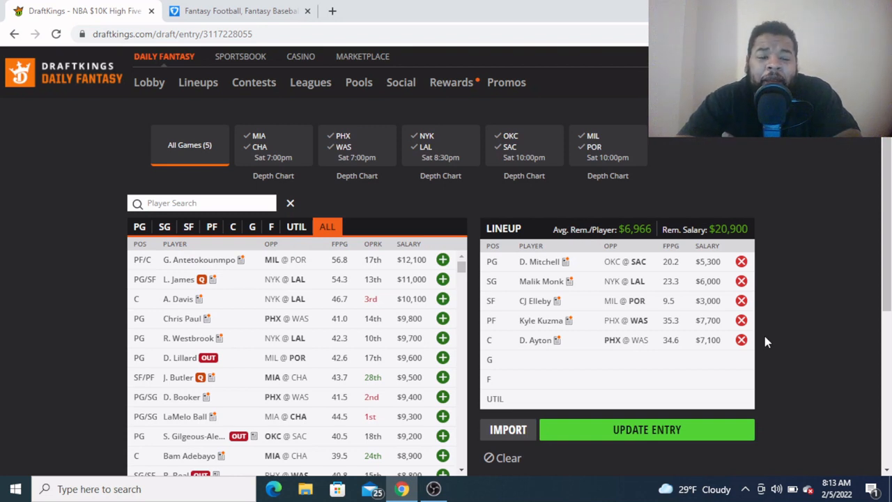
mouse_move(819, 295)
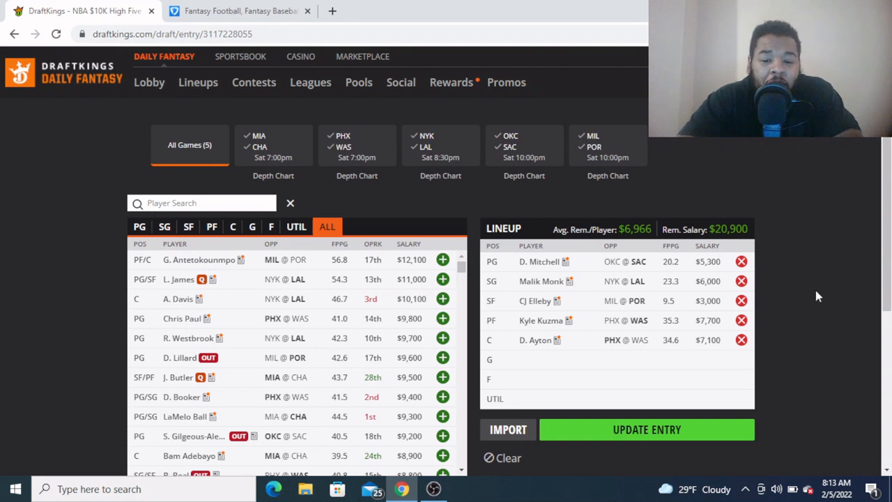
mouse_move(773, 349)
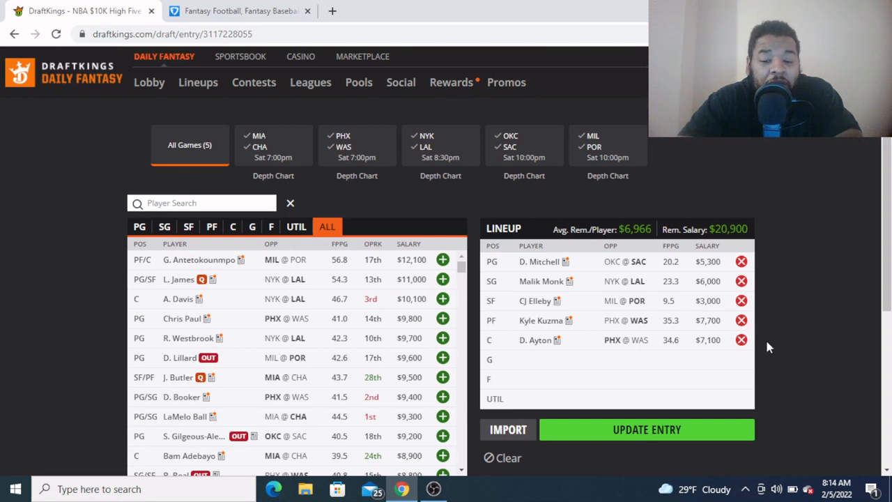
mouse_move(565, 341)
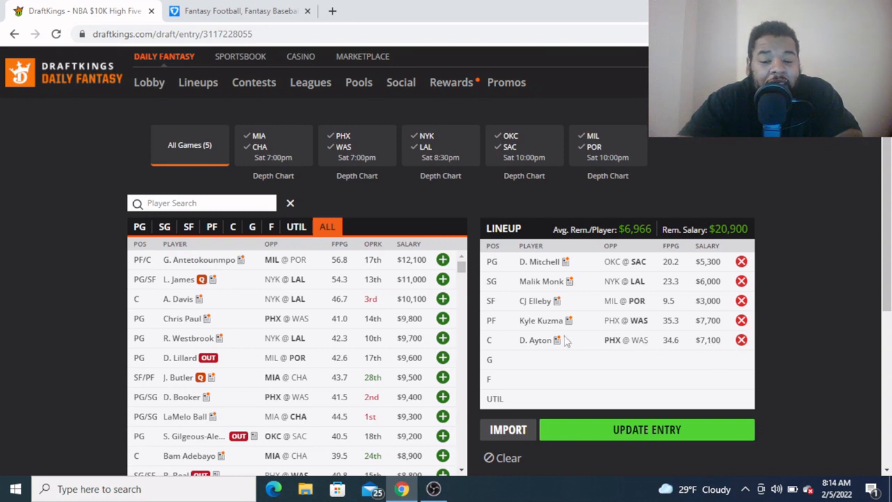
mouse_move(800, 336)
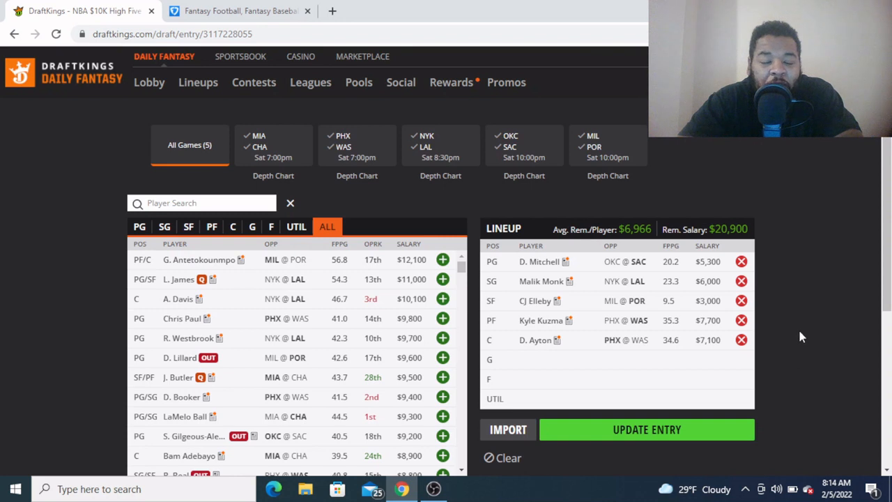
mouse_move(797, 321)
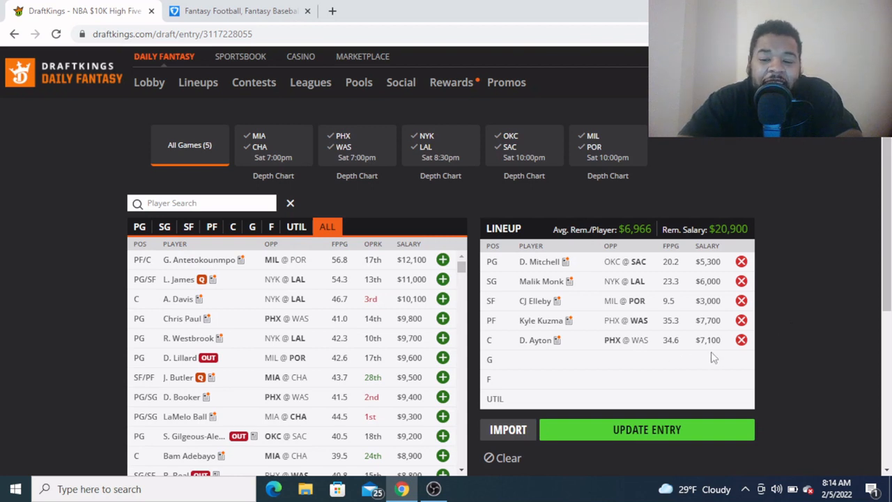
mouse_move(797, 281)
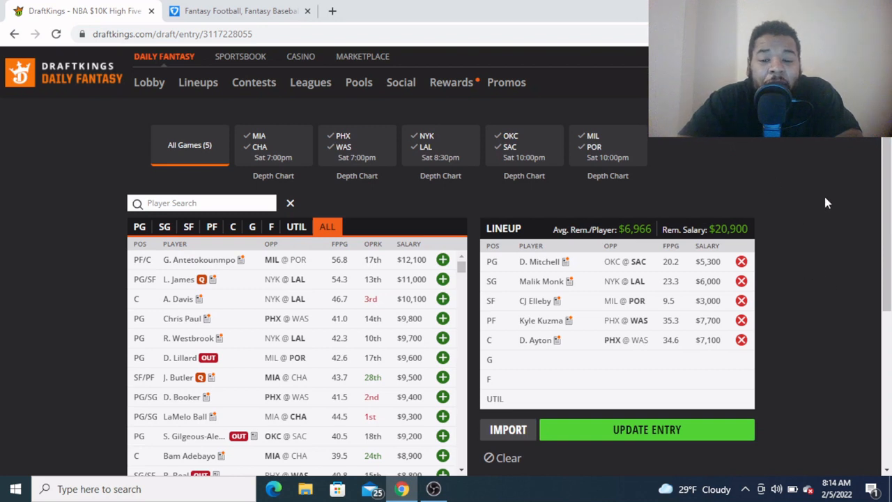
mouse_move(776, 265)
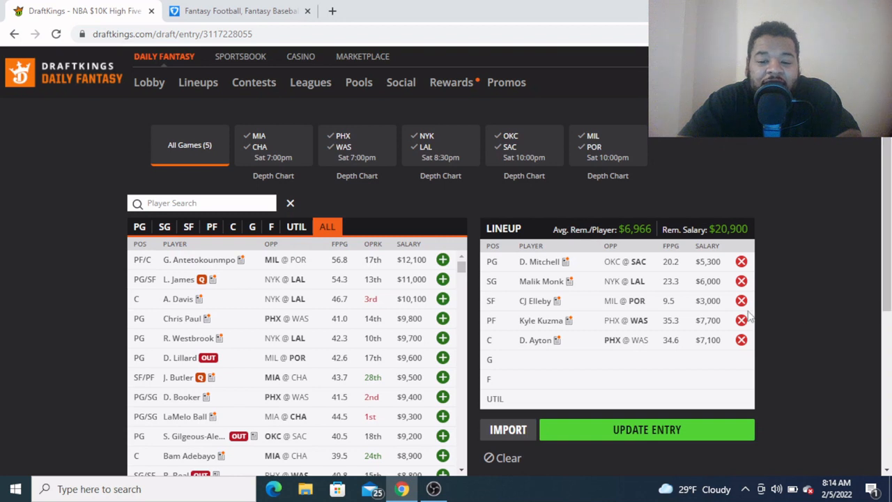
mouse_move(730, 375)
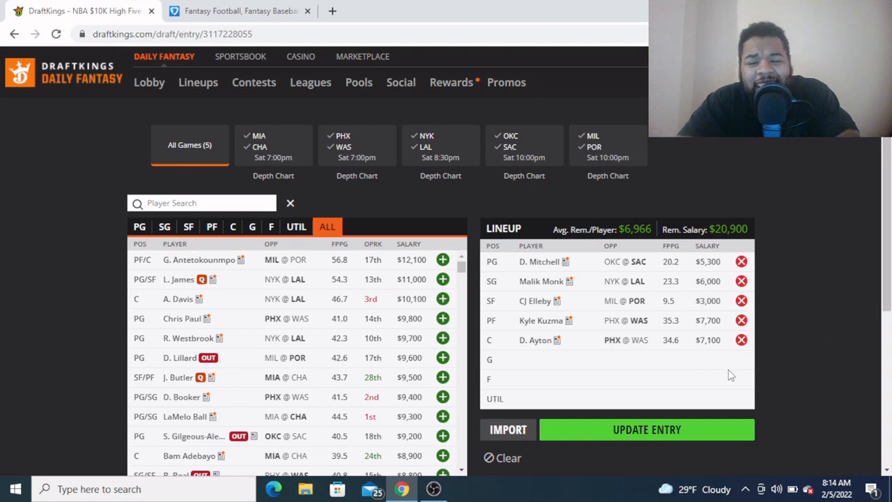
mouse_move(808, 301)
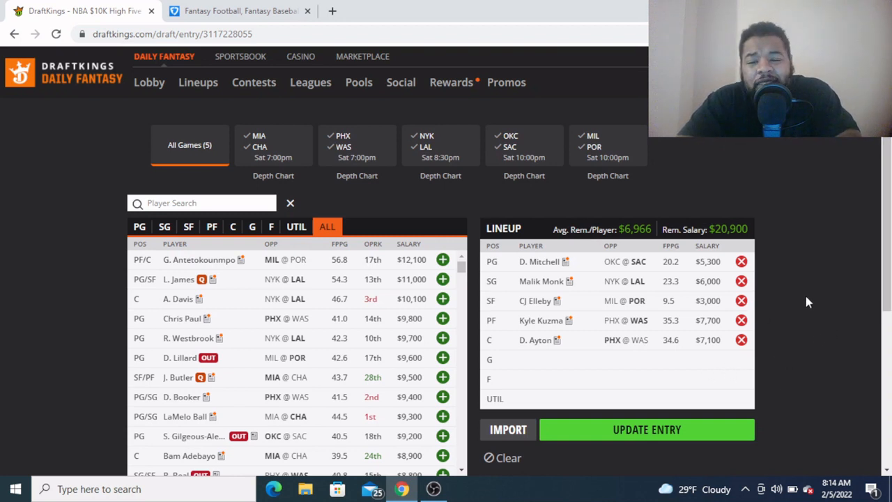
mouse_move(800, 257)
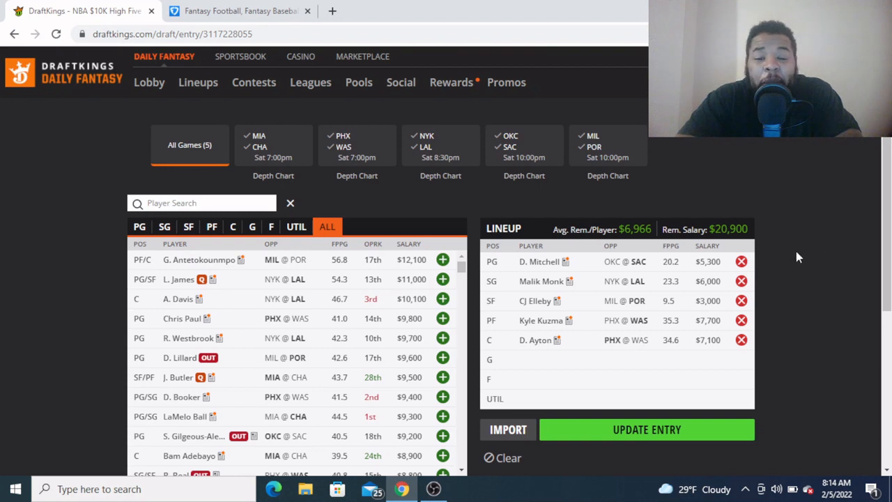
mouse_move(850, 248)
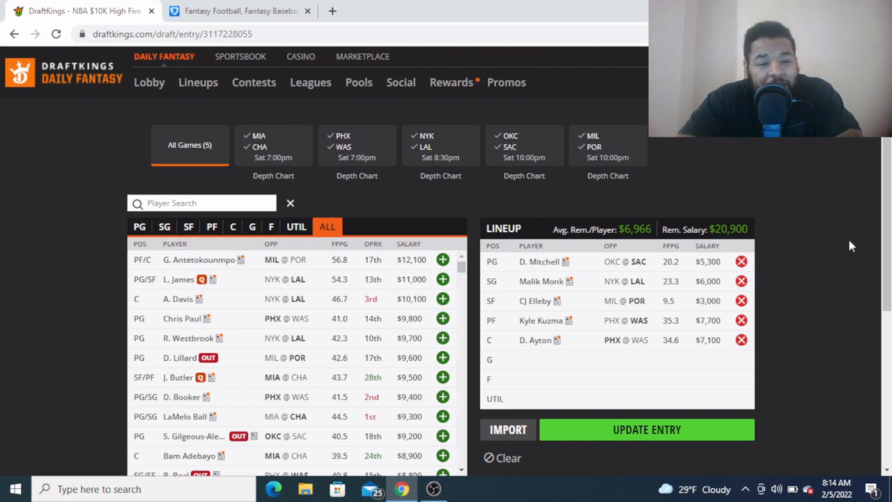
mouse_move(819, 197)
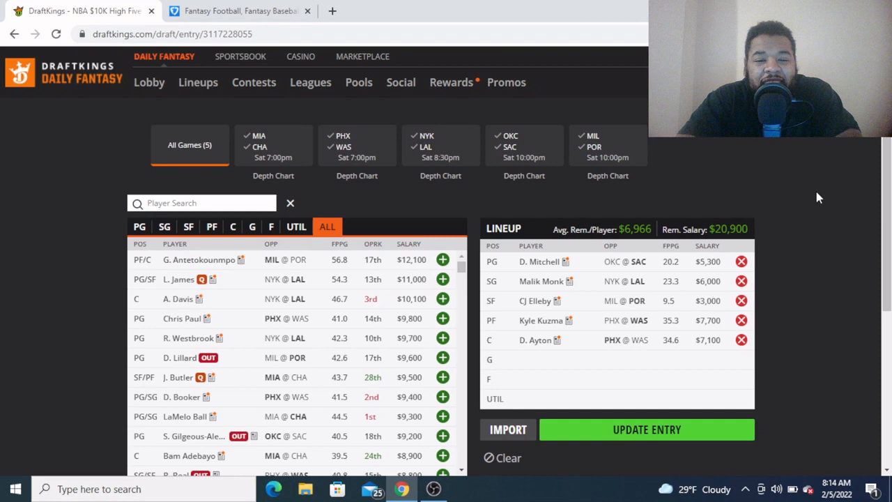
mouse_move(786, 217)
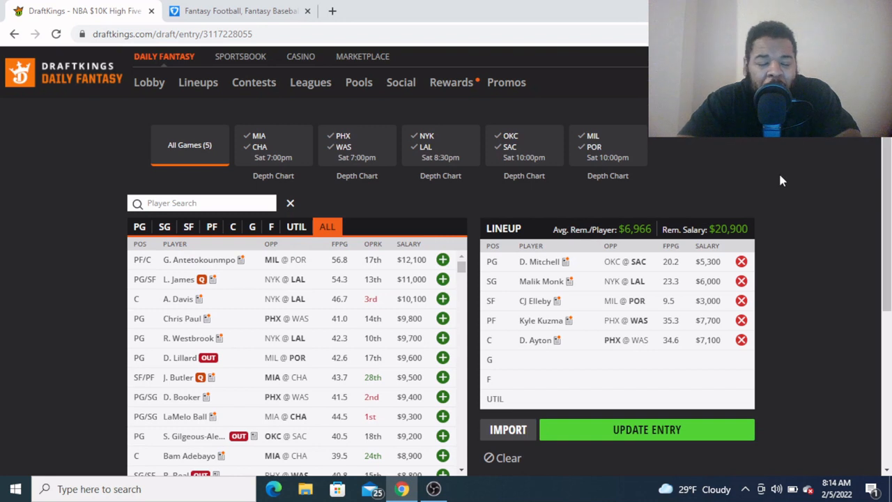
mouse_move(742, 161)
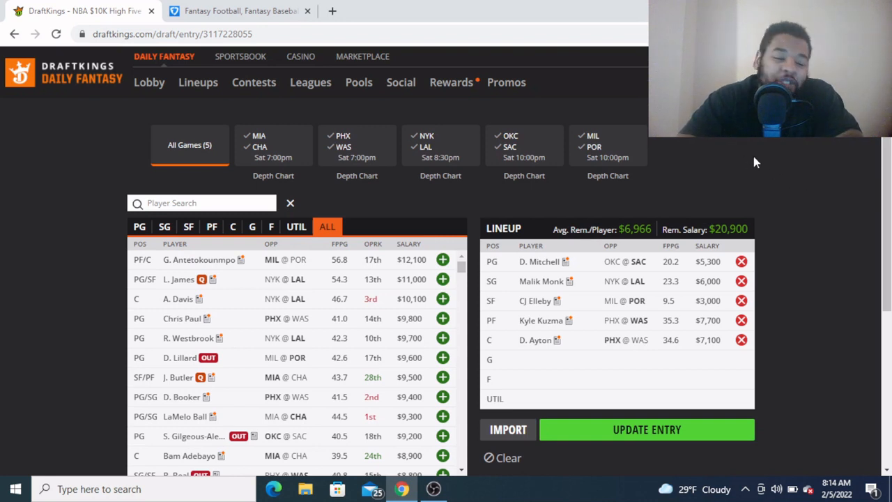
mouse_move(766, 188)
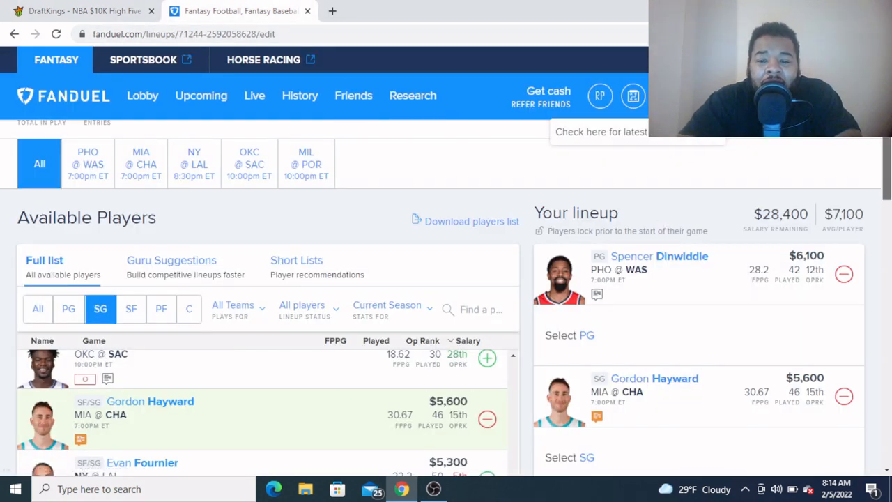
mouse_move(526, 194)
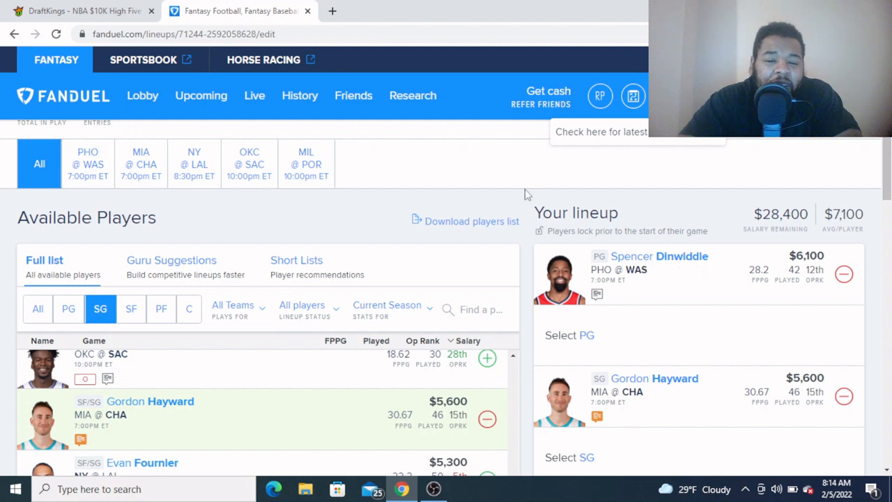
mouse_move(614, 292)
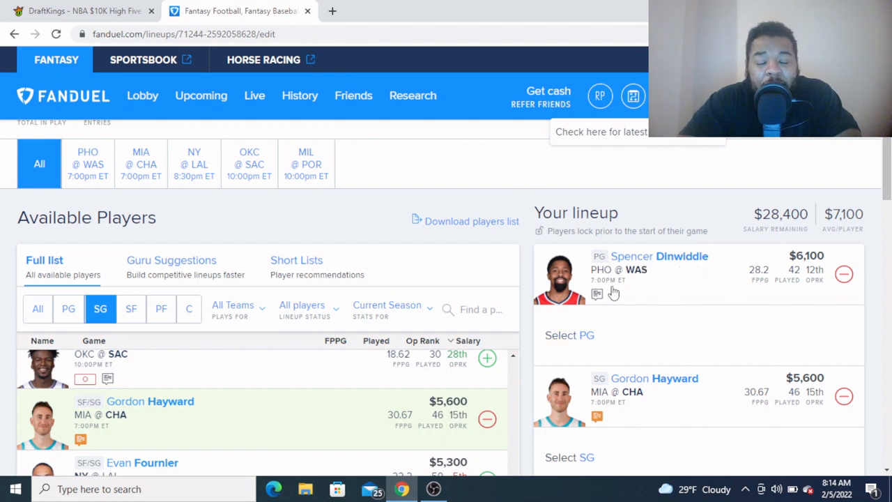
mouse_move(629, 279)
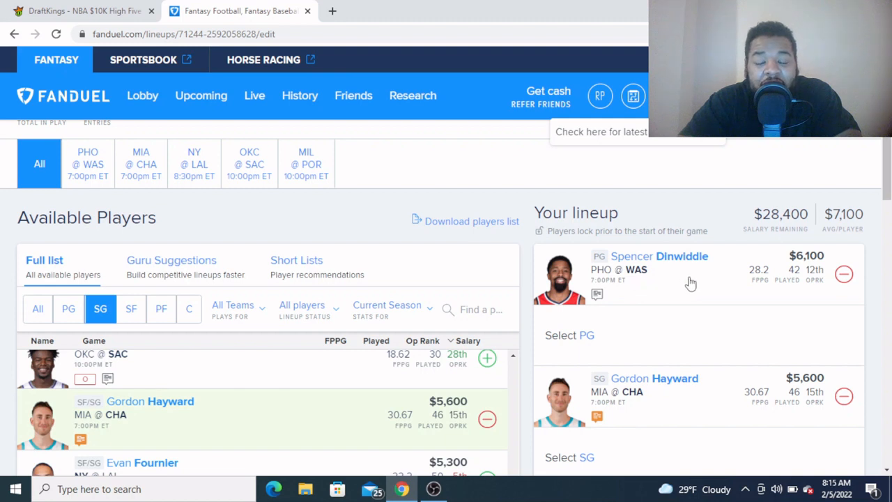
mouse_move(653, 206)
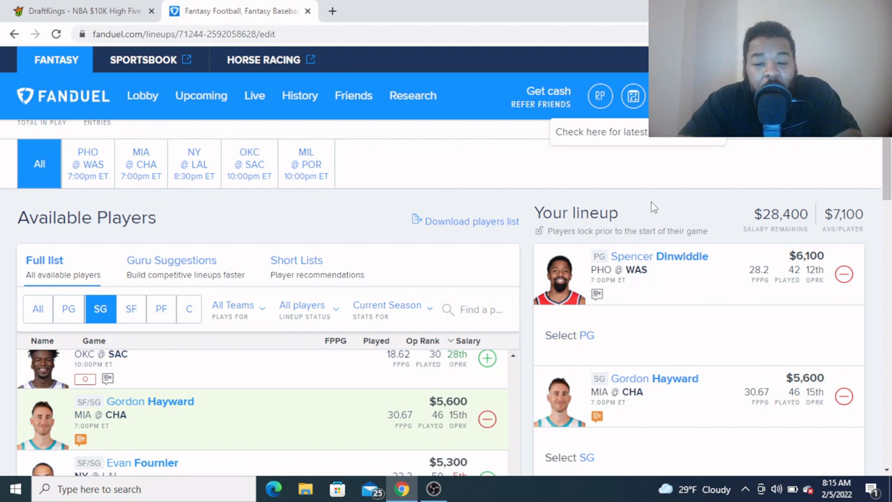
mouse_move(629, 198)
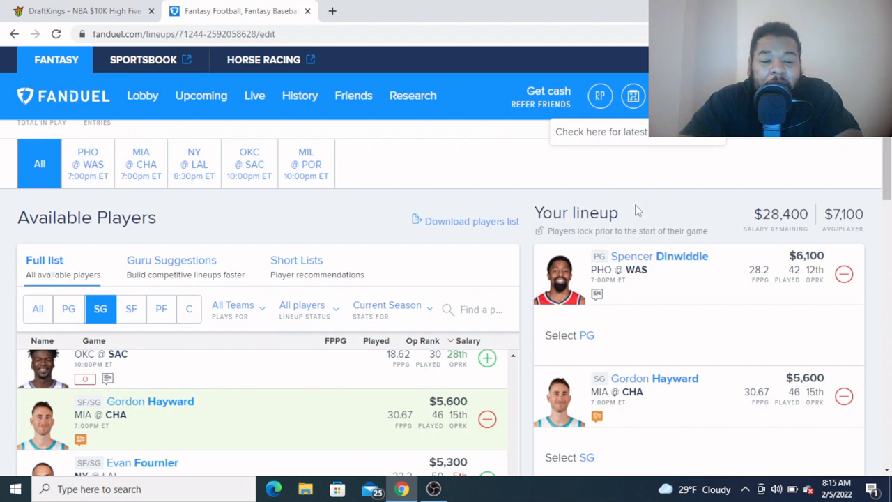
mouse_move(674, 282)
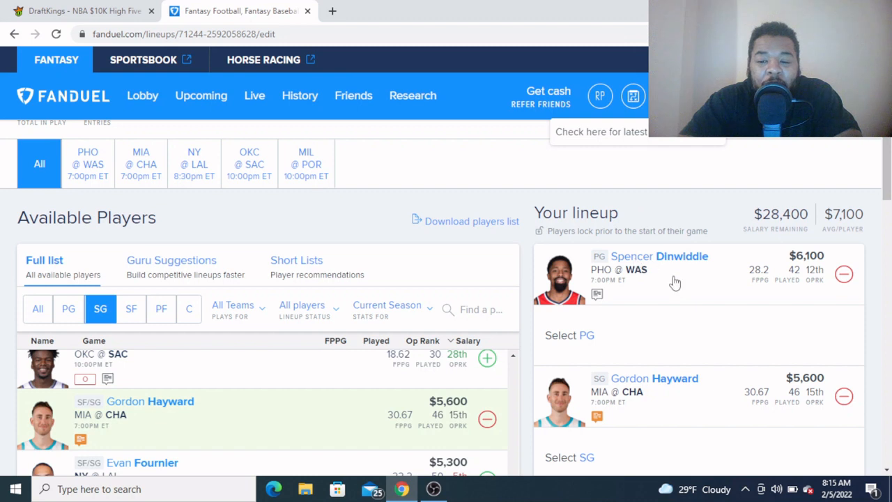
mouse_move(713, 271)
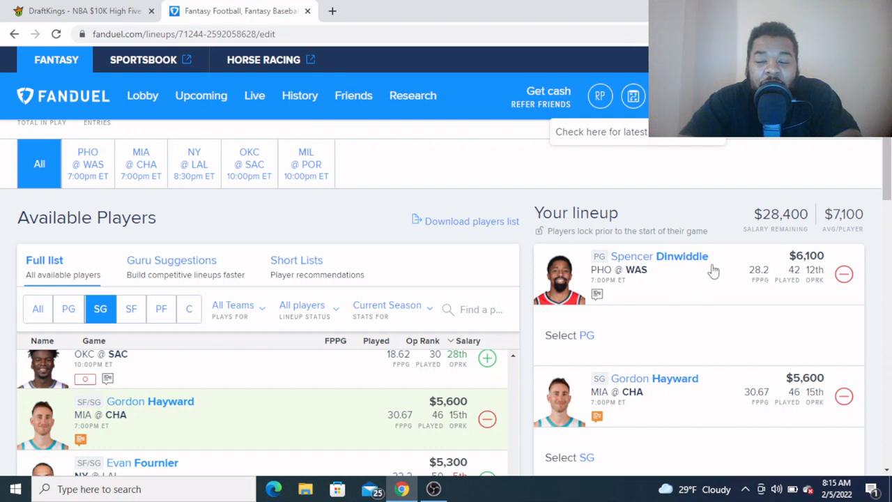
mouse_move(712, 285)
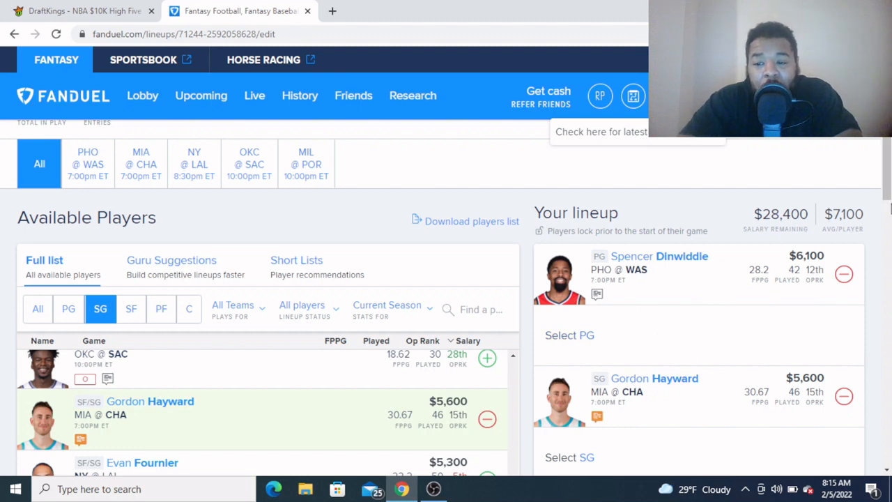
mouse_move(738, 287)
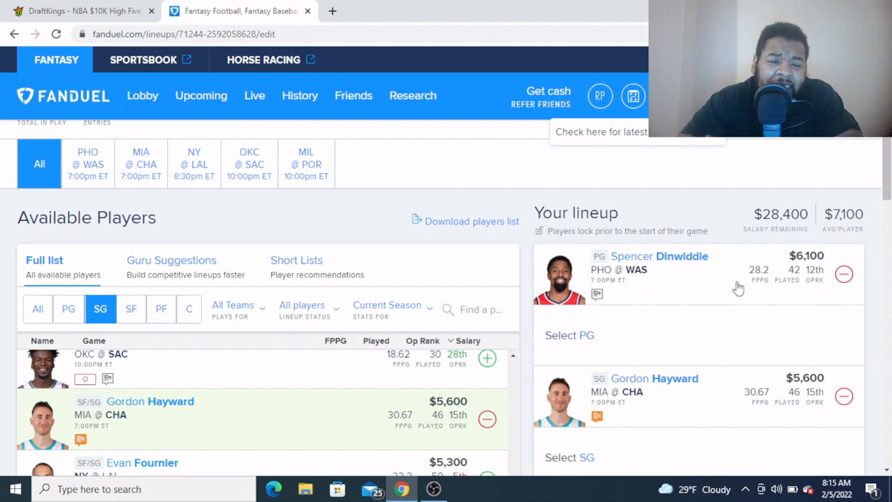
mouse_move(642, 414)
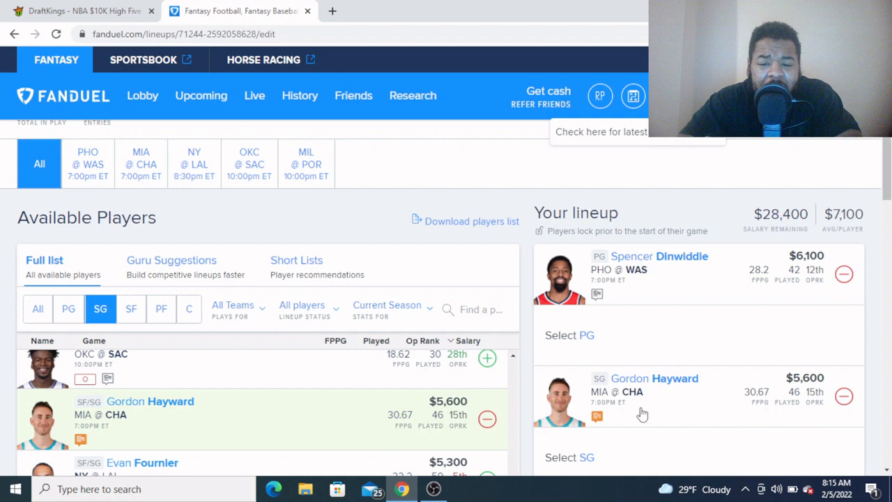
mouse_move(654, 426)
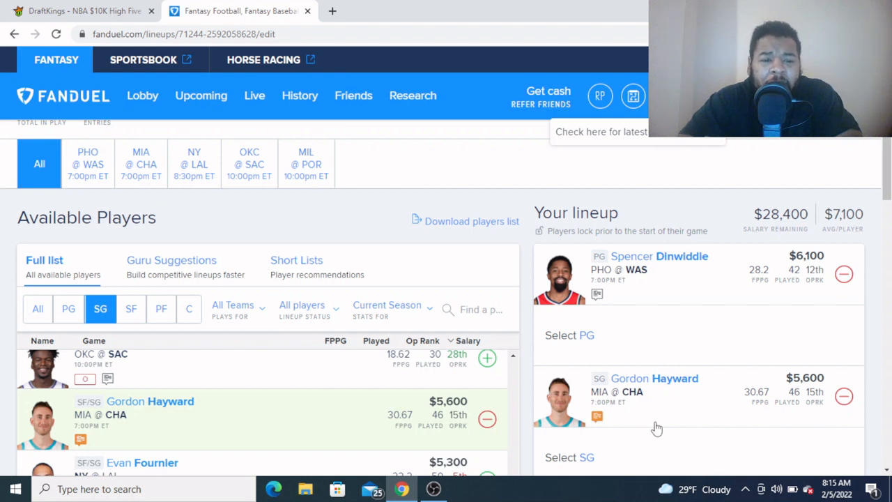
mouse_move(616, 412)
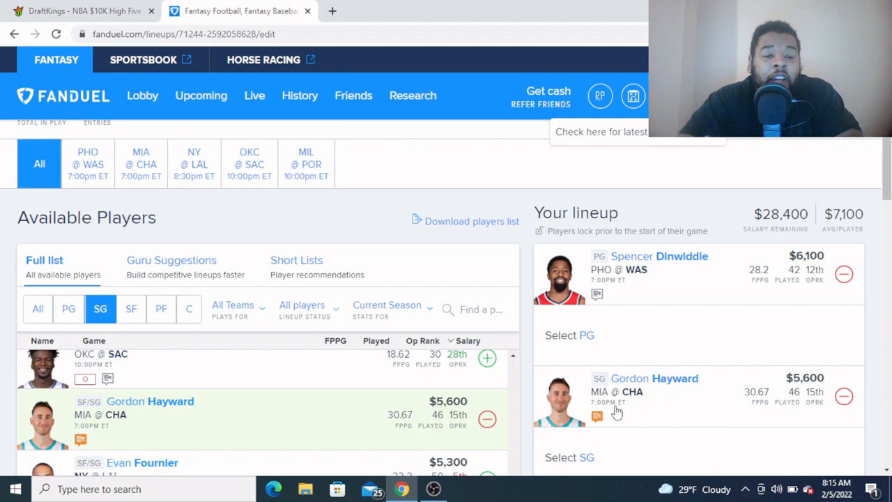
mouse_move(660, 417)
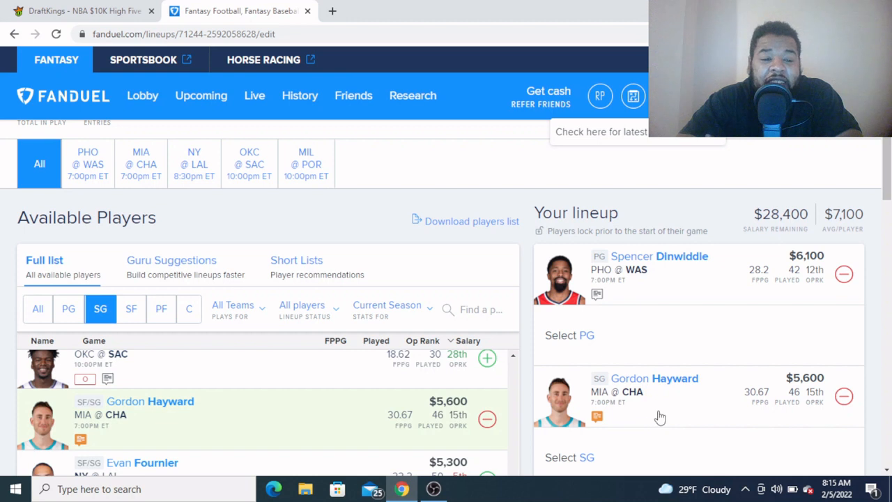
mouse_move(691, 399)
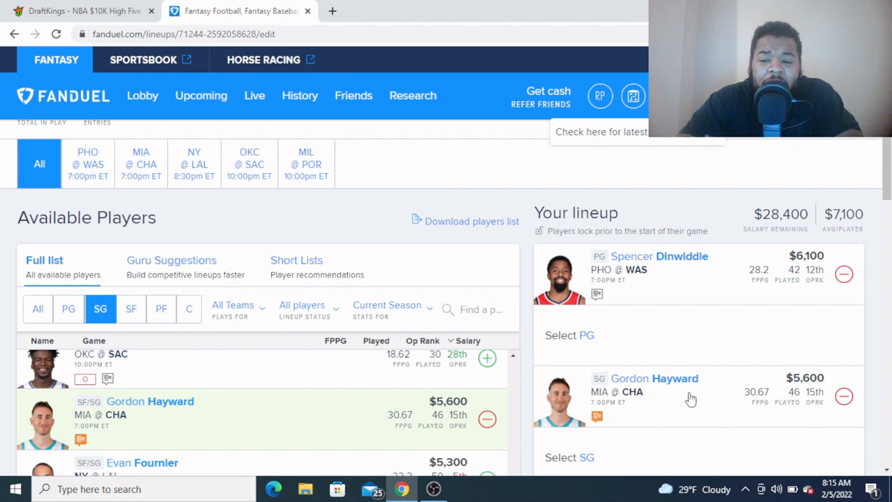
mouse_move(690, 407)
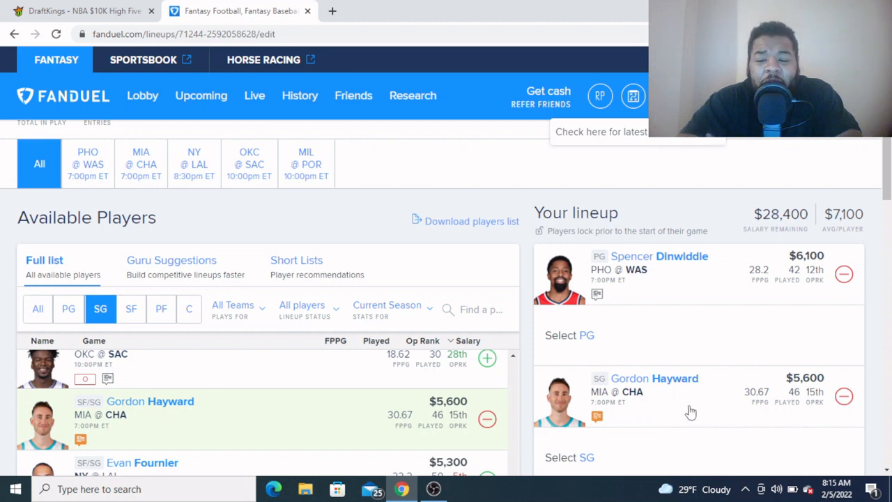
mouse_move(630, 392)
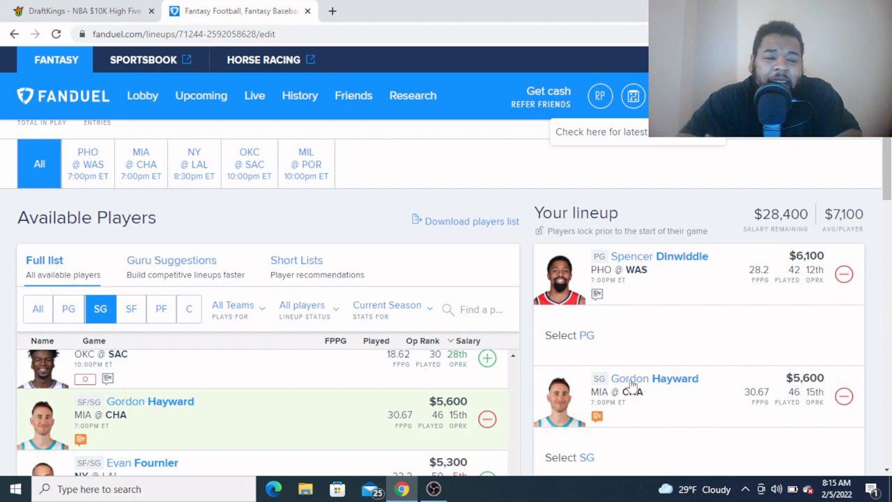
mouse_move(680, 407)
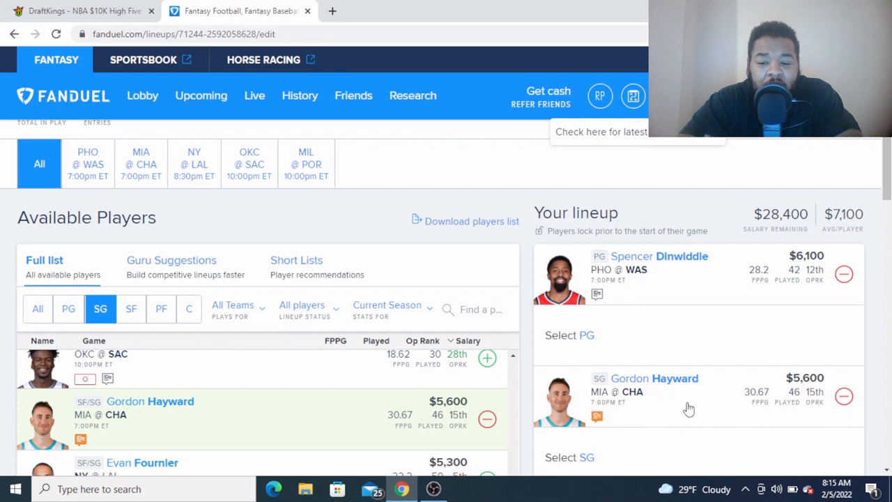
mouse_move(693, 399)
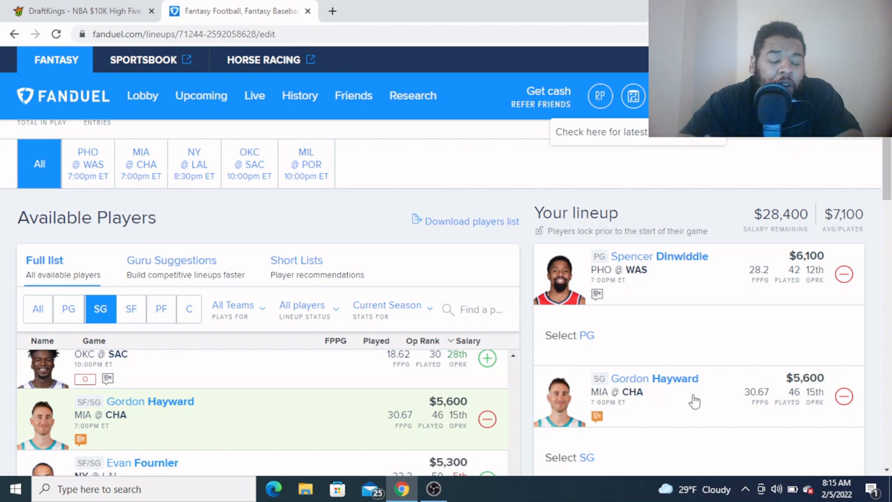
mouse_move(540, 379)
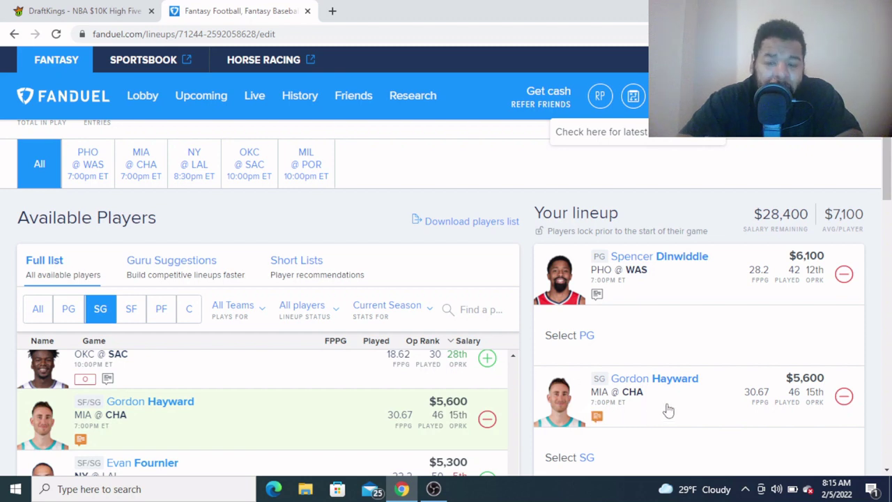
mouse_move(680, 410)
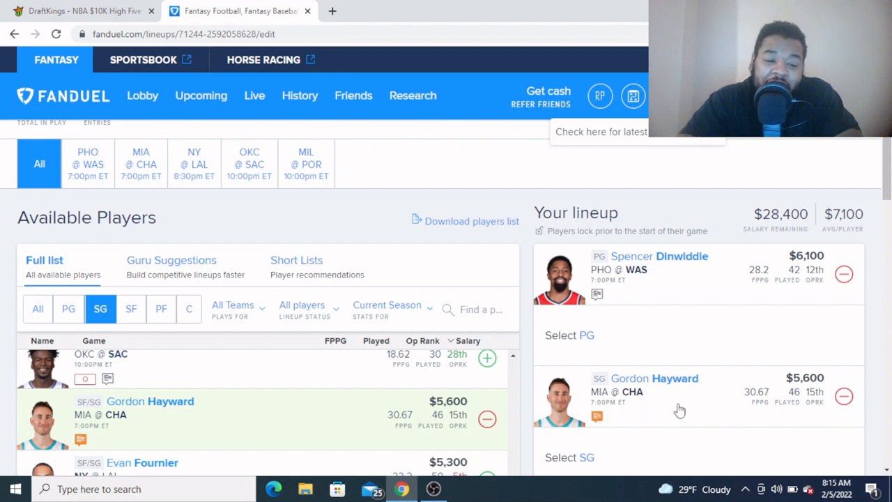
mouse_move(633, 403)
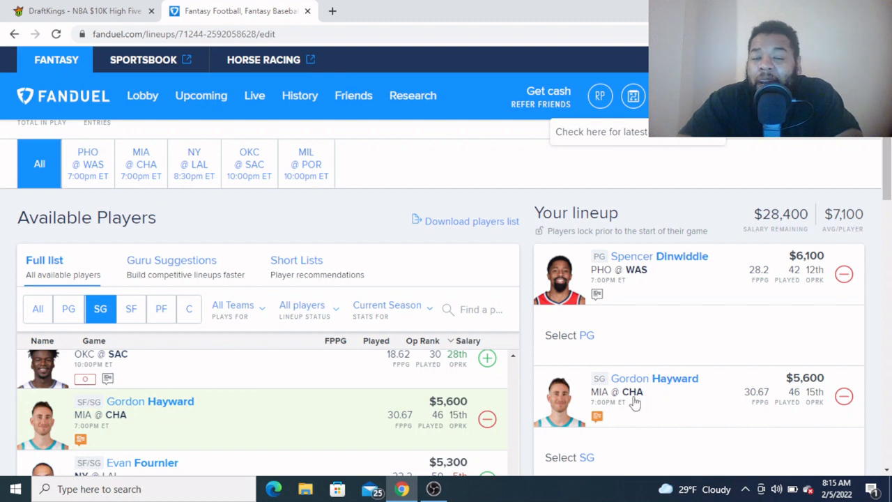
mouse_move(808, 388)
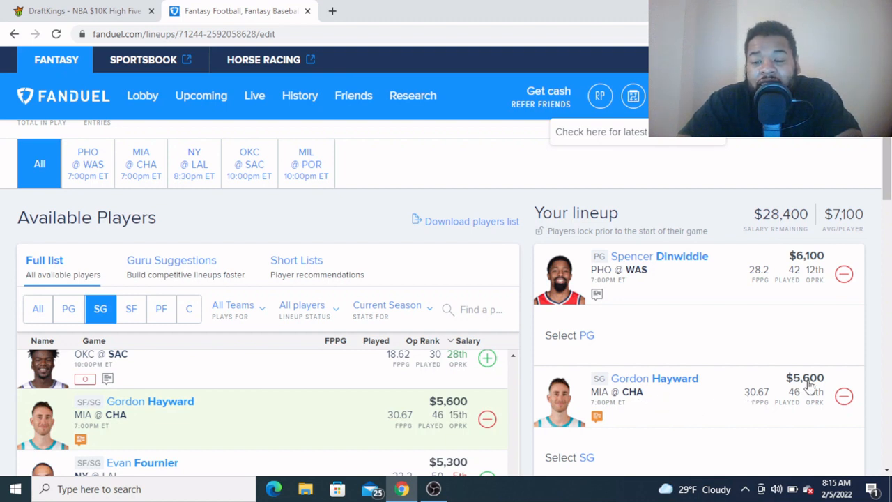
mouse_move(789, 339)
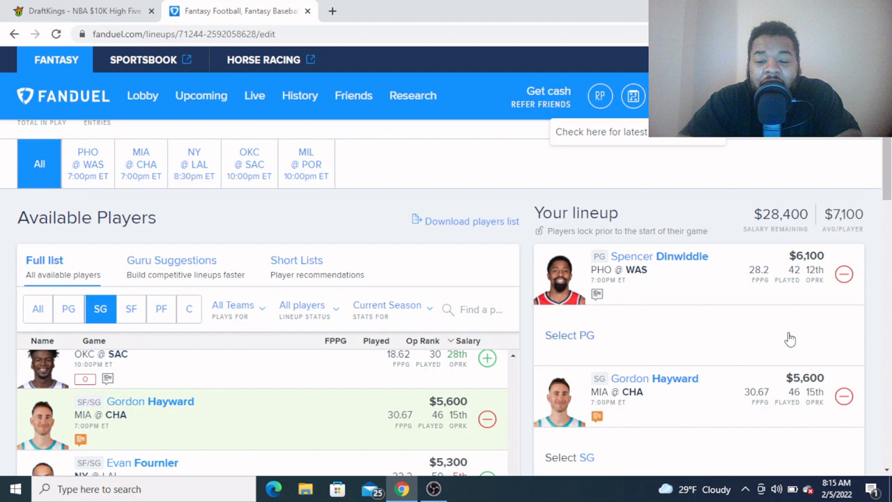
mouse_move(770, 404)
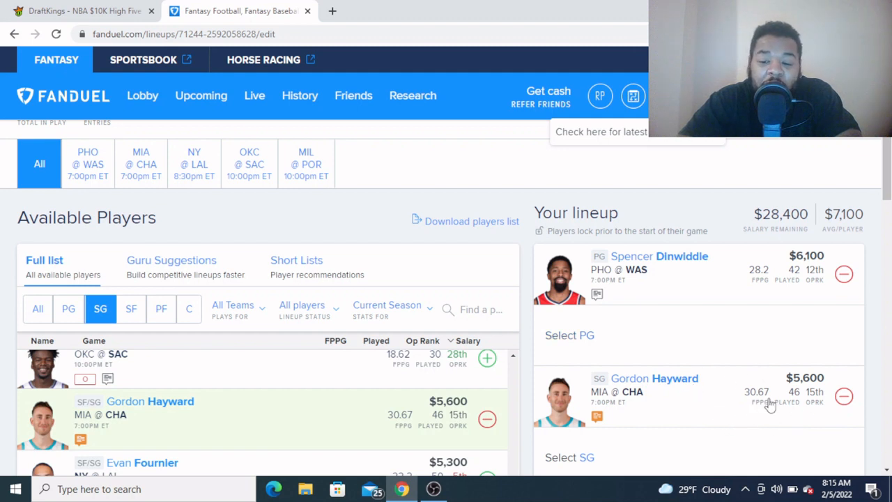
mouse_move(701, 408)
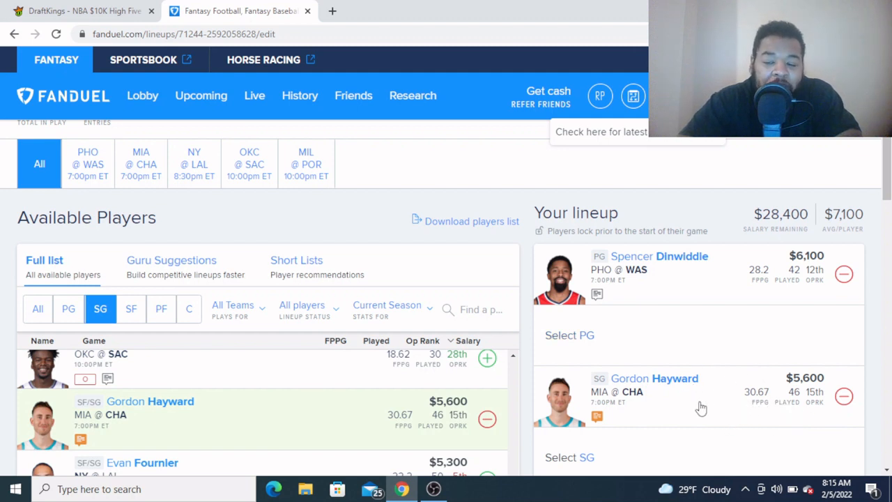
mouse_move(773, 385)
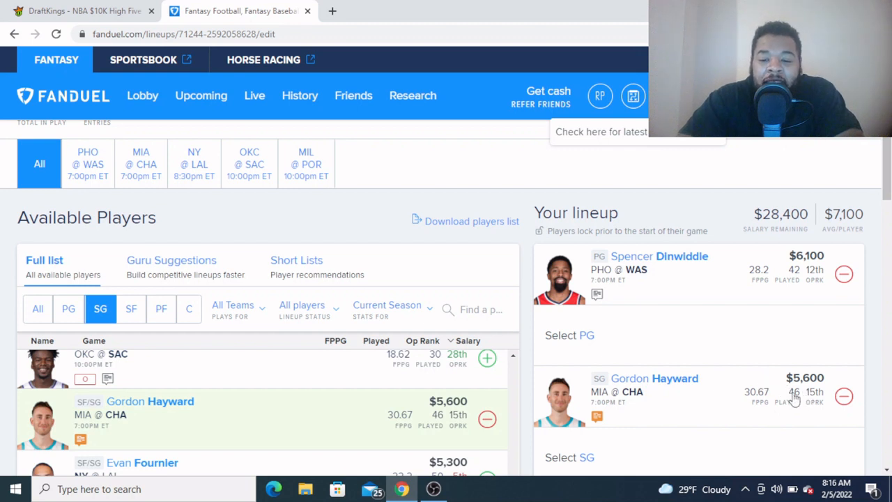
mouse_move(793, 397)
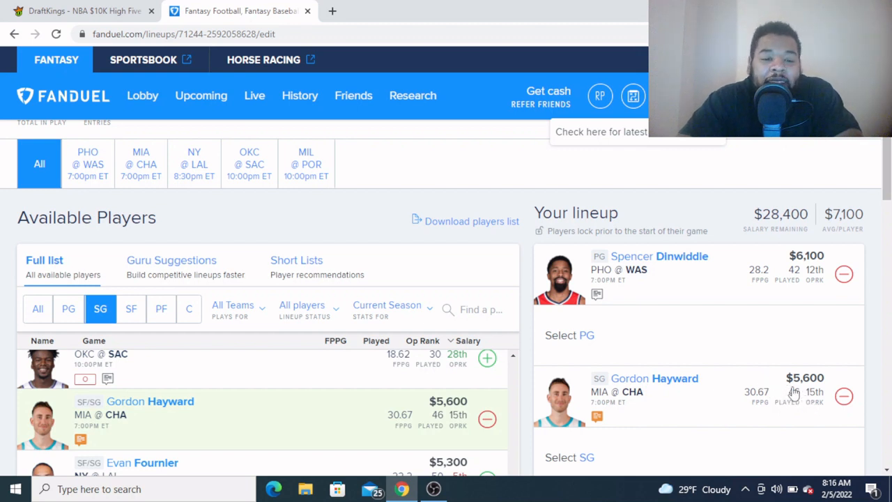
mouse_move(801, 404)
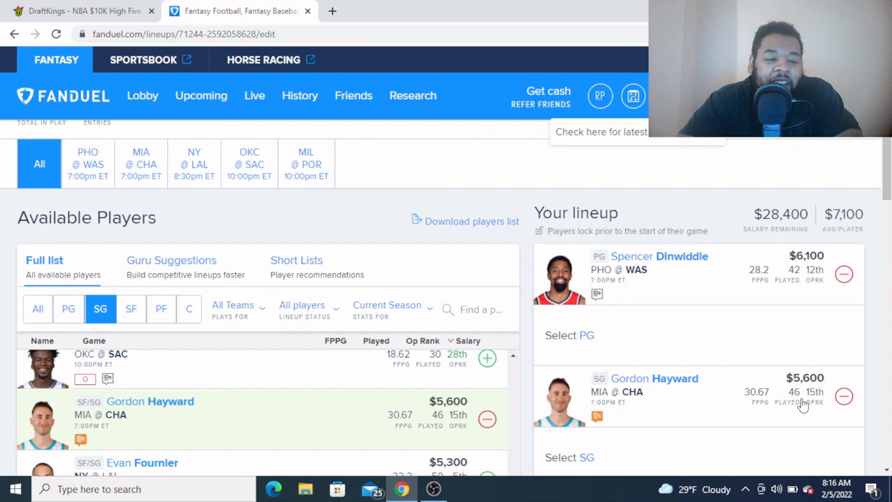
mouse_move(791, 404)
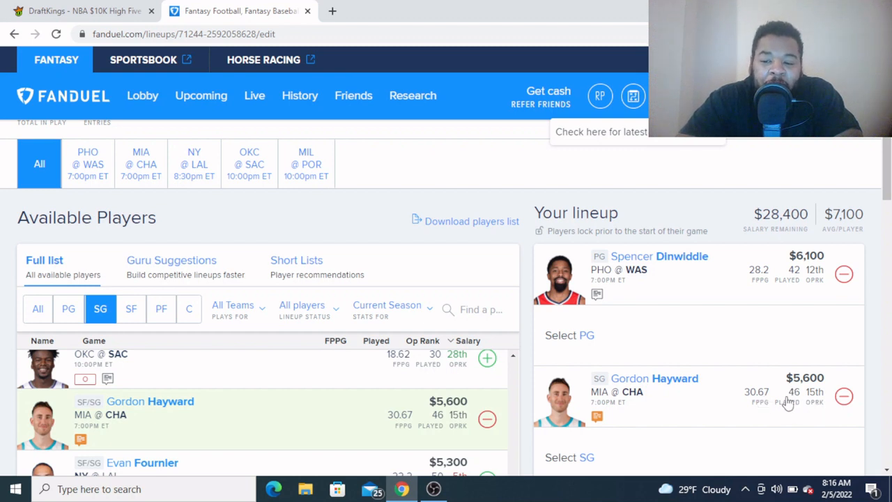
mouse_move(824, 390)
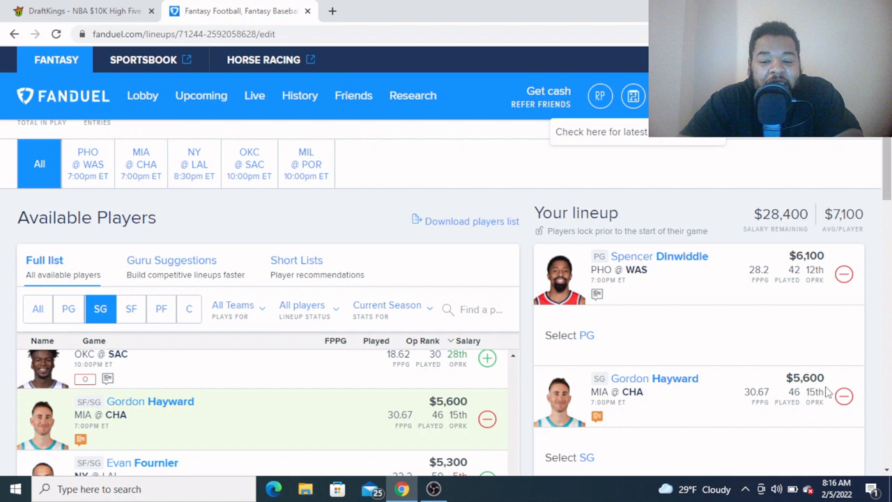
mouse_move(819, 401)
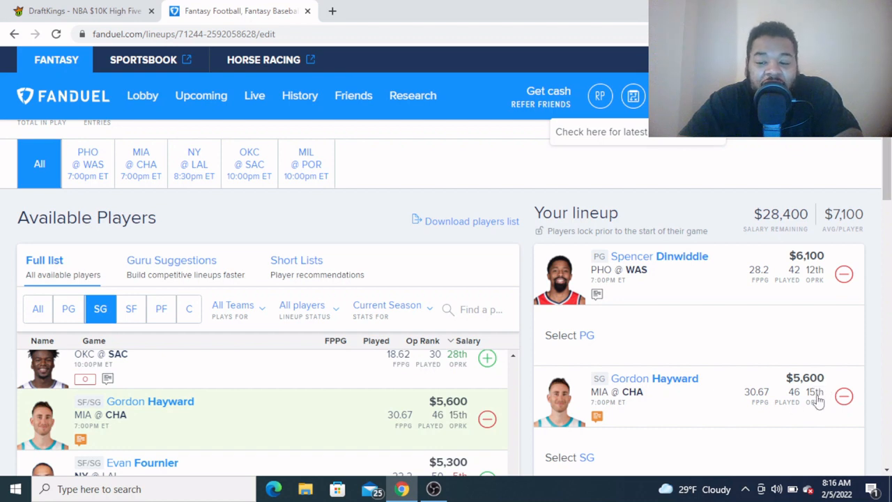
mouse_move(675, 412)
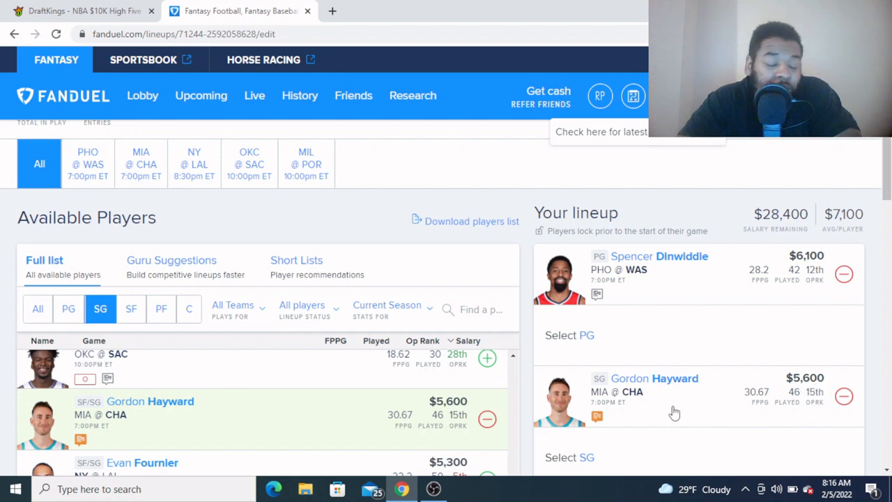
mouse_move(719, 413)
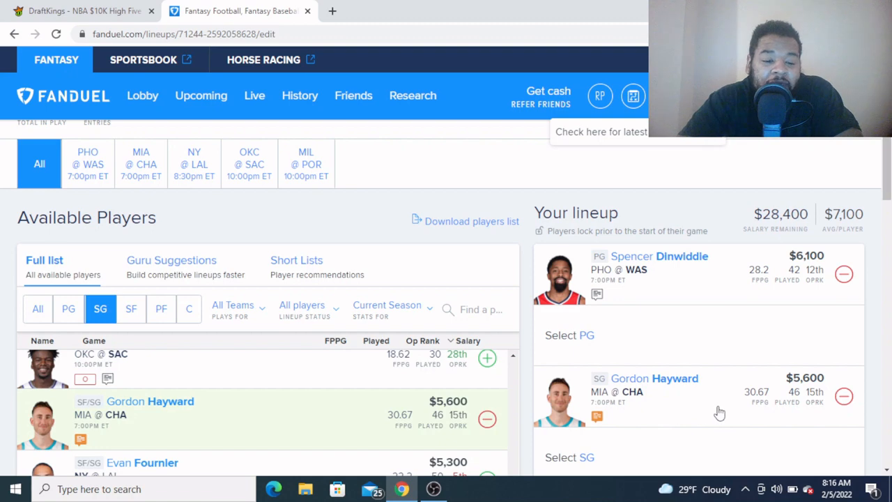
mouse_move(676, 390)
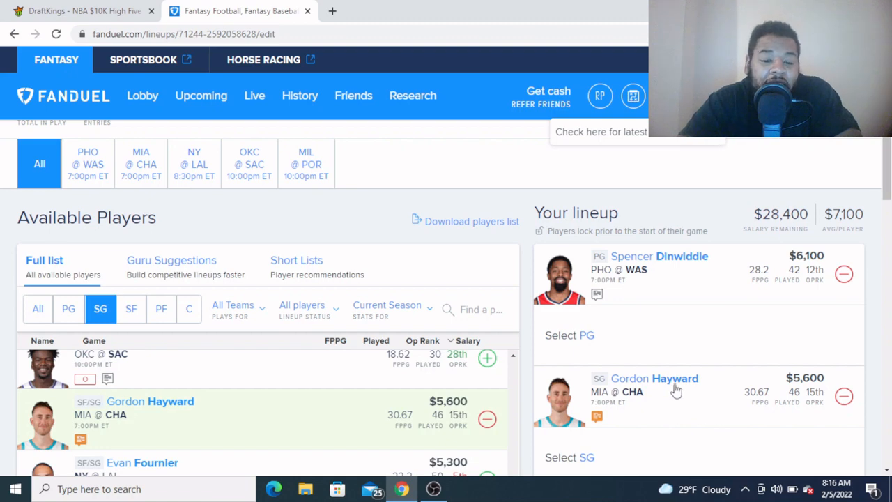
scroll("down", 3)
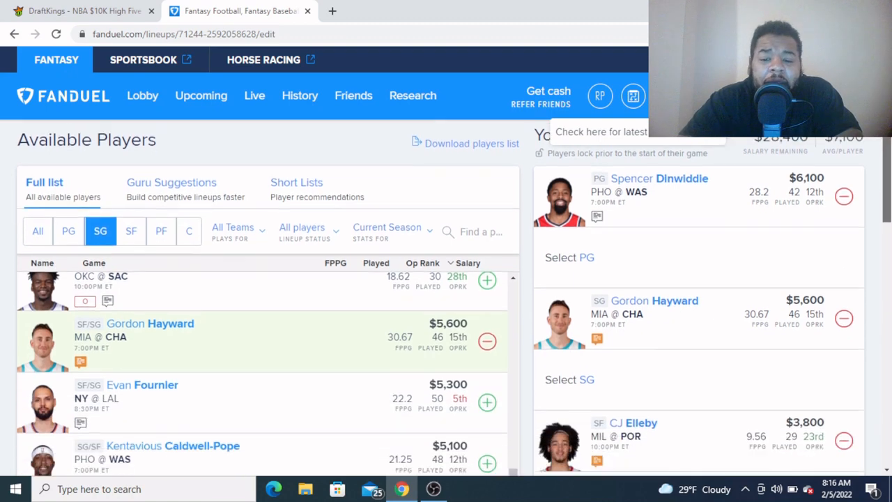
scroll("down", 3)
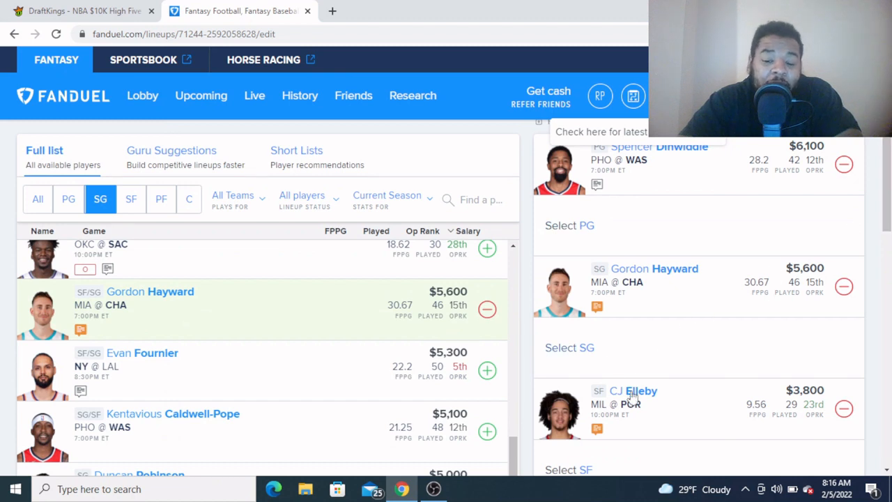
mouse_move(696, 335)
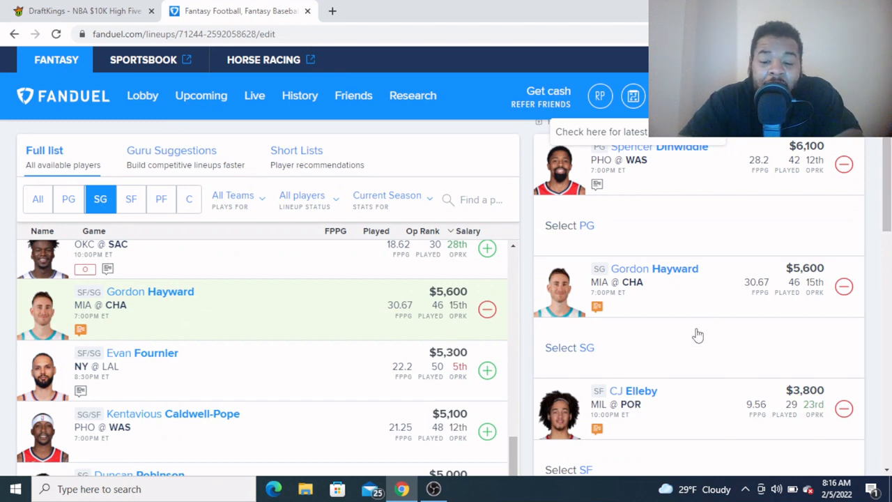
mouse_move(613, 397)
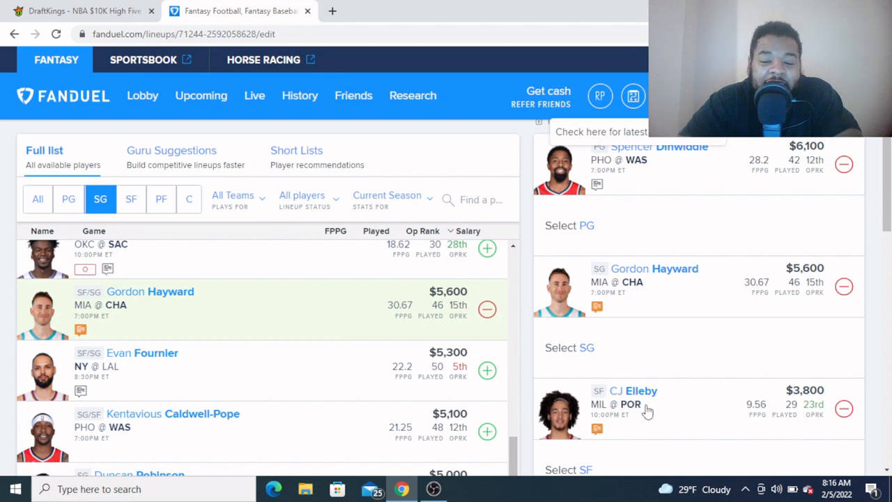
mouse_move(747, 418)
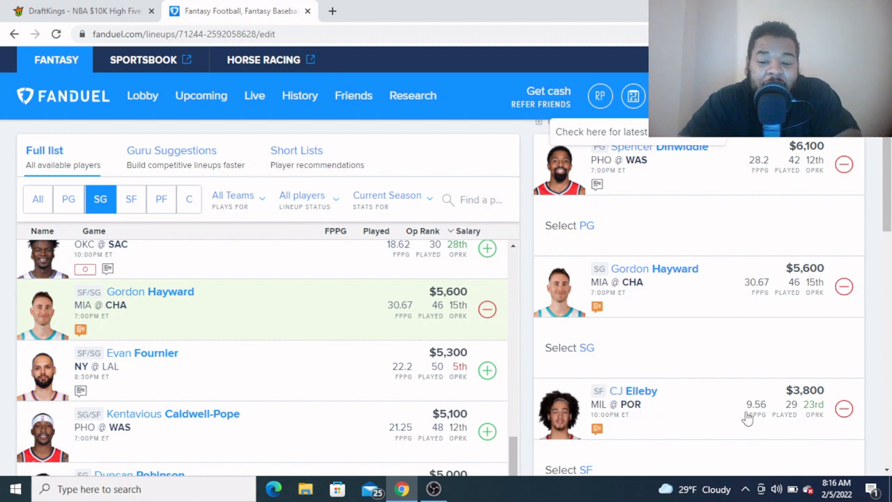
mouse_move(647, 407)
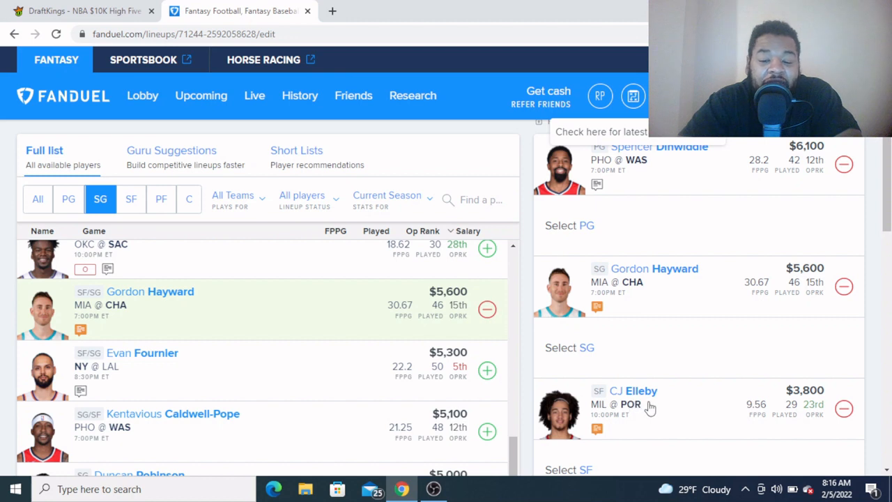
mouse_move(655, 410)
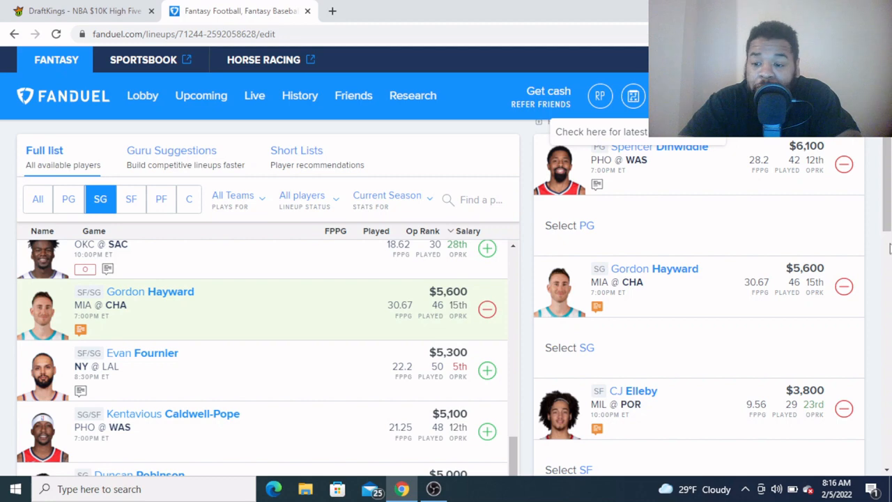
scroll("down", 3)
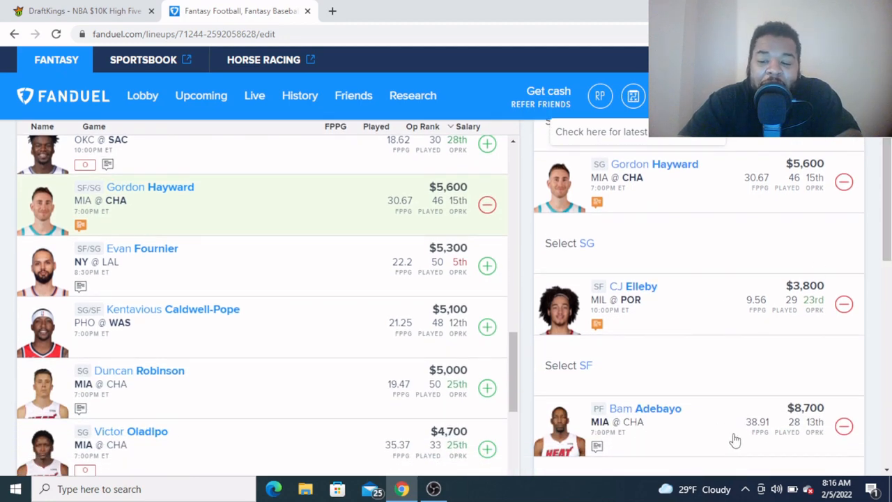
mouse_move(641, 434)
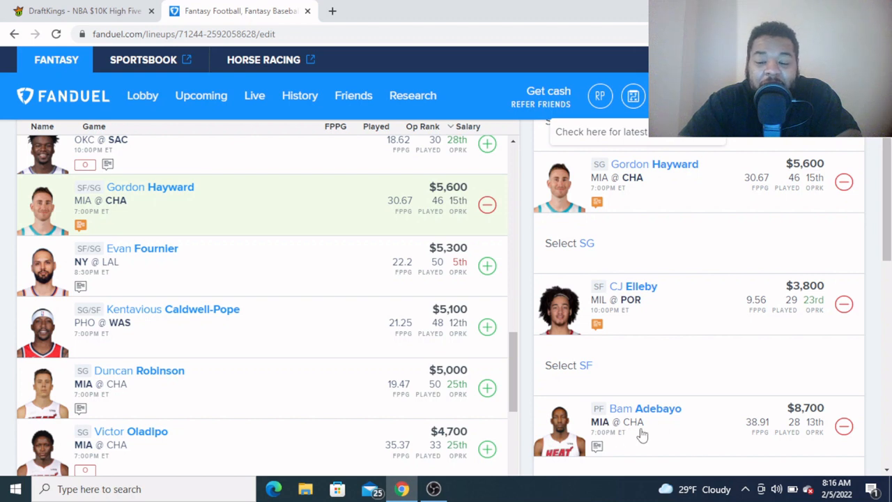
mouse_move(666, 439)
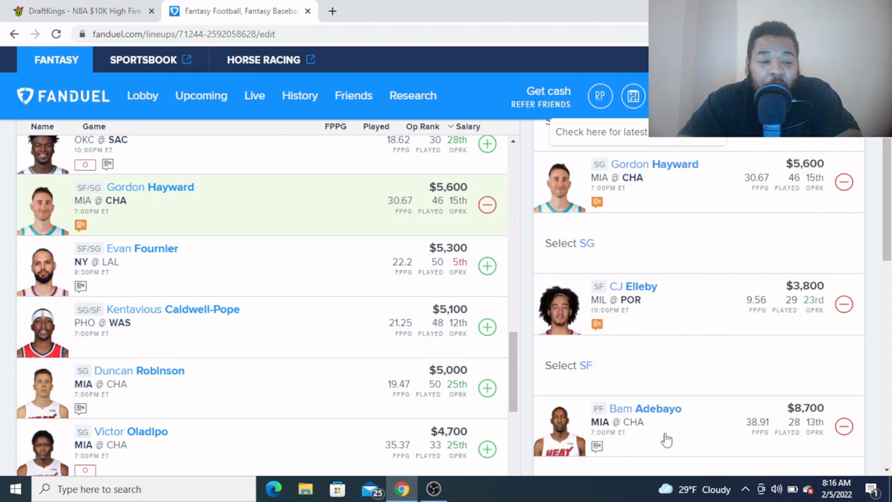
mouse_move(660, 441)
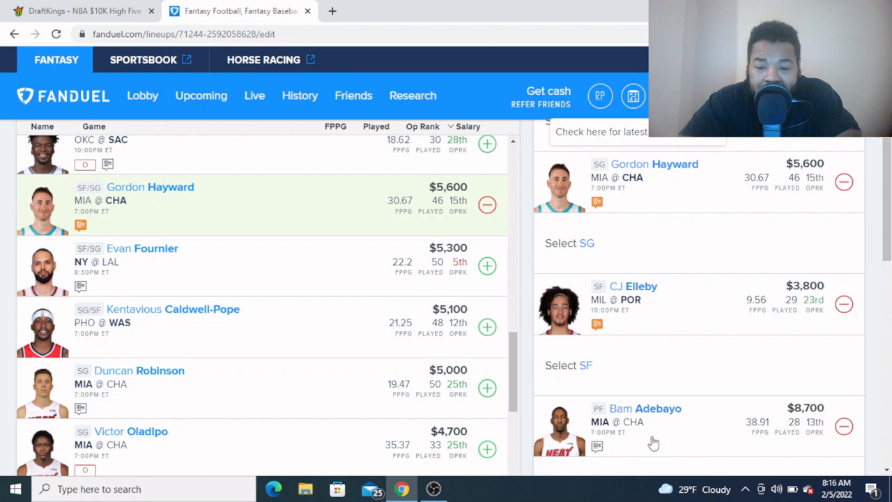
mouse_move(689, 453)
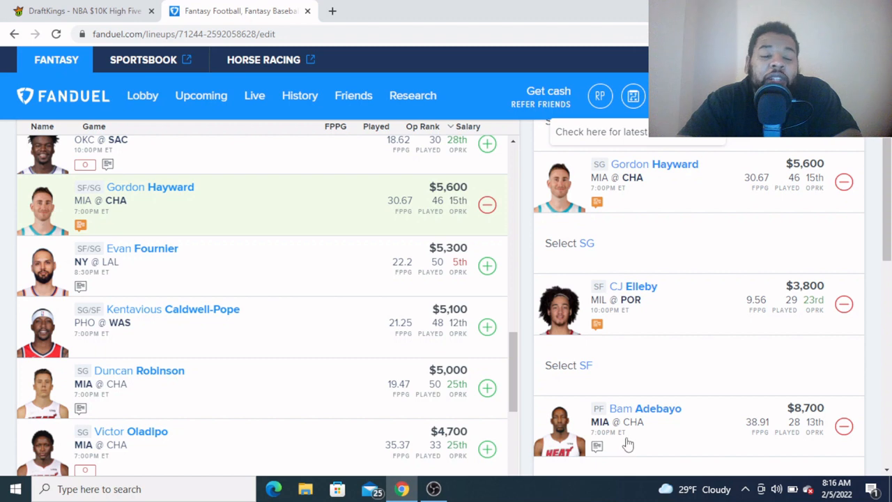
mouse_move(622, 426)
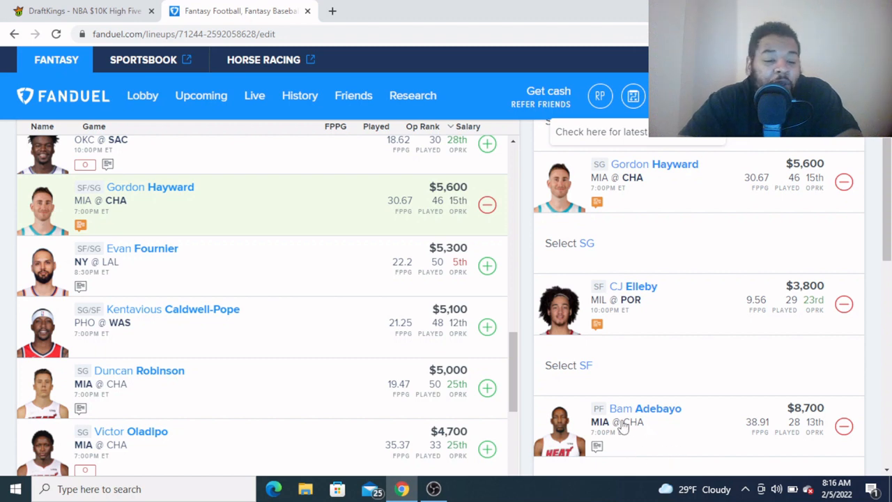
mouse_move(666, 430)
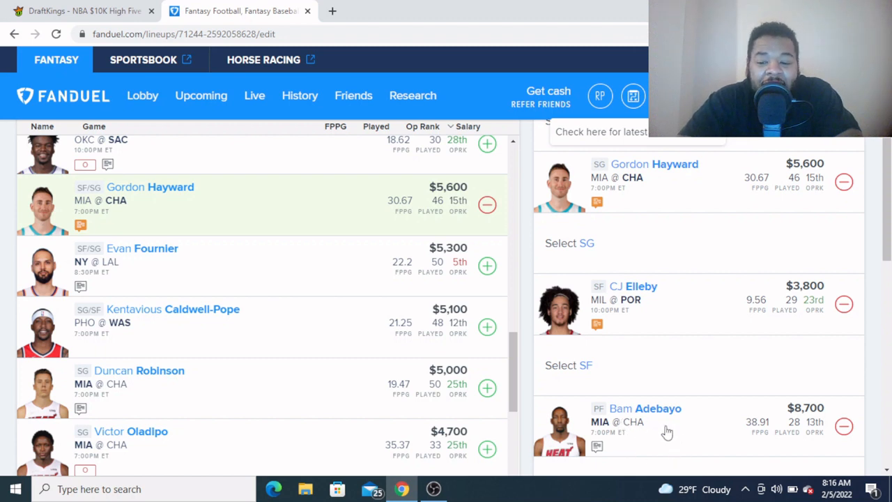
mouse_move(652, 410)
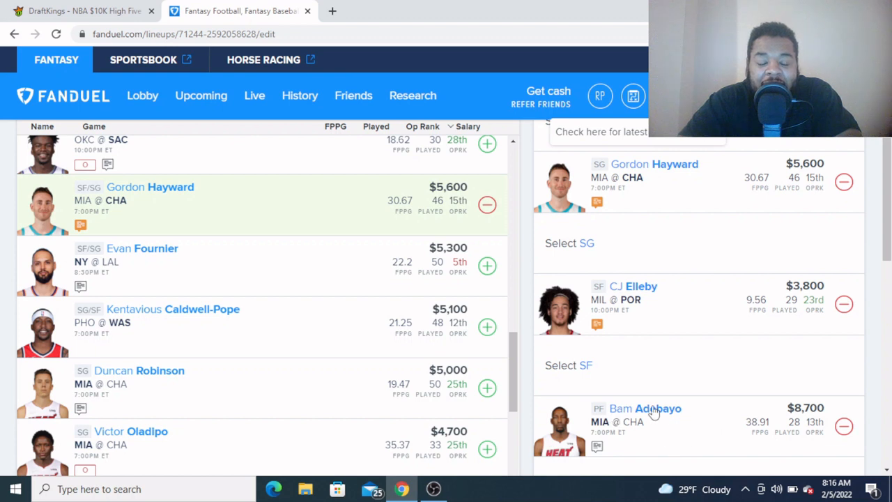
mouse_move(652, 424)
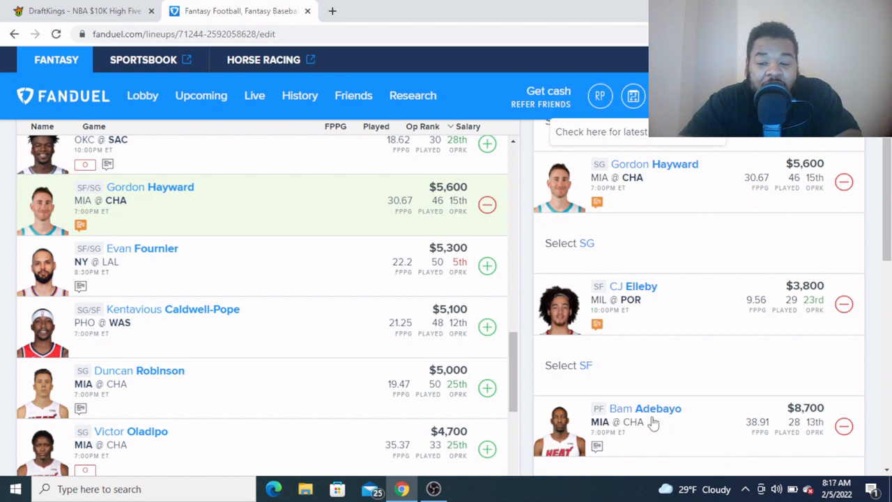
mouse_move(654, 422)
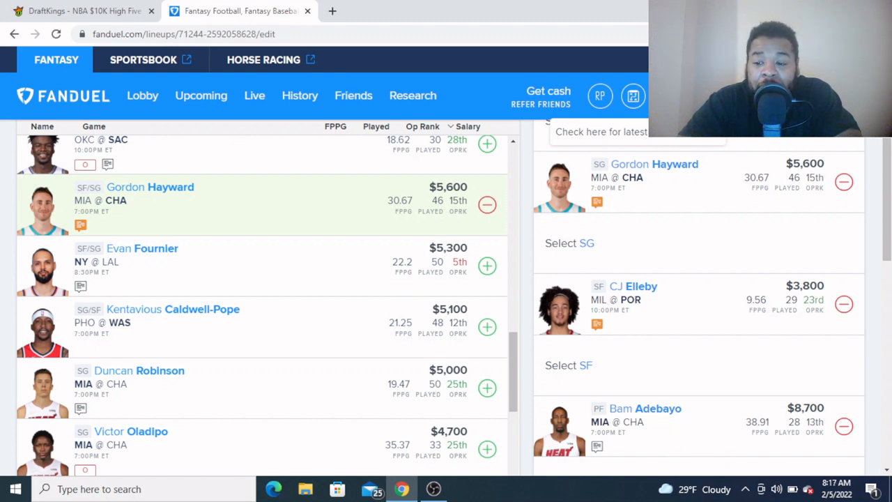
scroll("down", 3)
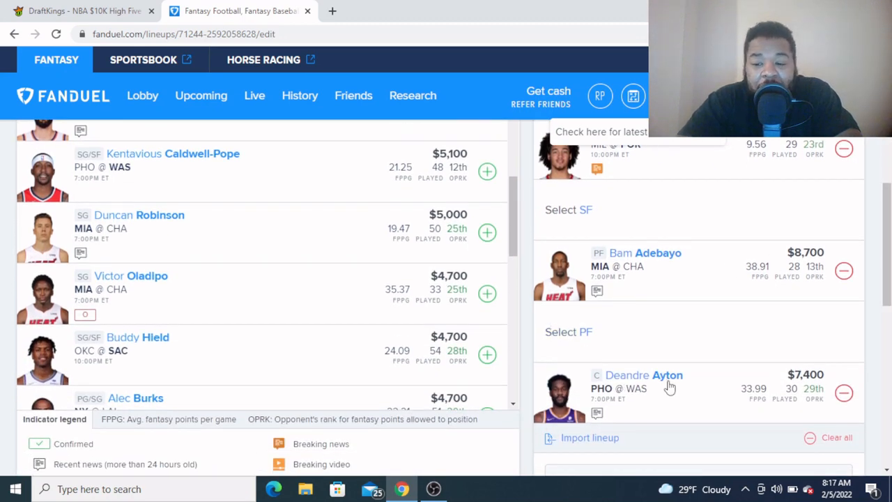
mouse_move(671, 393)
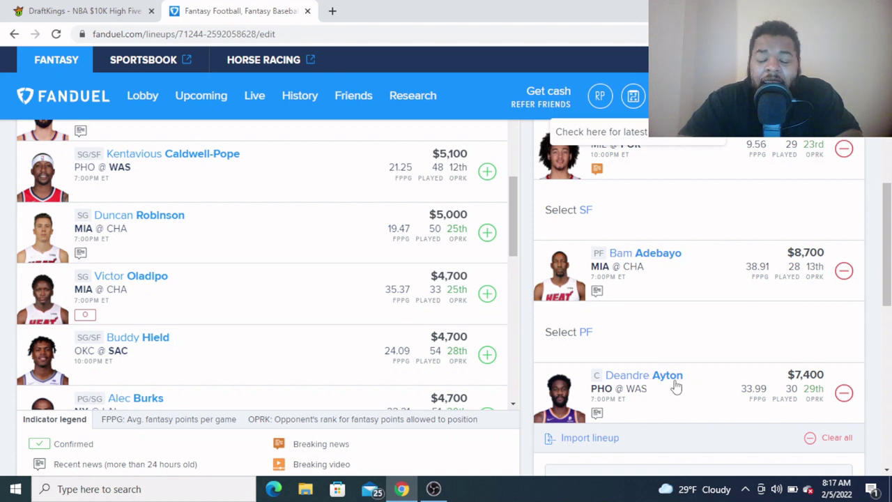
mouse_move(647, 385)
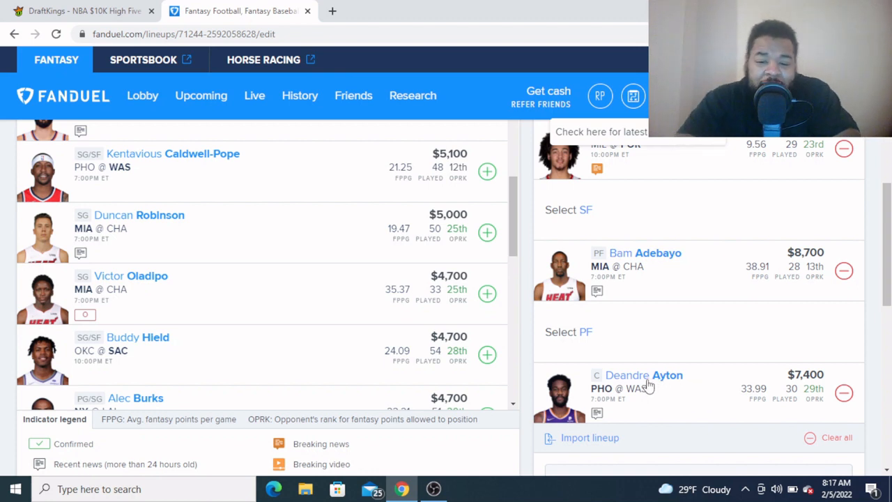
mouse_move(661, 415)
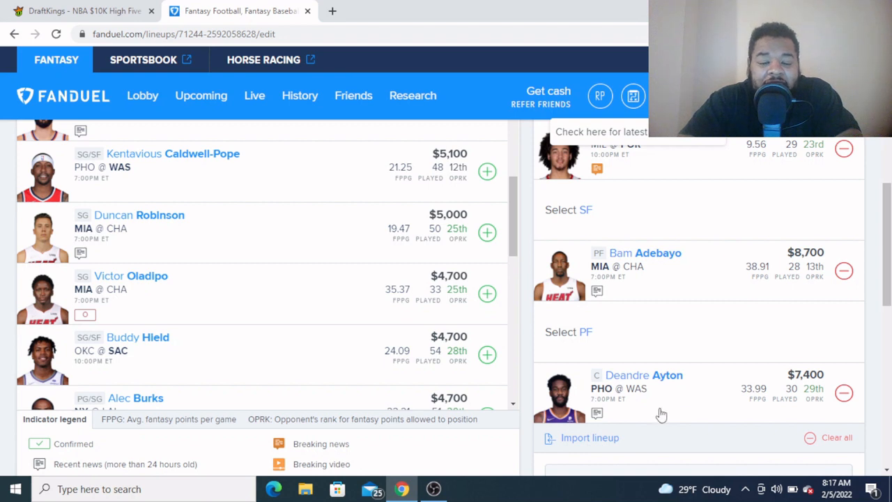
mouse_move(719, 399)
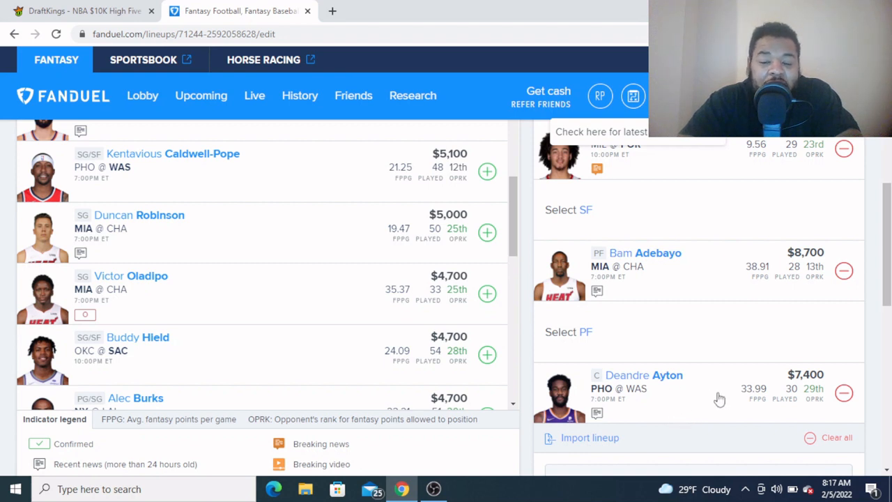
mouse_move(631, 396)
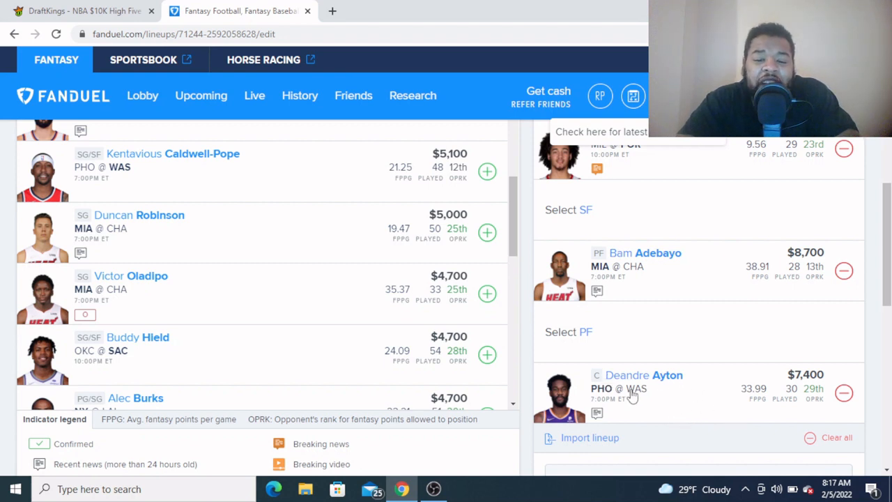
mouse_move(564, 379)
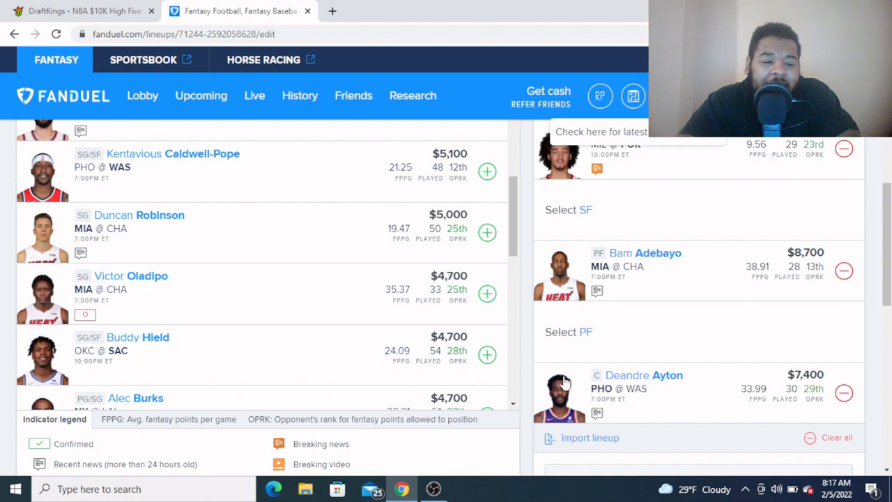
mouse_move(652, 388)
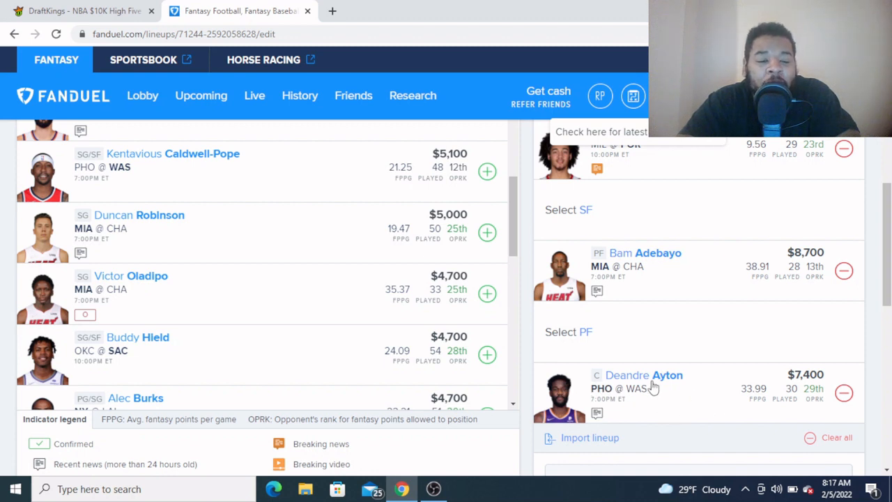
mouse_move(766, 370)
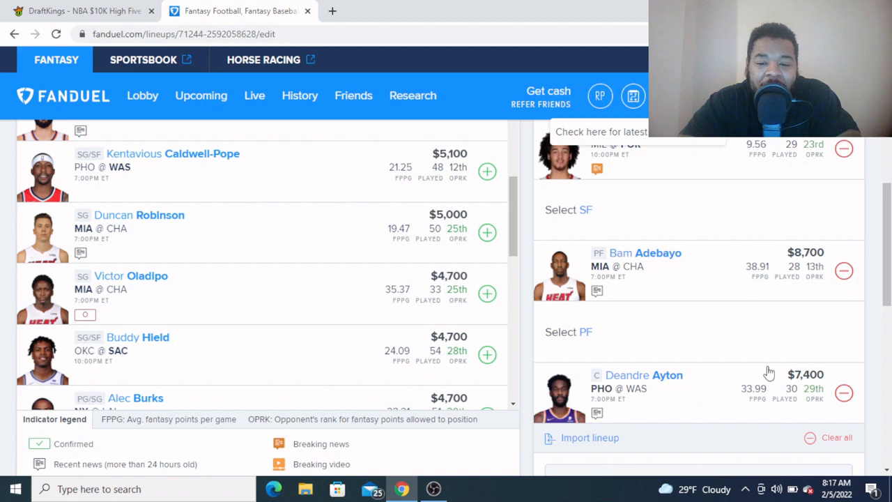
scroll("up", 3)
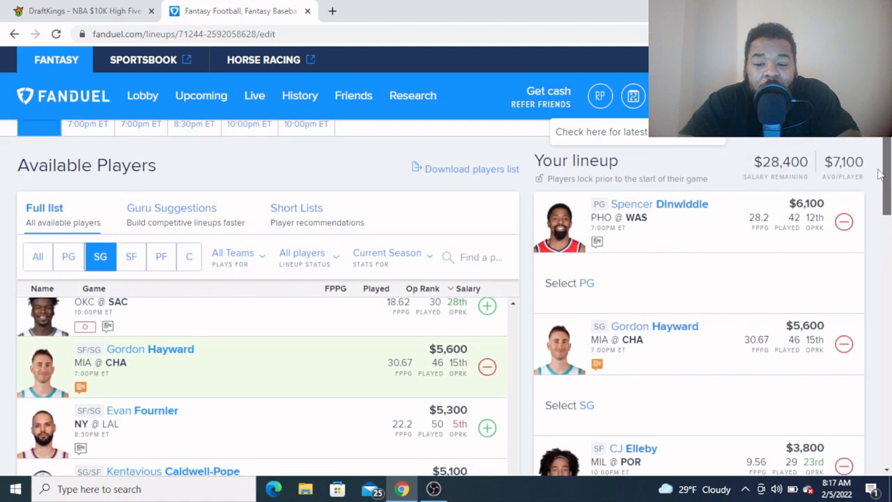
scroll("down", 3)
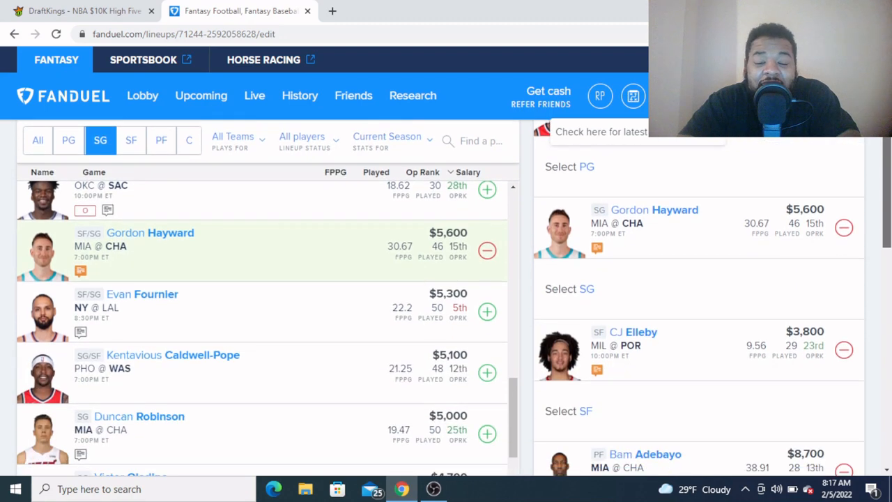
scroll("down", 3)
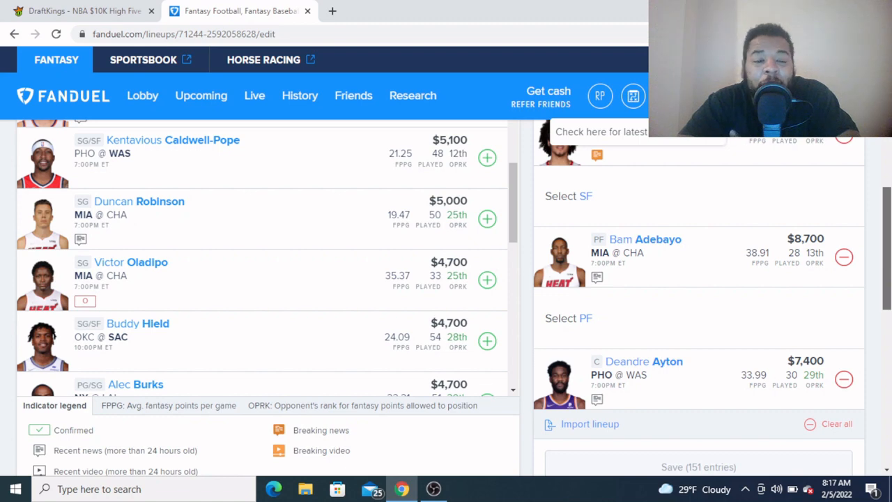
scroll("up", 3)
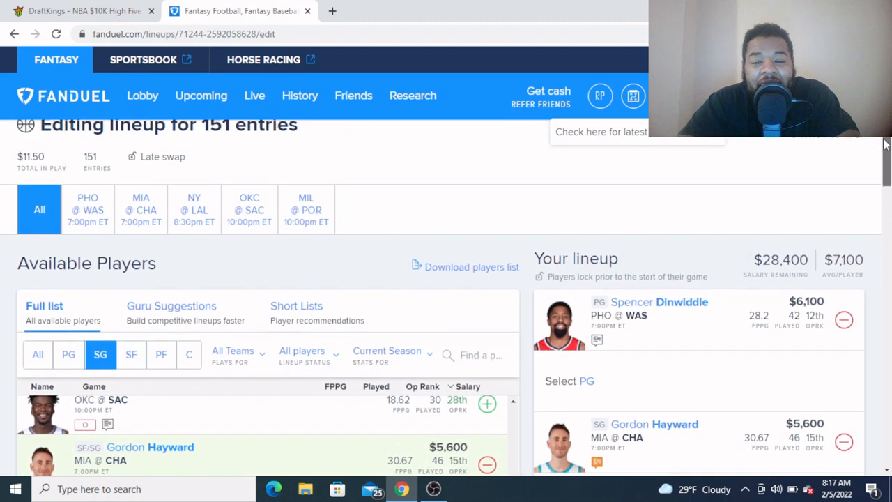